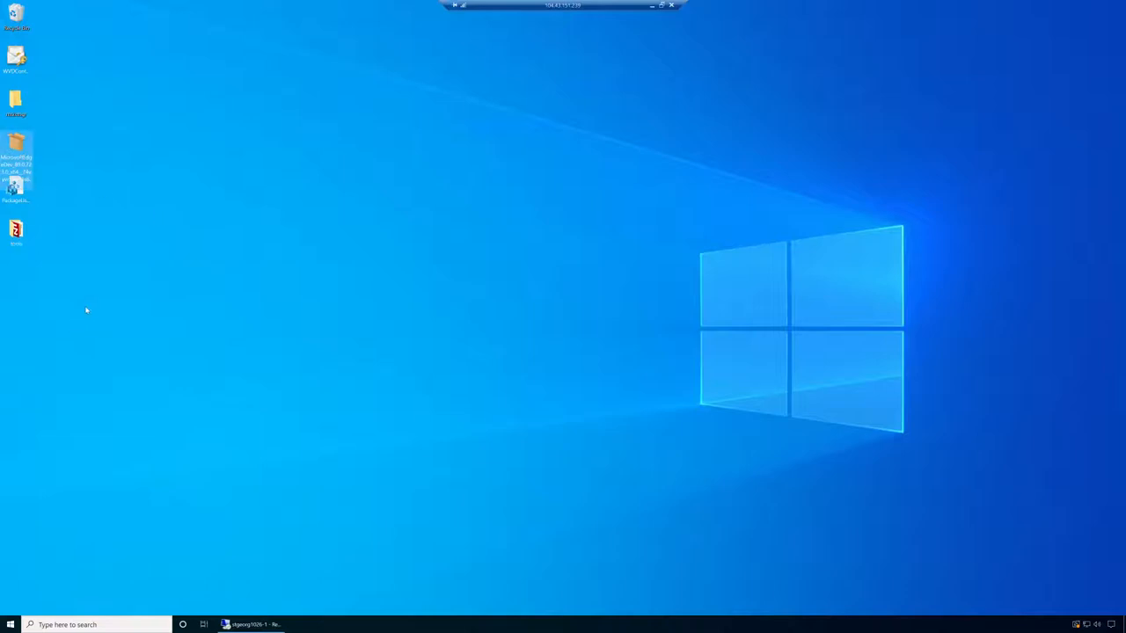
pyautogui.moveTo(186, 162)
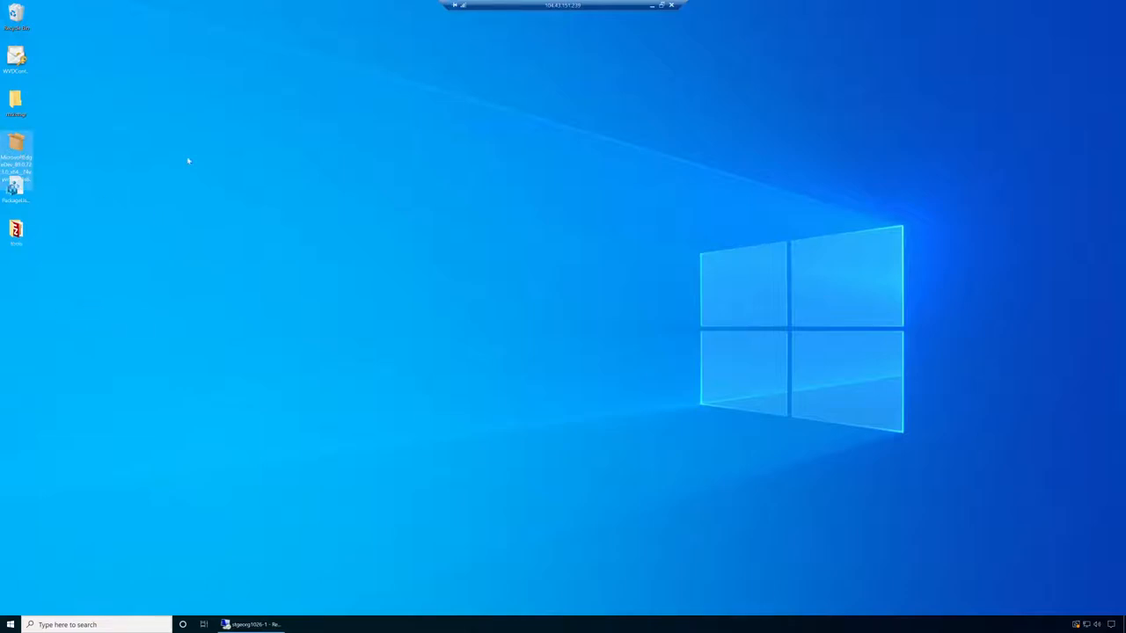
pyautogui.moveTo(380, 190)
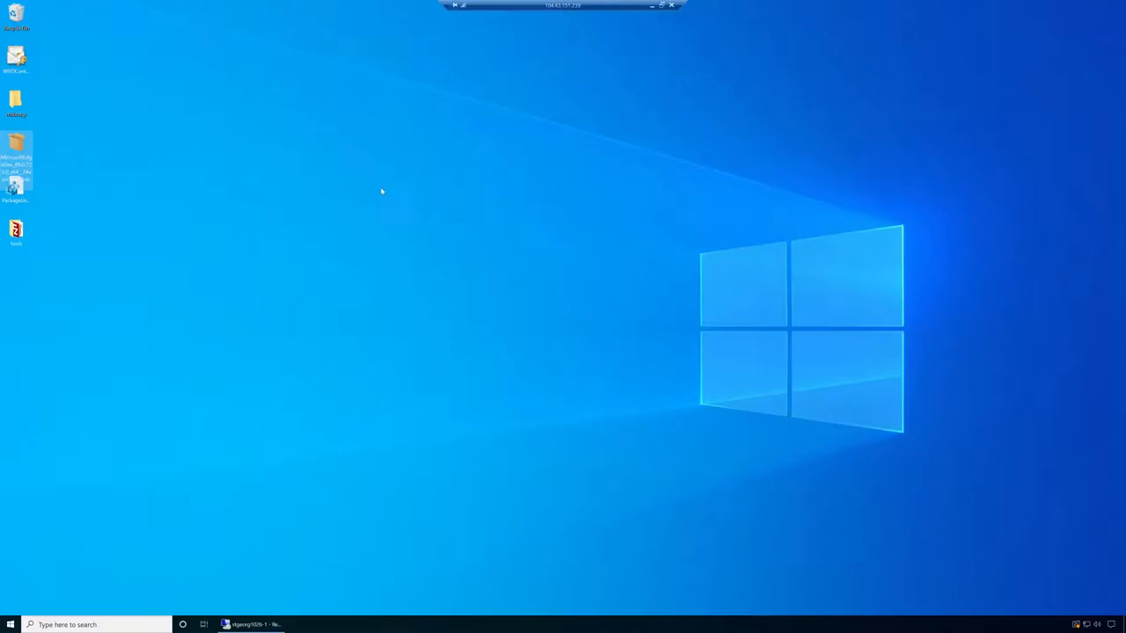
pyautogui.moveTo(199, 384)
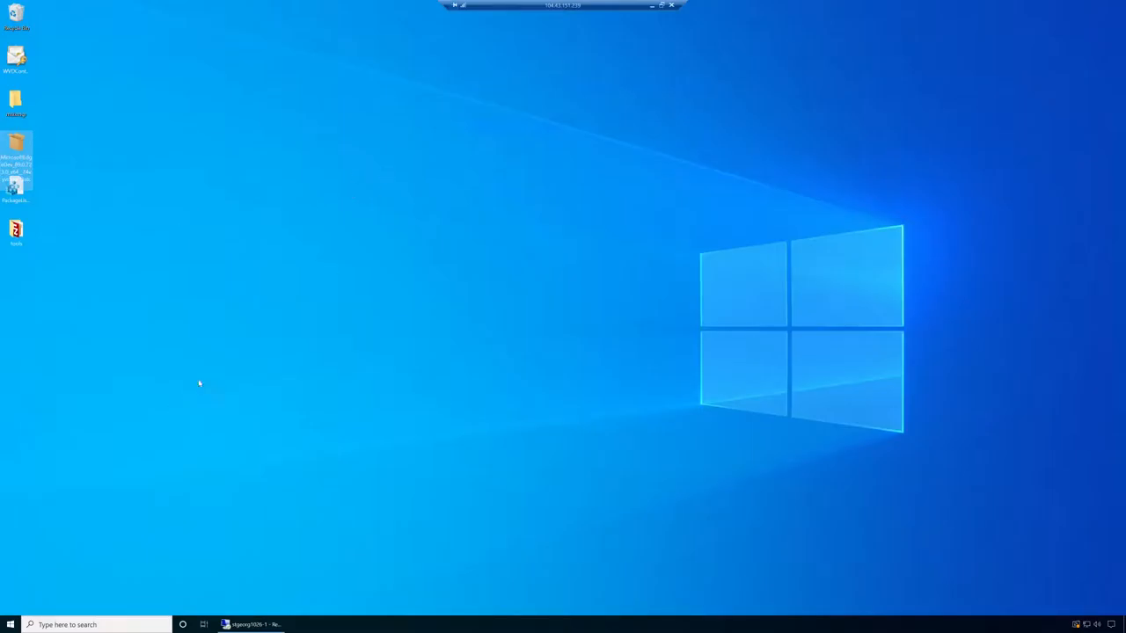
pyautogui.moveTo(225, 359)
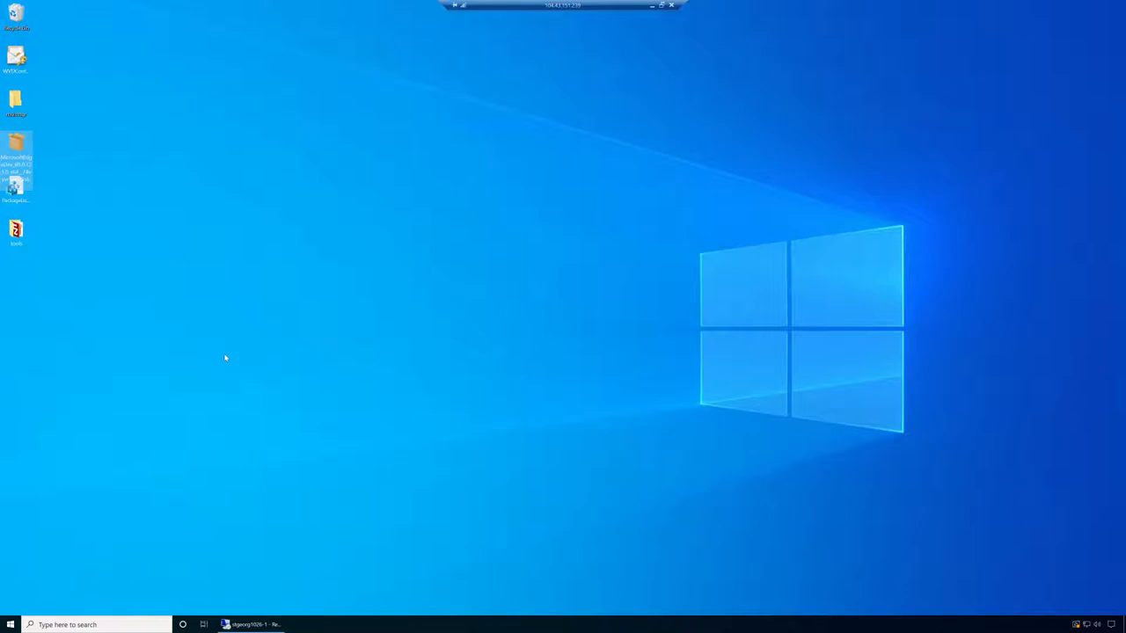
pyautogui.moveTo(230, 355)
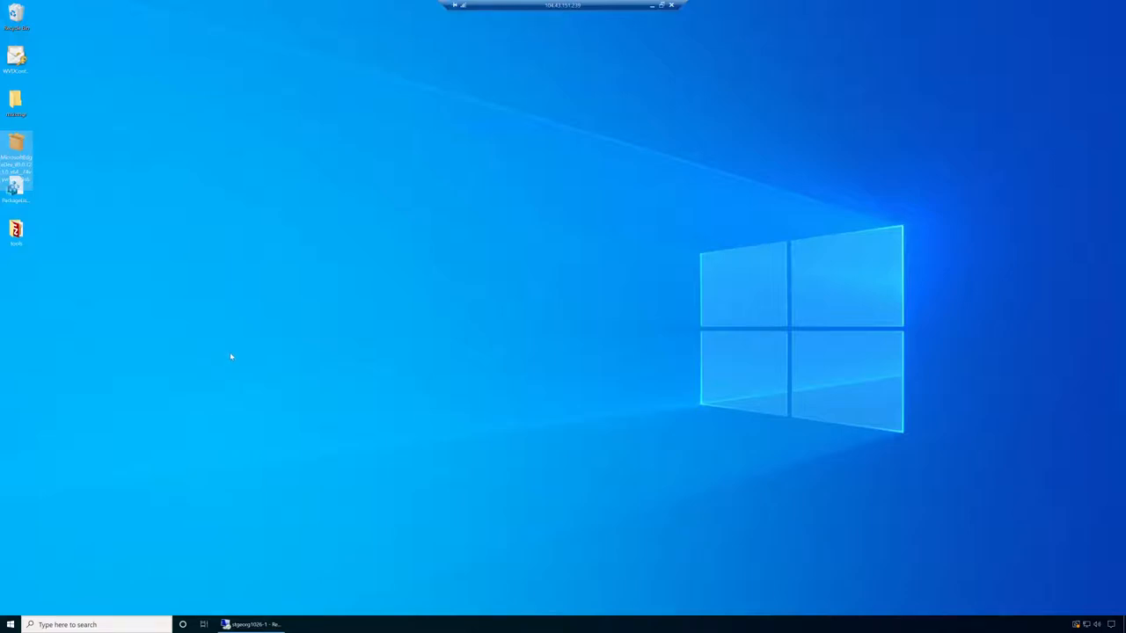
pyautogui.moveTo(197, 386)
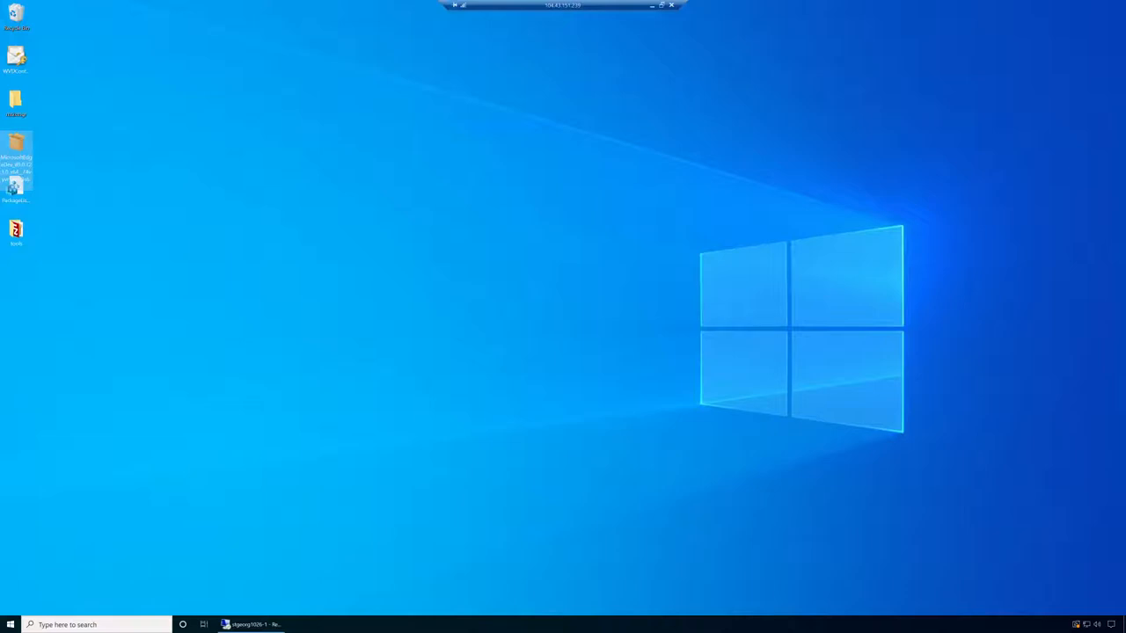
pyautogui.moveTo(4, 578)
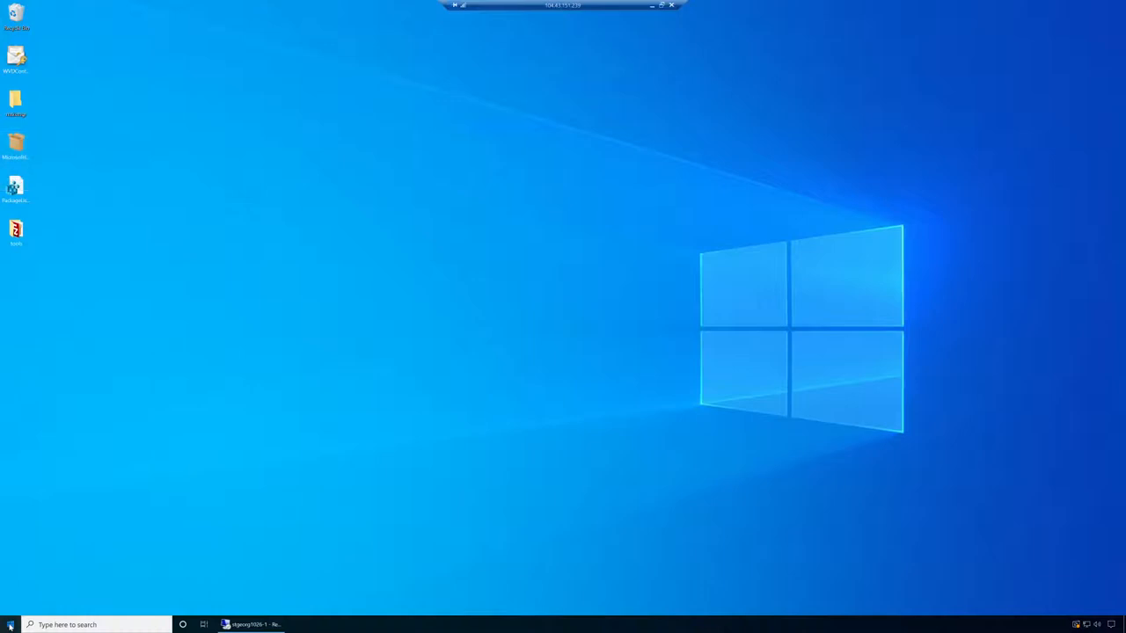
# Bring up the Start quick-link menu of administration tools to reach Disk Management.
pyautogui.click(11, 625)
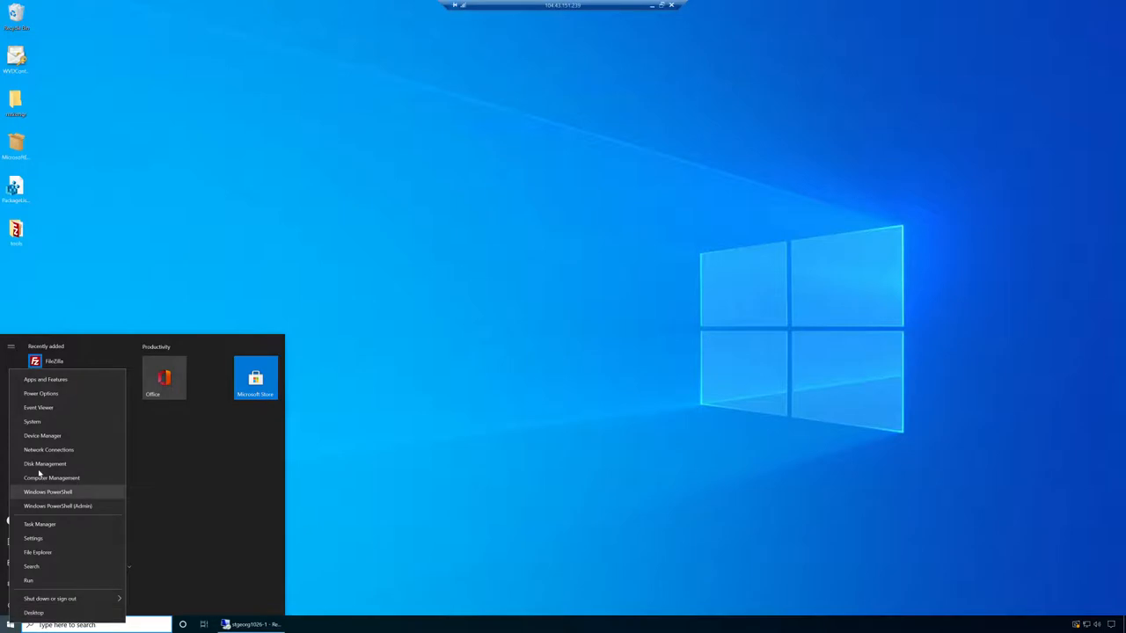
pyautogui.moveTo(46, 465)
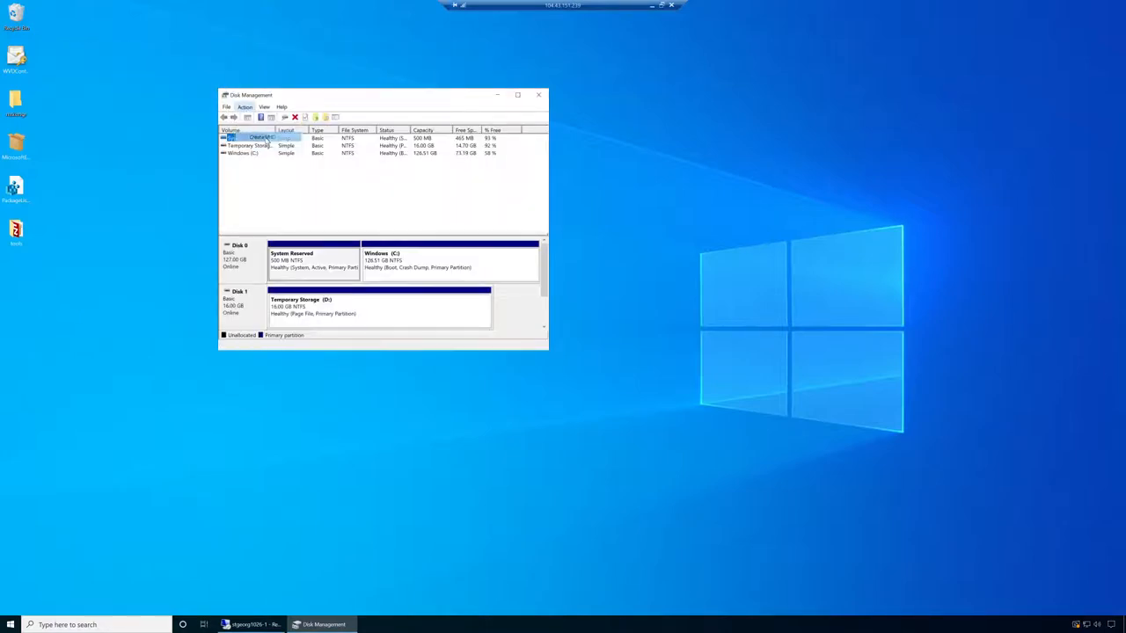
# Start Create VHD and browse to save the new virtual disk file in C:\temp.
pyautogui.click(245, 108)
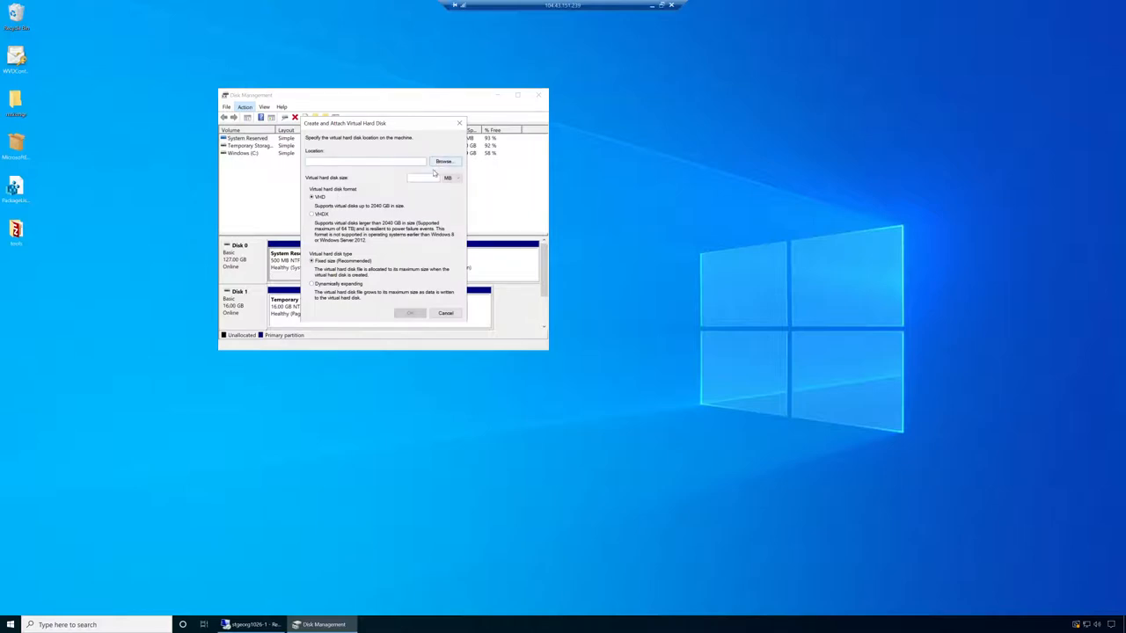
pyautogui.click(443, 162)
pyautogui.write('M')
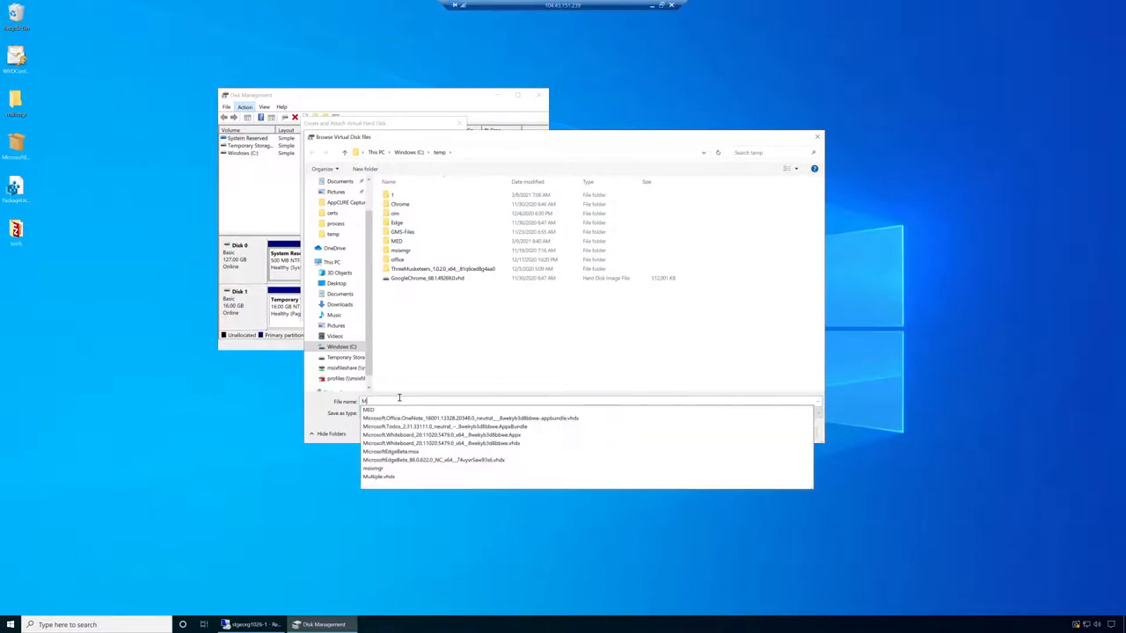
pyautogui.write('icrosoftEdgeImageMan')
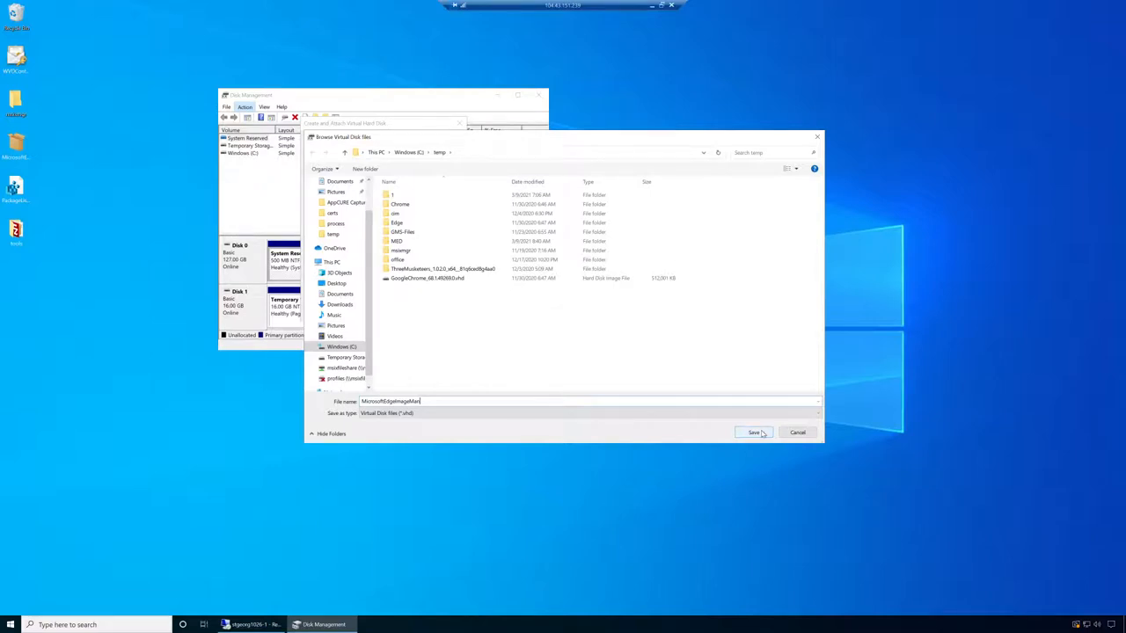
pyautogui.click(753, 432)
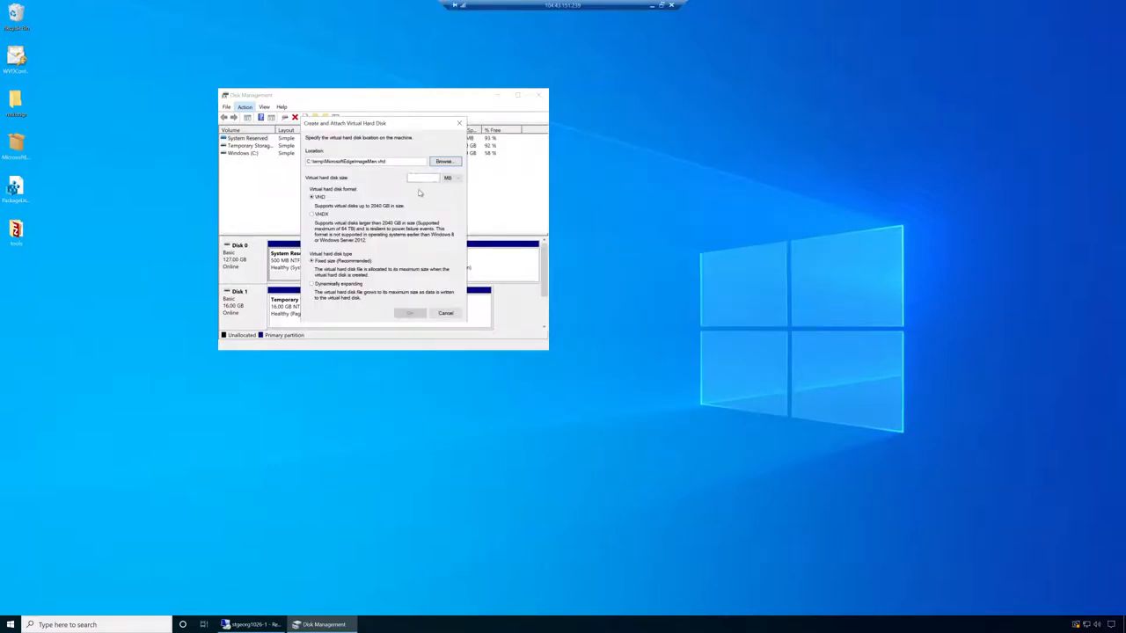
# Set the disk size unit and fixed-size VHD format, then create and attach the disk.
pyautogui.click(458, 178)
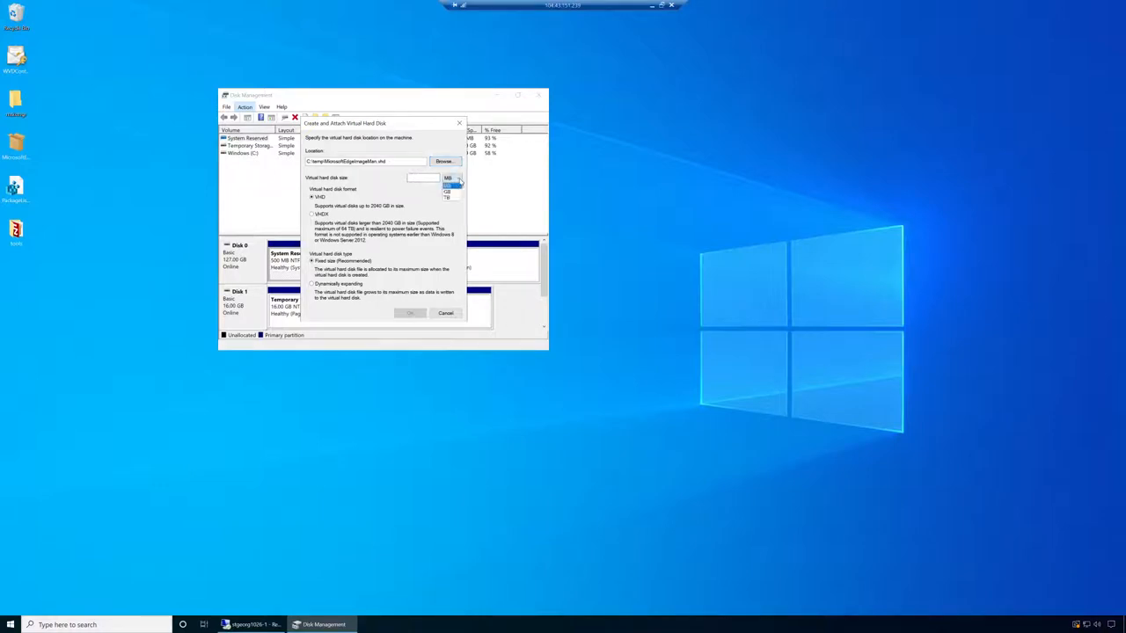
pyautogui.click(447, 192)
pyautogui.write('1200')
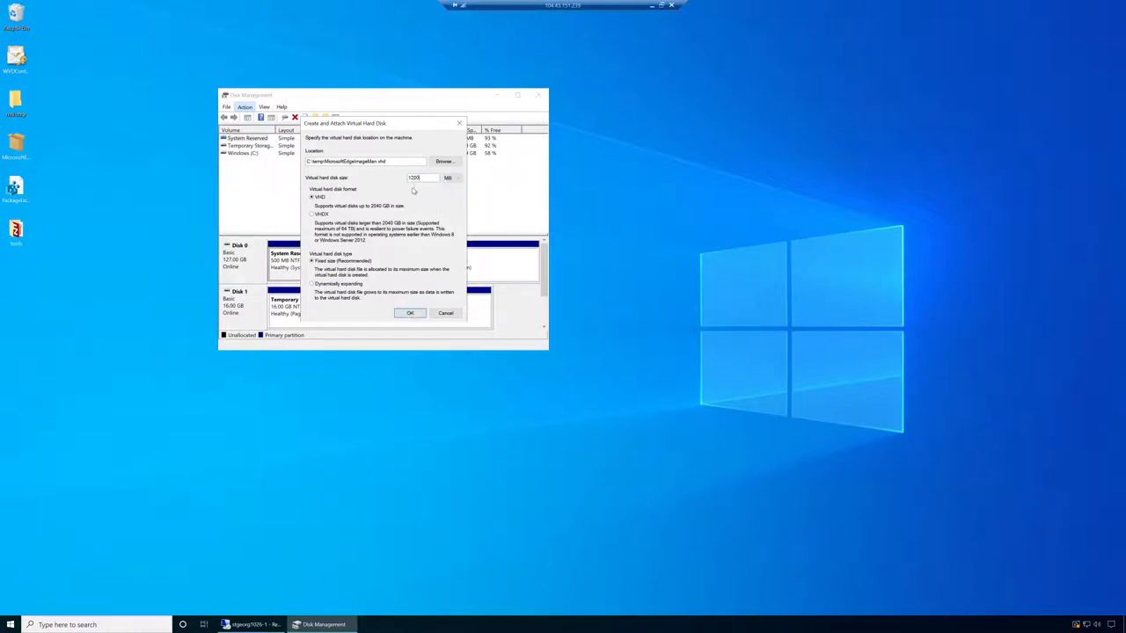
pyautogui.click(410, 313)
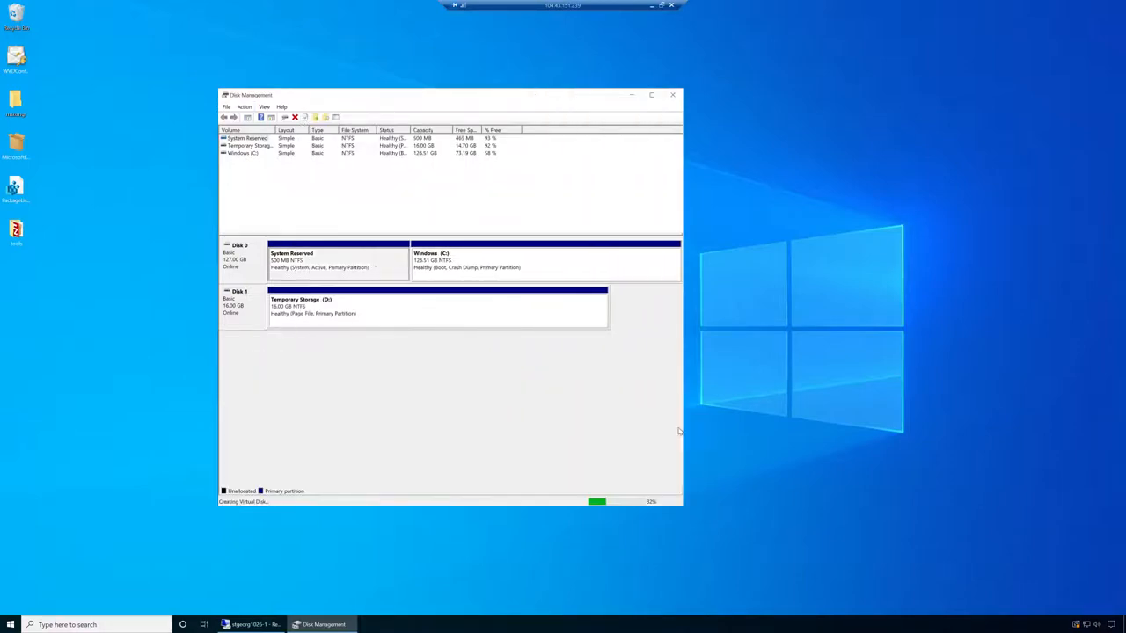
# Launch File Explorer from Start and browse to the temp folder on Windows (C:).
pyautogui.click(10, 624)
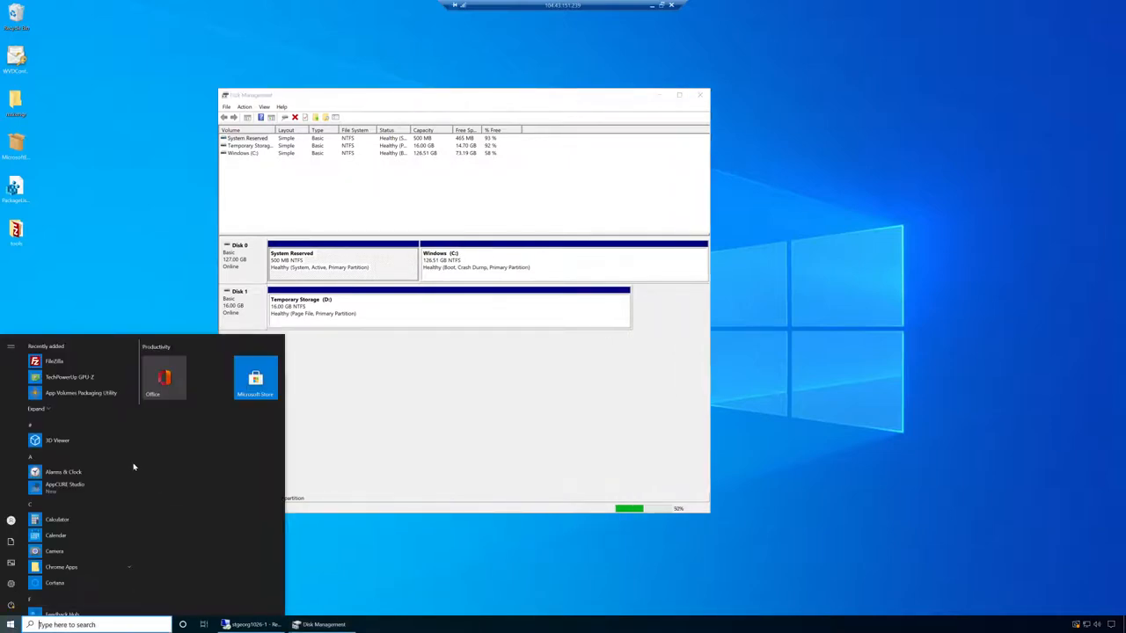
pyautogui.write('f')
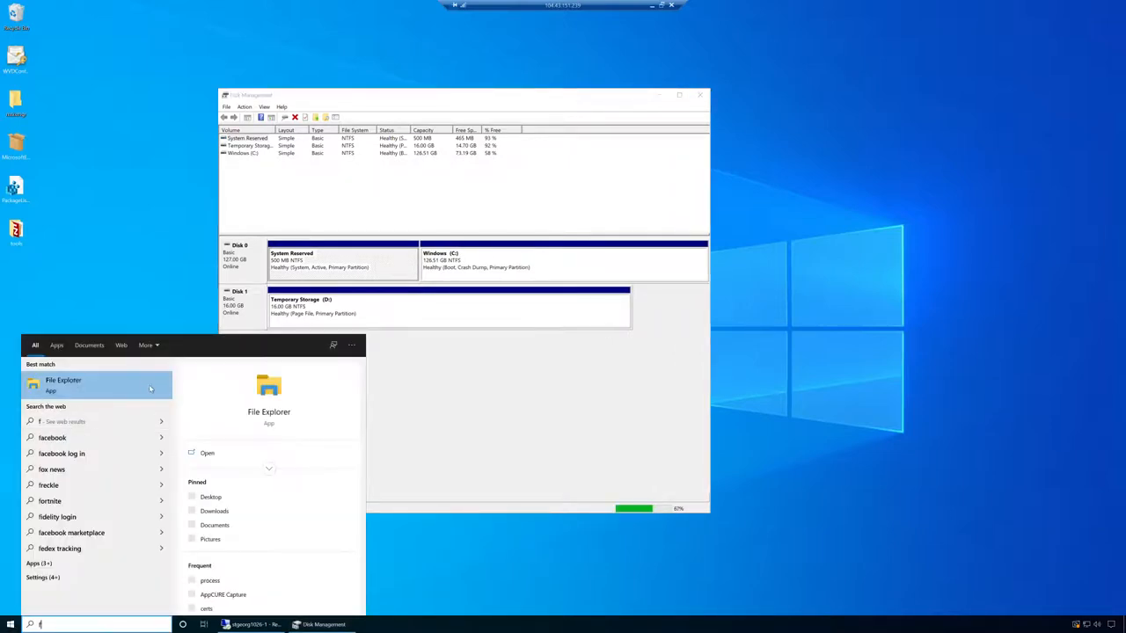
pyautogui.click(63, 380)
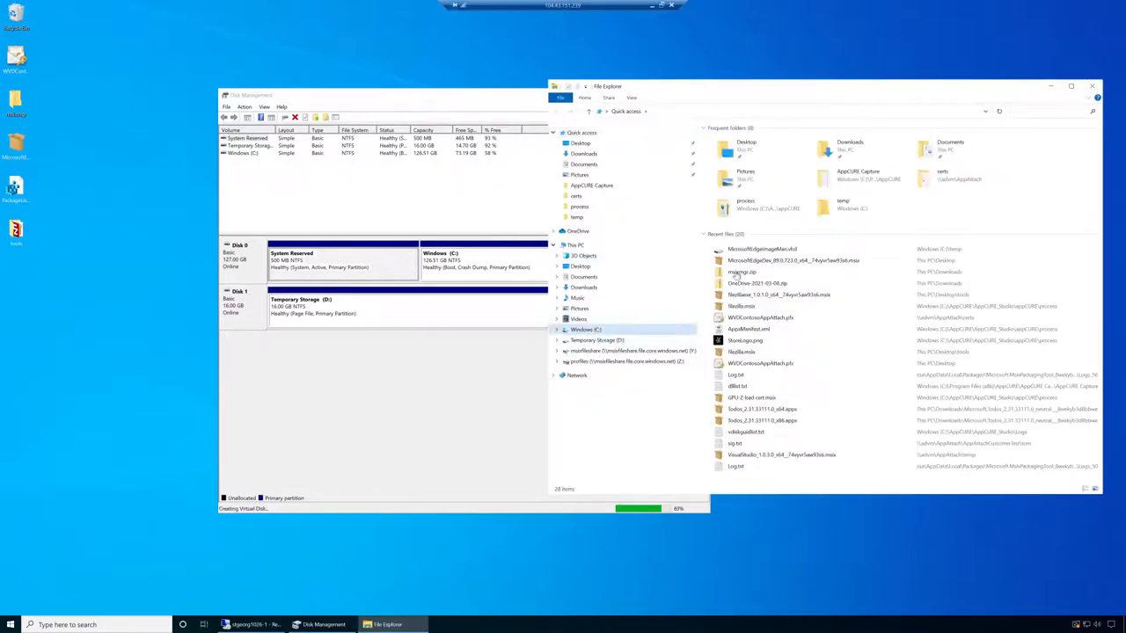
pyautogui.click(584, 329)
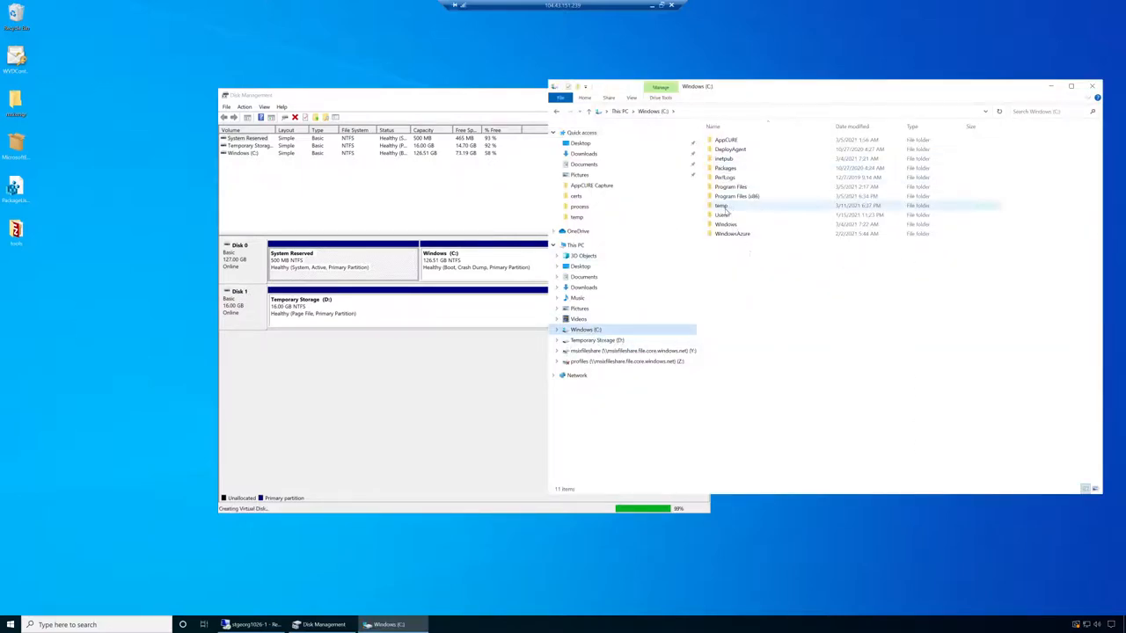
pyautogui.doubleClick(577, 219)
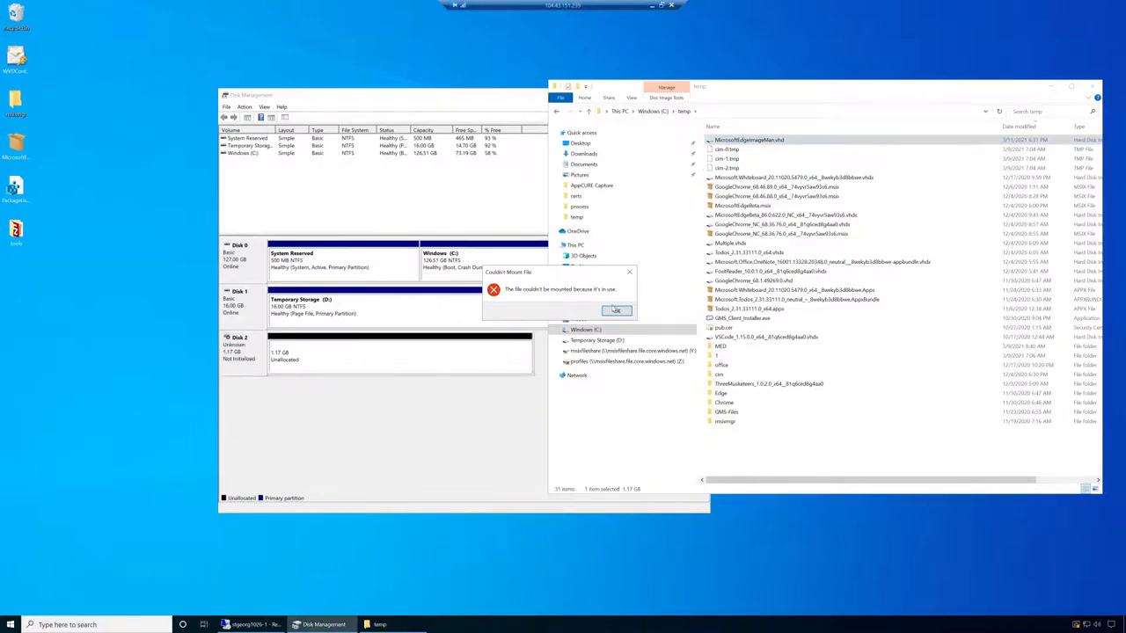
# Dismiss the 'couldn't mount file' error and initialize the new virtual disk.
pyautogui.click(616, 310)
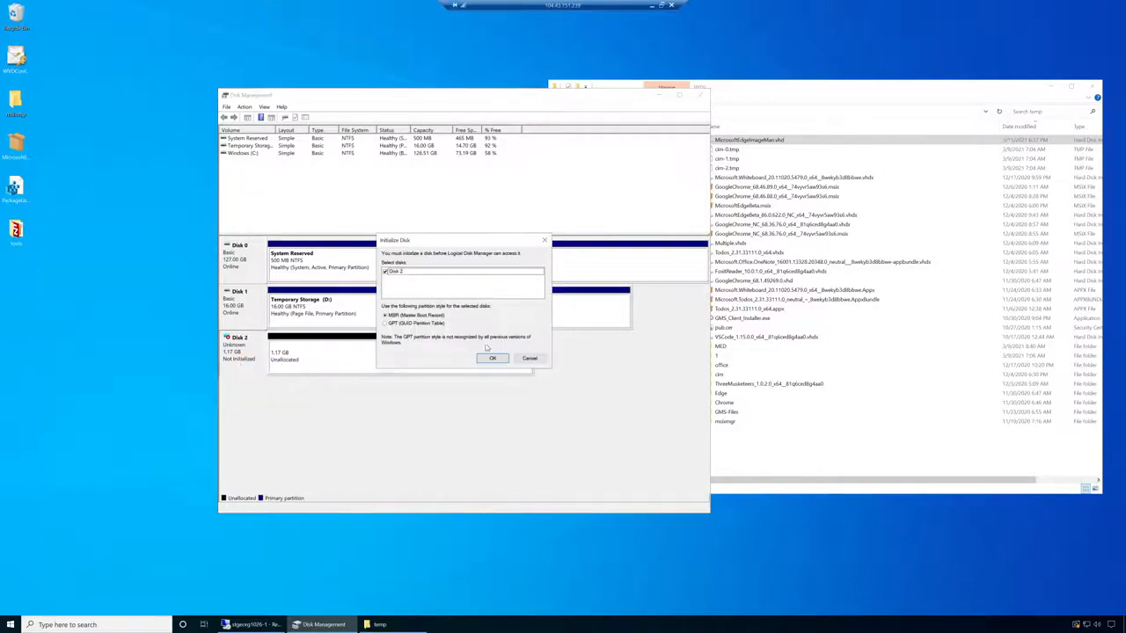
pyautogui.click(493, 359)
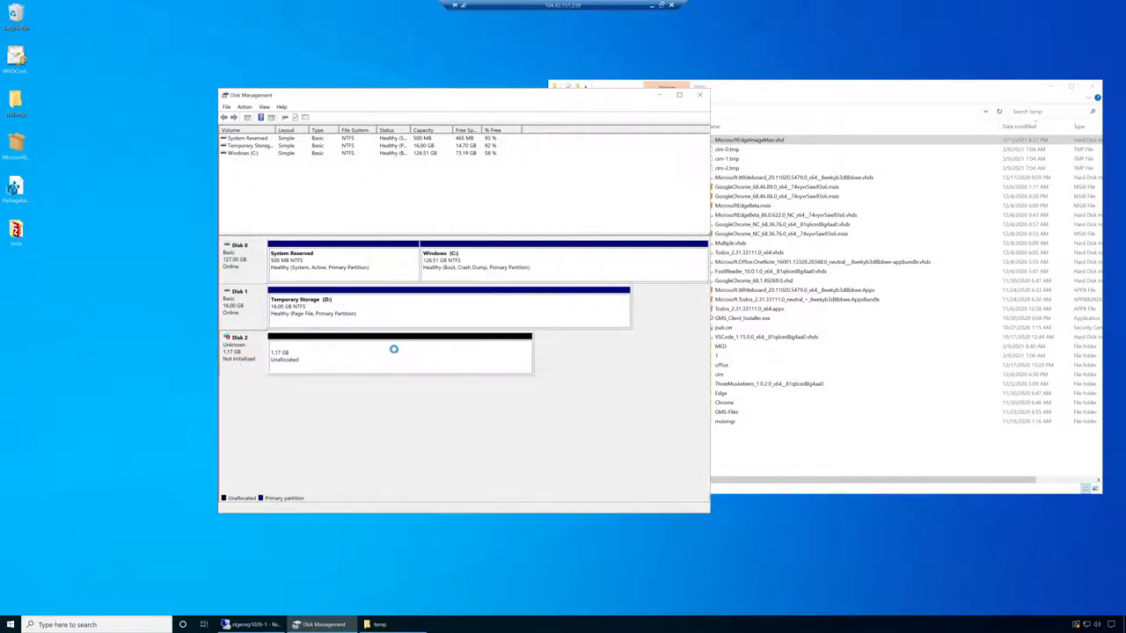
# Create a New Simple Volume on Disk 2, formatted NTFS as 'New Volume' (E:).
pyautogui.rightClick(396, 351)
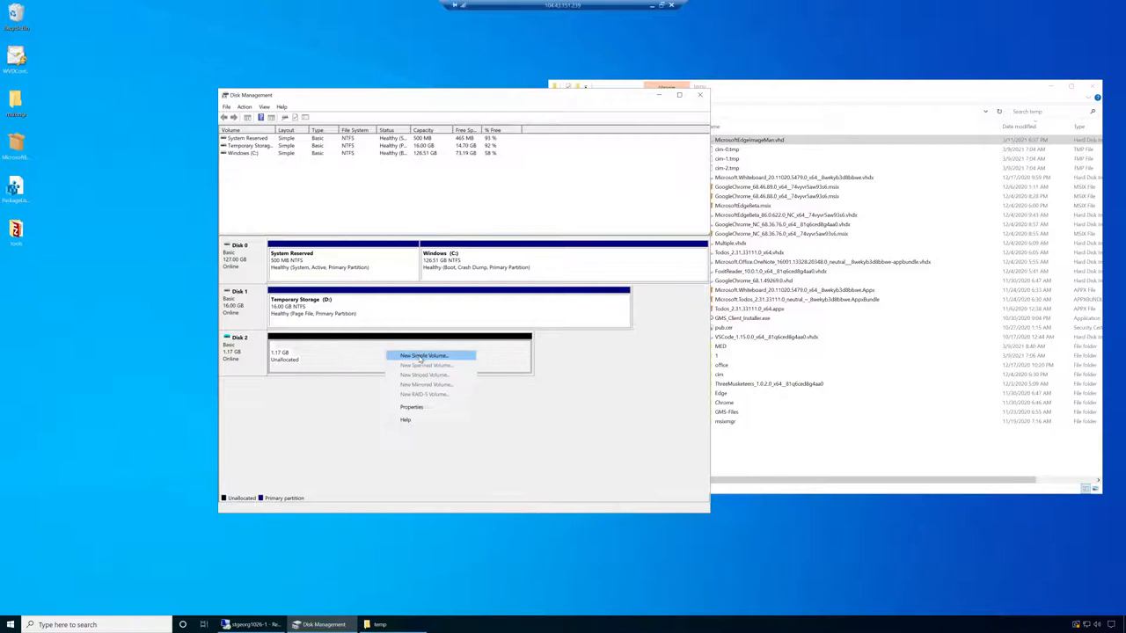
pyautogui.click(424, 355)
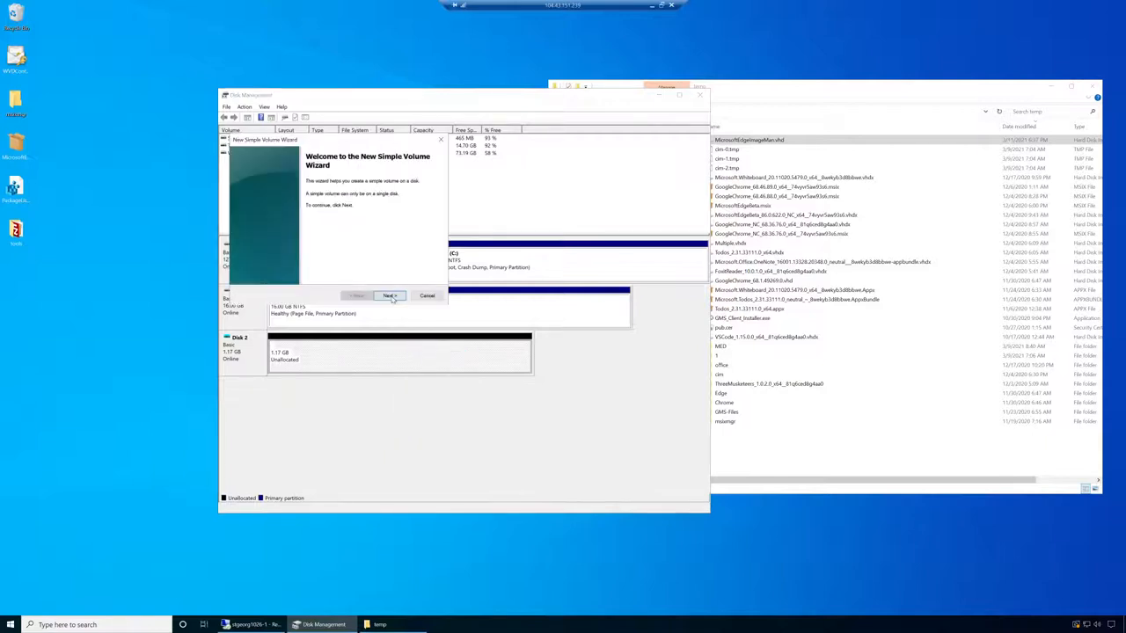
pyautogui.click(389, 295)
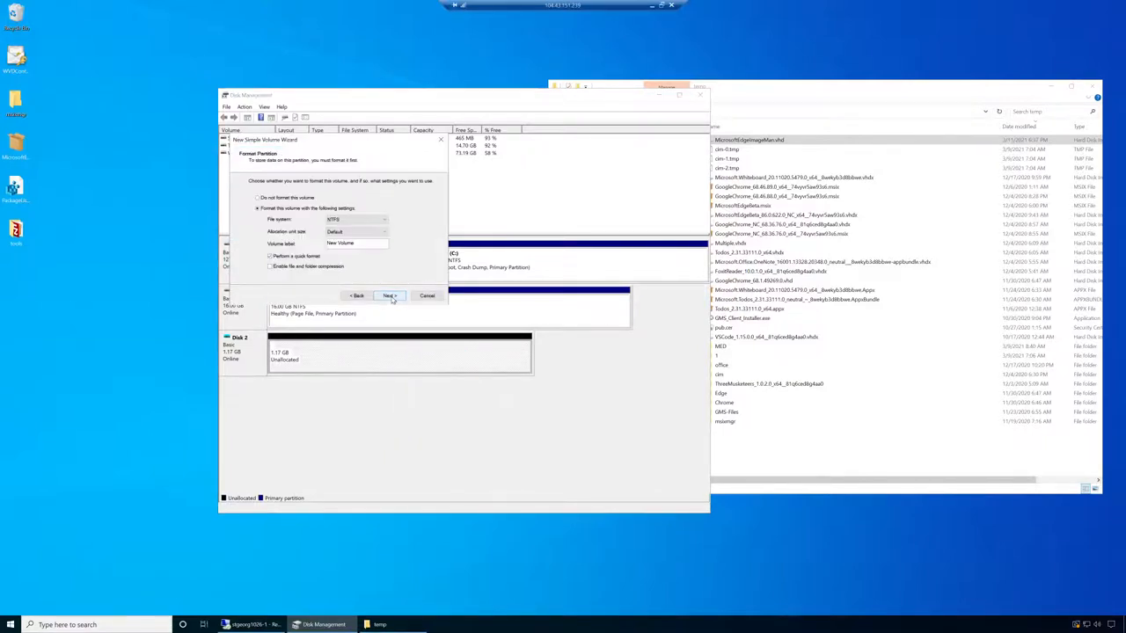
pyautogui.click(387, 296)
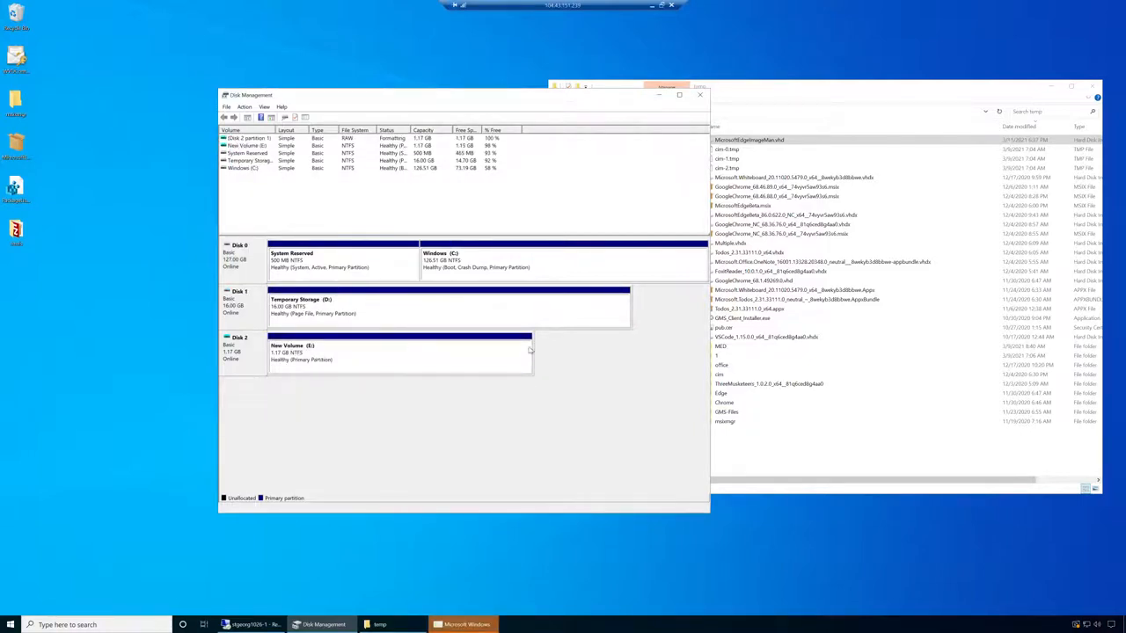
# Create a new folder named 'Apps' on the New Volume (E:) drive.
pyautogui.click(749, 140)
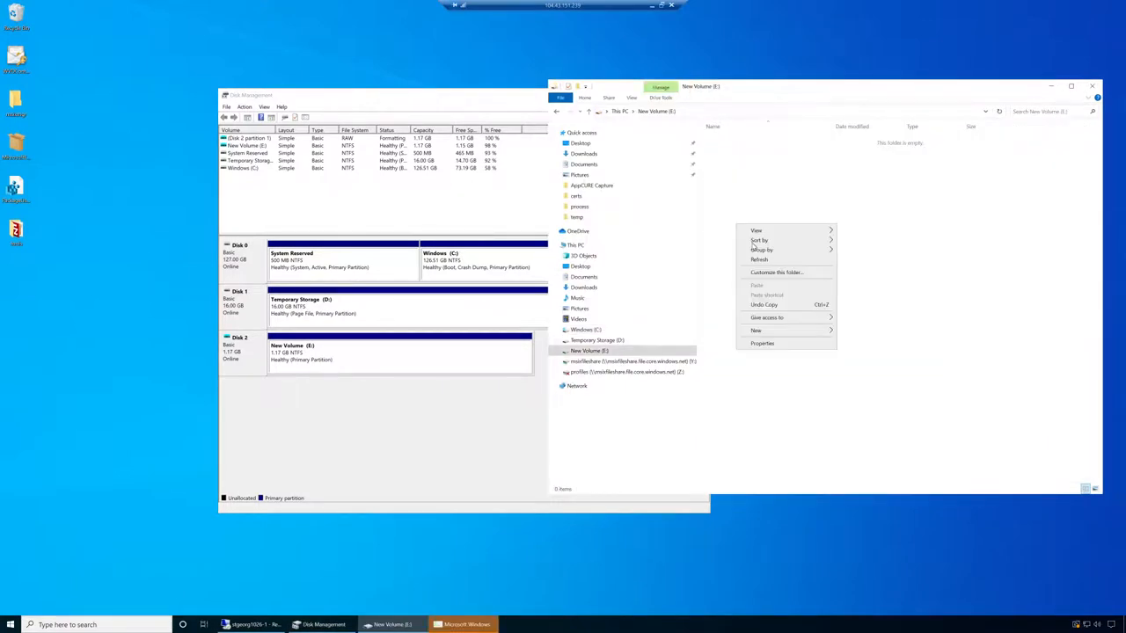
pyautogui.click(757, 331)
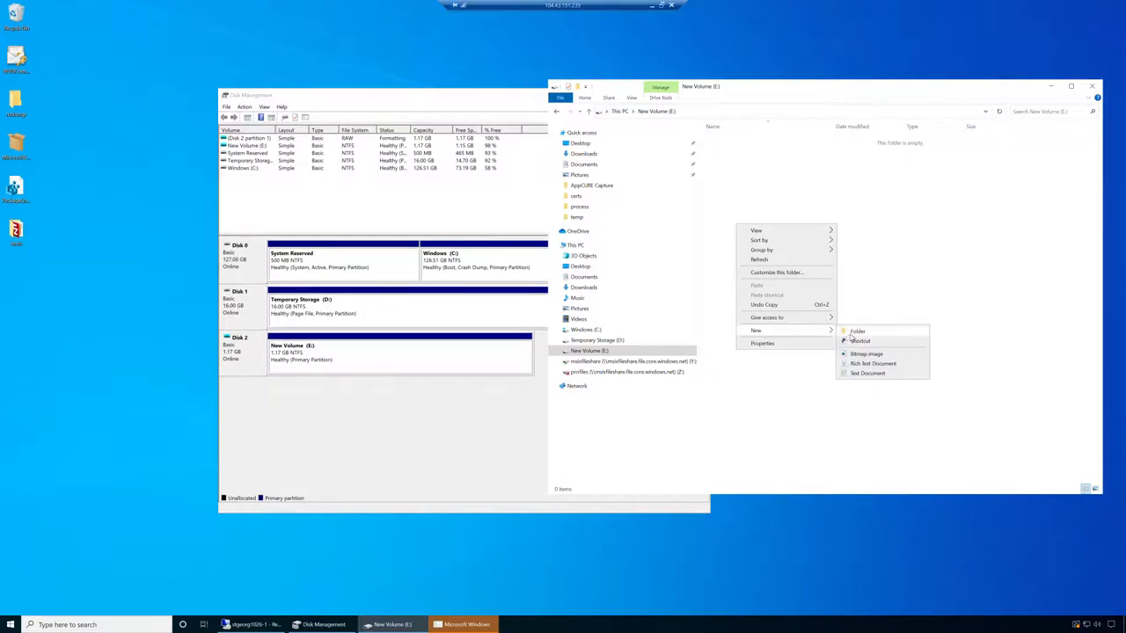
pyautogui.click(858, 331)
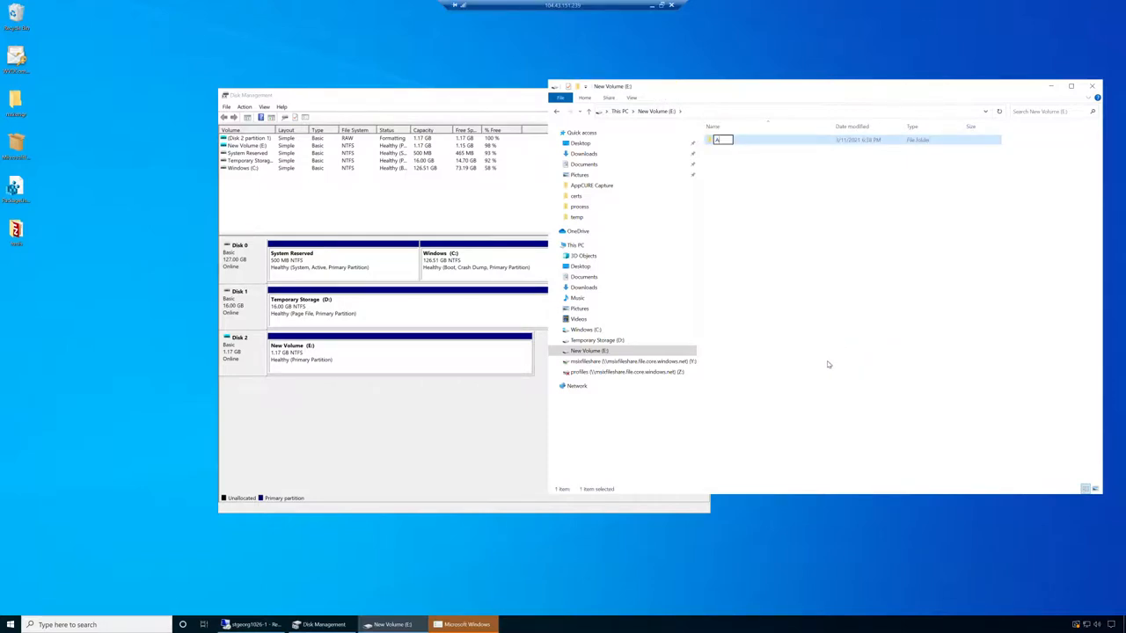
pyautogui.write('pps')
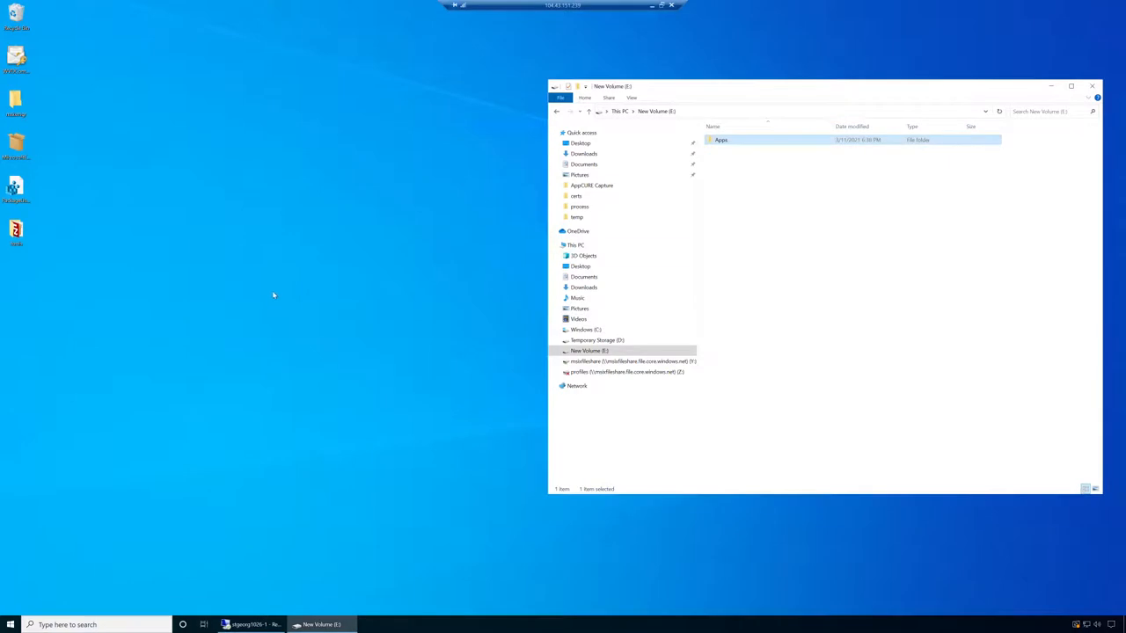
pyautogui.moveTo(320, 241)
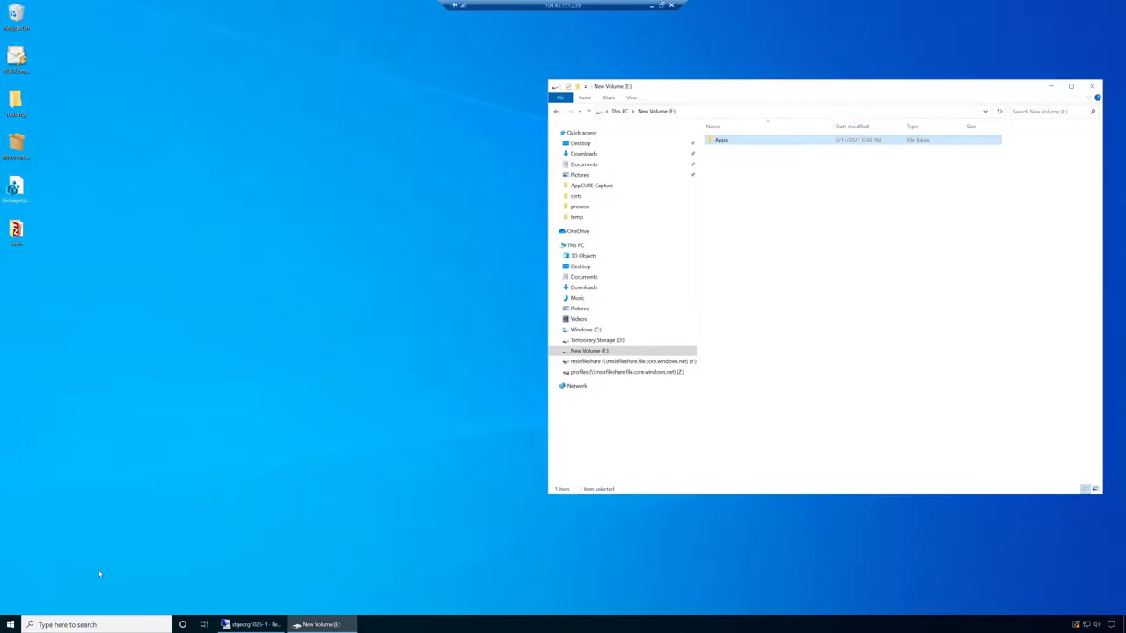
# Search Start for cmd to launch Command Prompt as administrator.
pyautogui.click(11, 624)
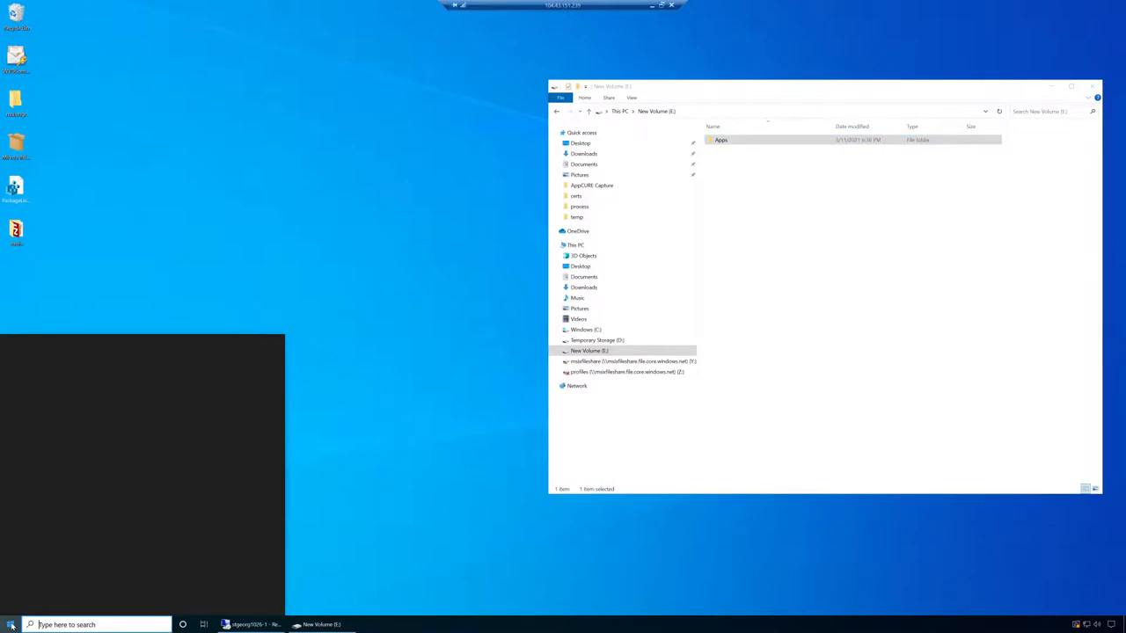
pyautogui.write('cmd')
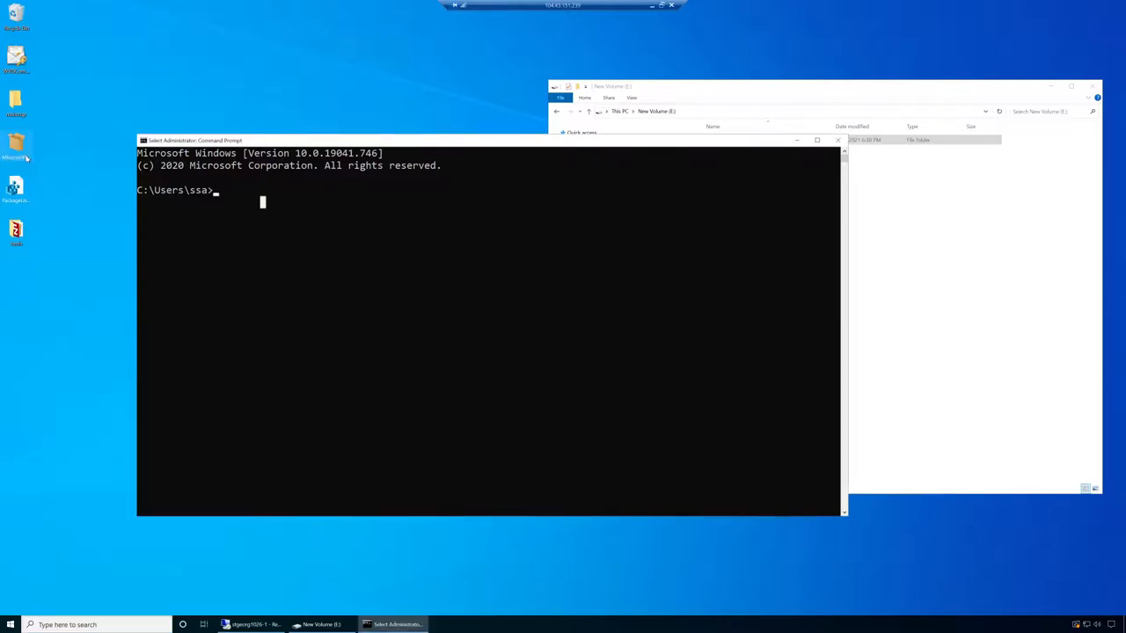
pyautogui.moveTo(106, 345)
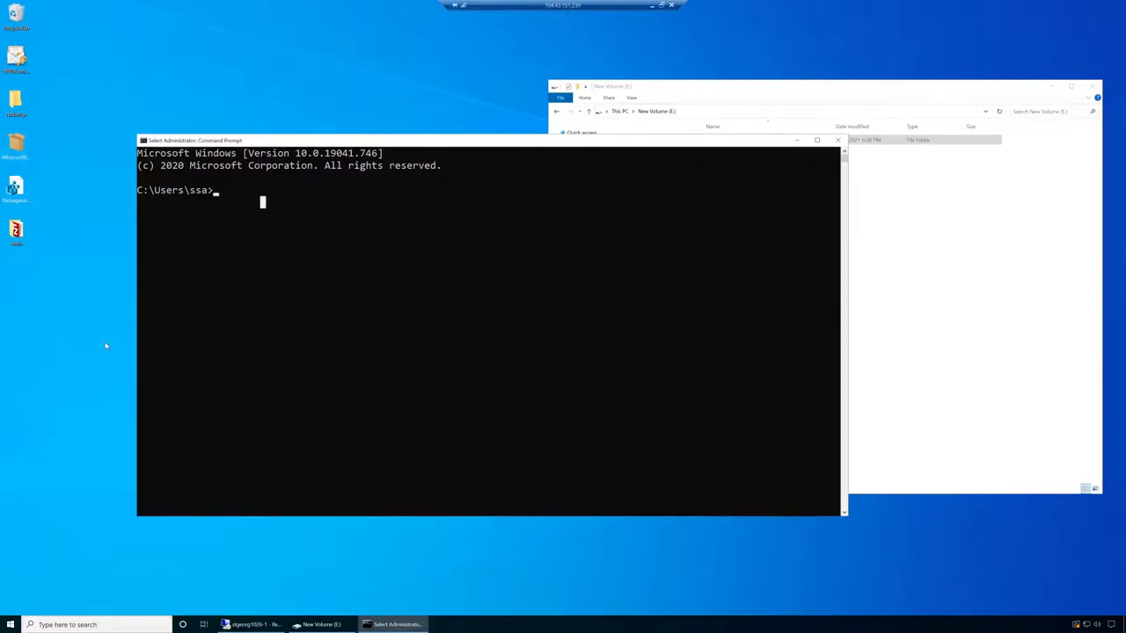
pyautogui.moveTo(605, 454)
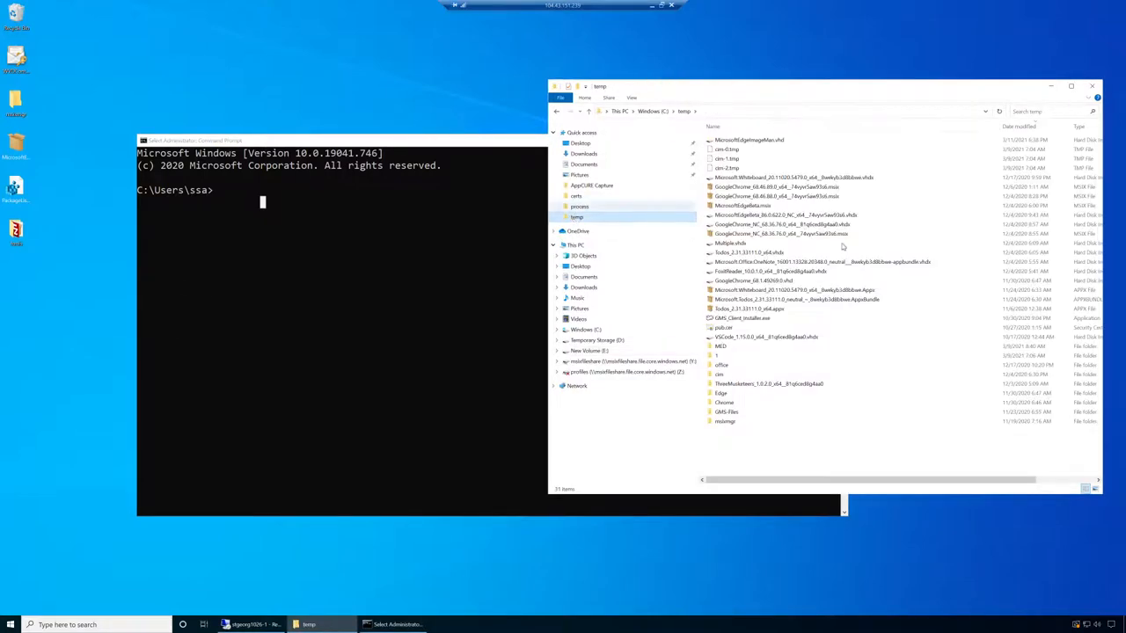
# Browse to temp\msixmgr\x64 in Explorer and cd C:\temp\msixmgr\x64 in Command Prompt.
pyautogui.doubleClick(725, 422)
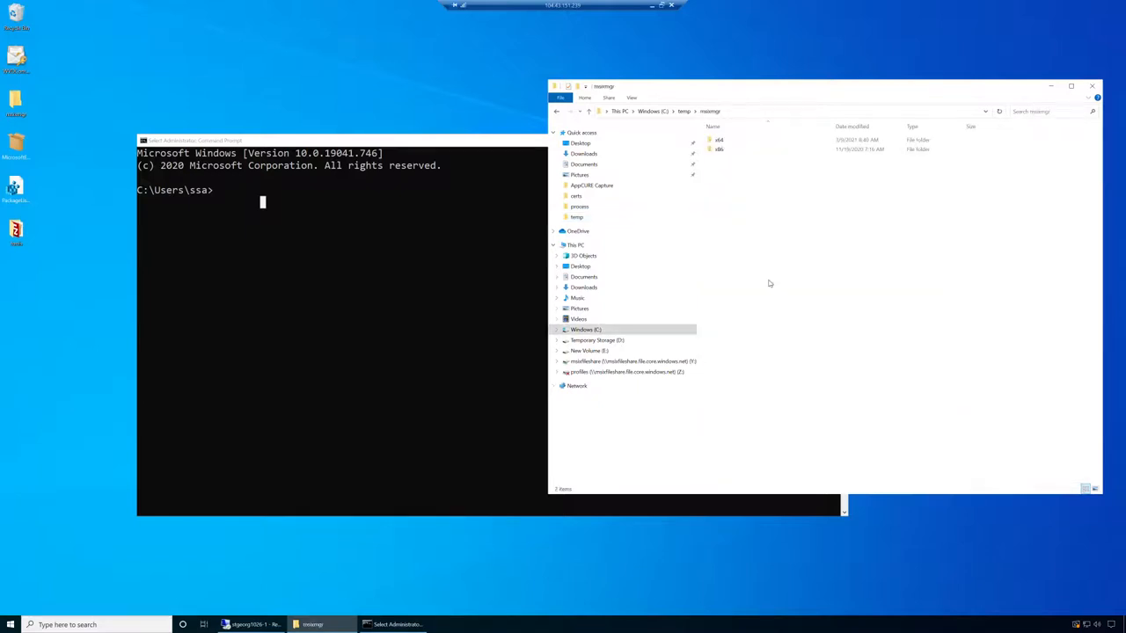
pyautogui.doubleClick(720, 141)
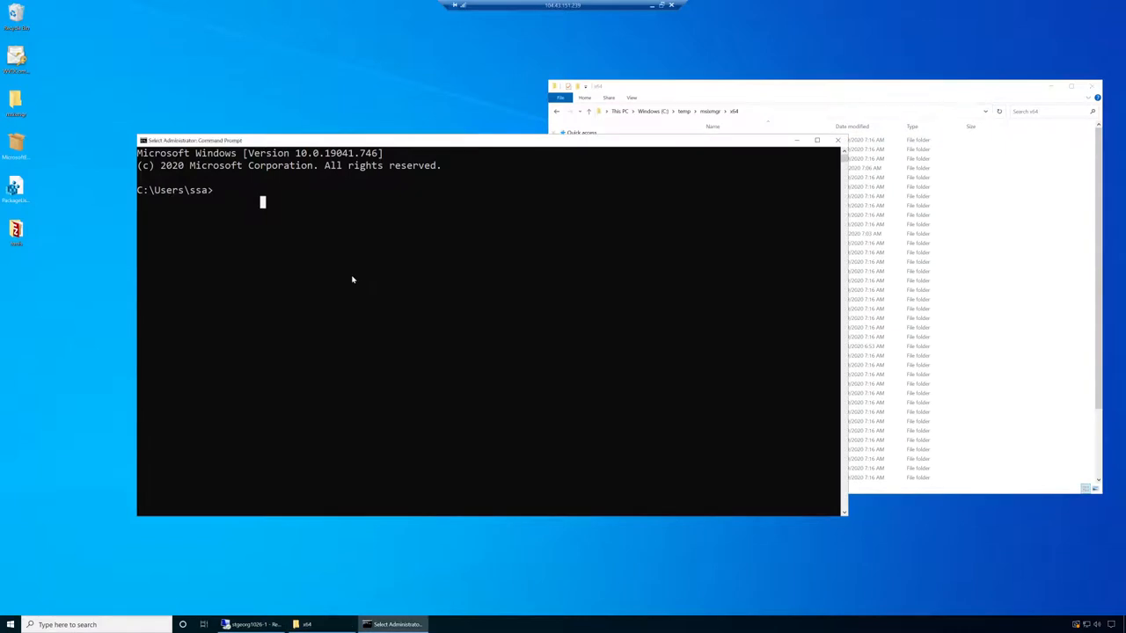
pyautogui.write('cd C:\\temp\\msixmgr\\x64')
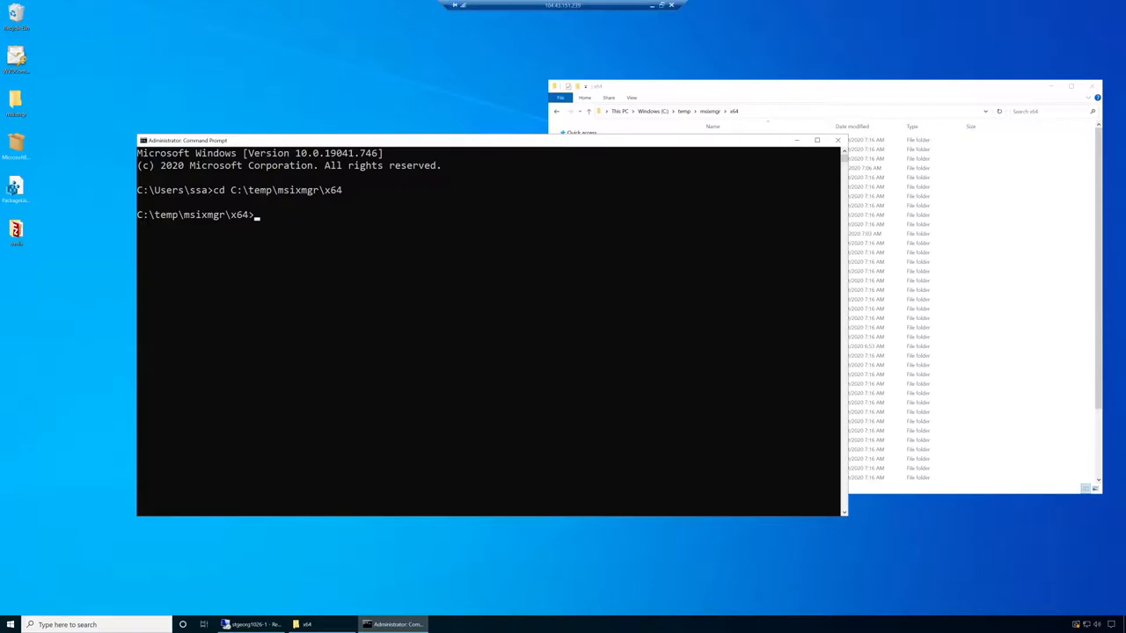
# Begin the command 'msixmgr -Unpack -packagePath' at the x64 prompt.
pyautogui.write('m')
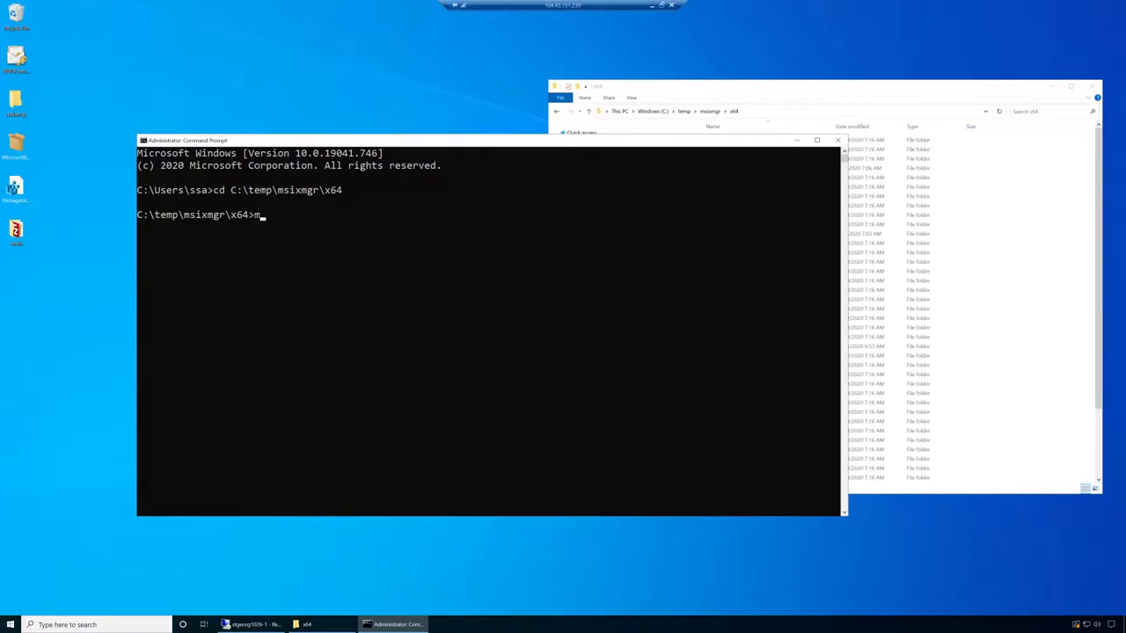
pyautogui.write('ixm')
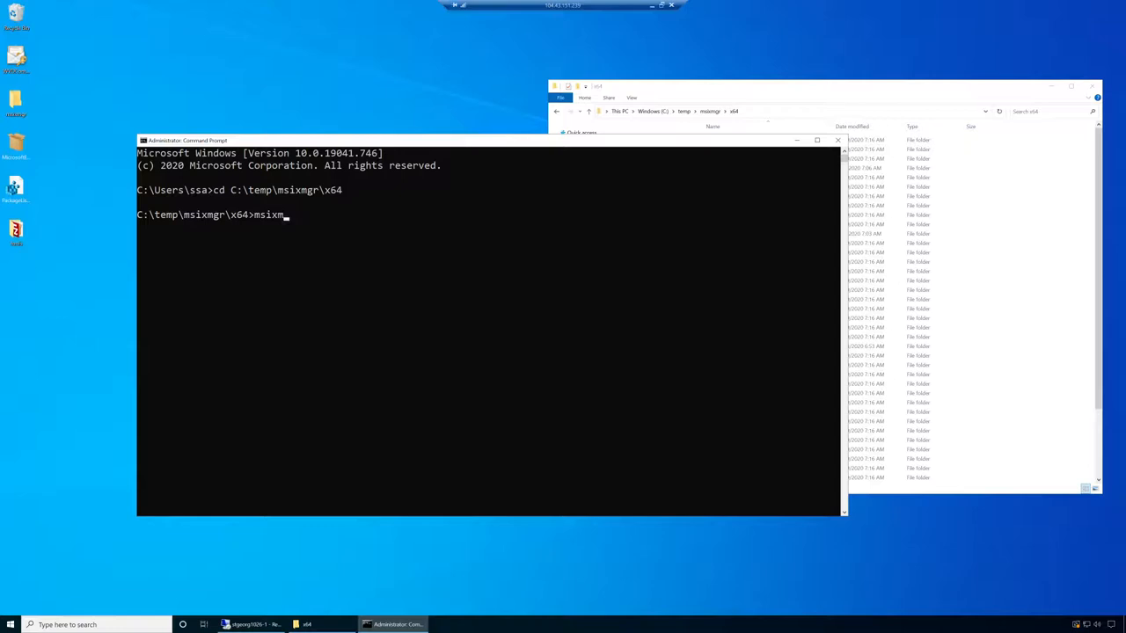
pyautogui.write('gr')
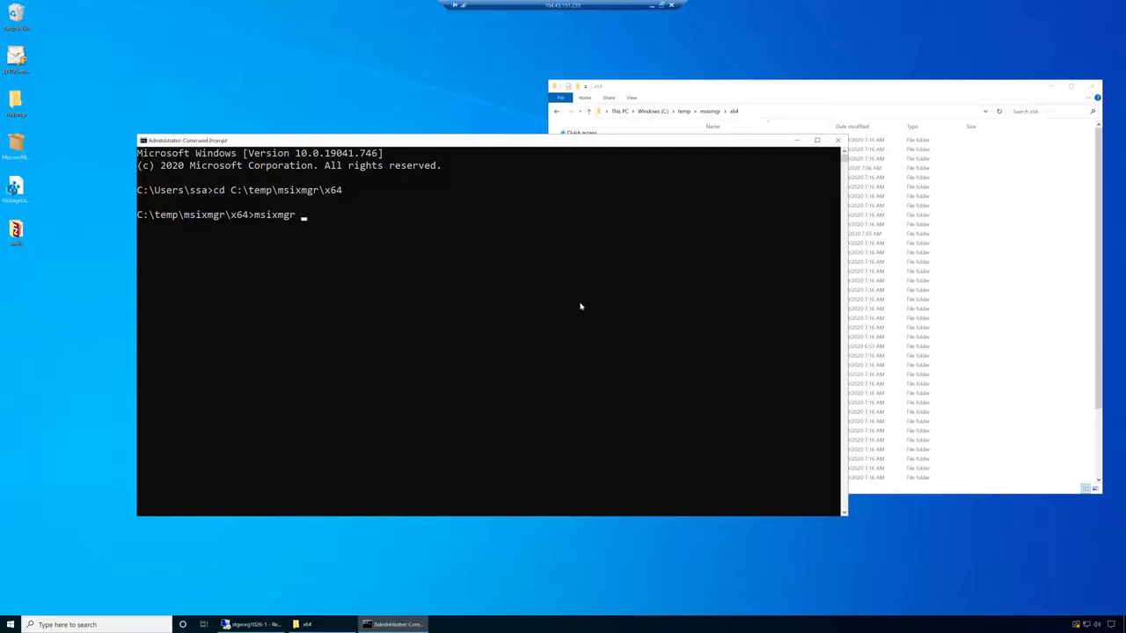
pyautogui.write('-Unp')
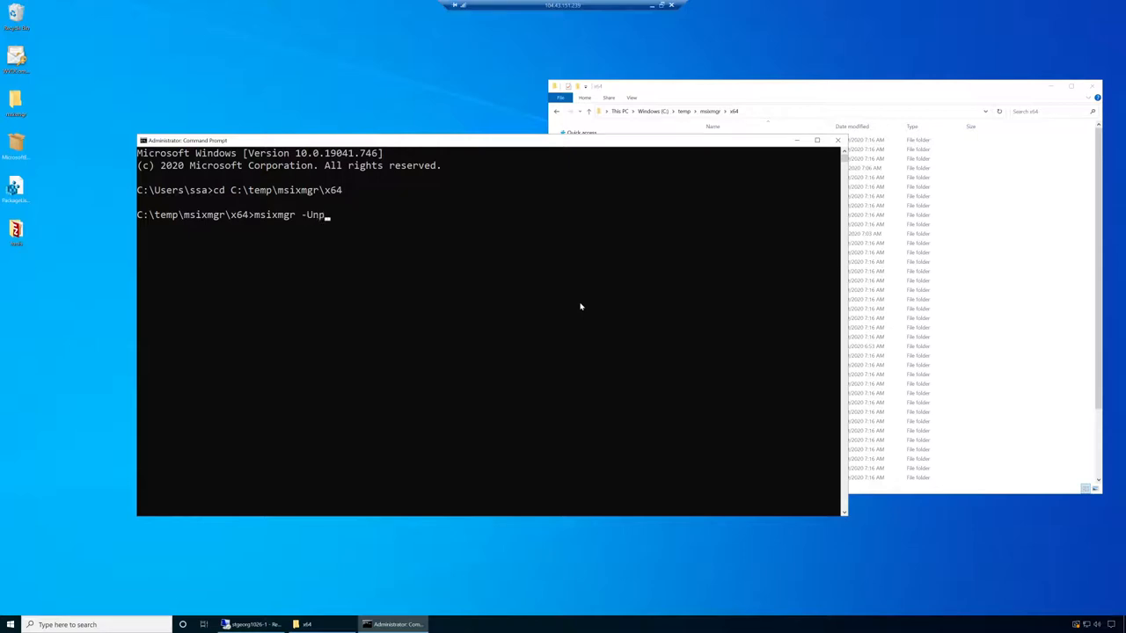
pyautogui.write('ack')
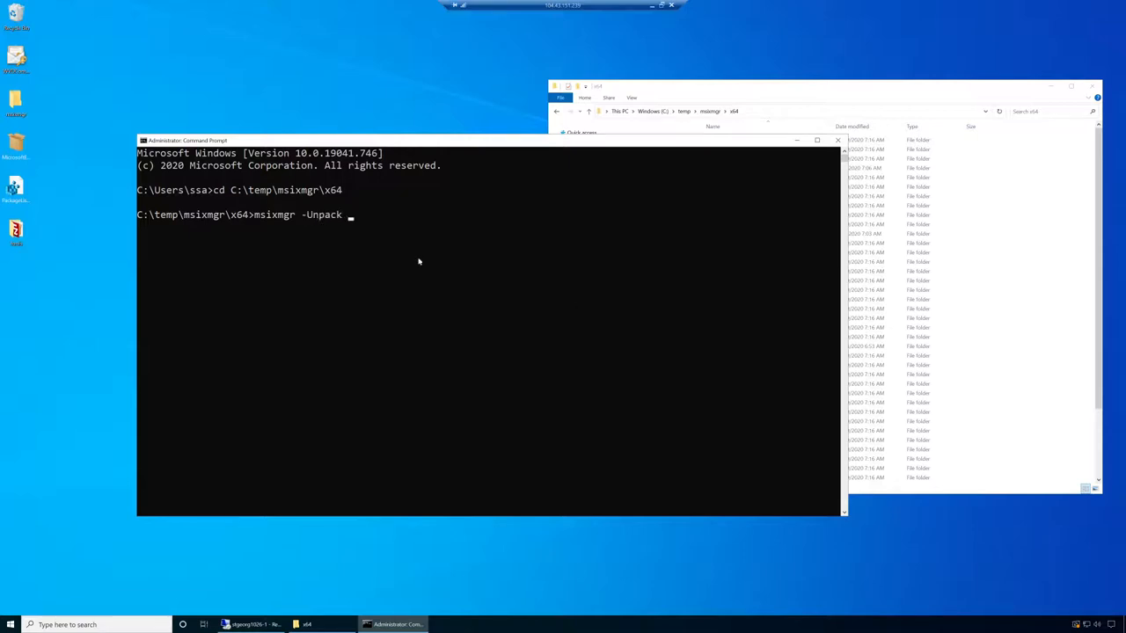
pyautogui.moveTo(42, 140)
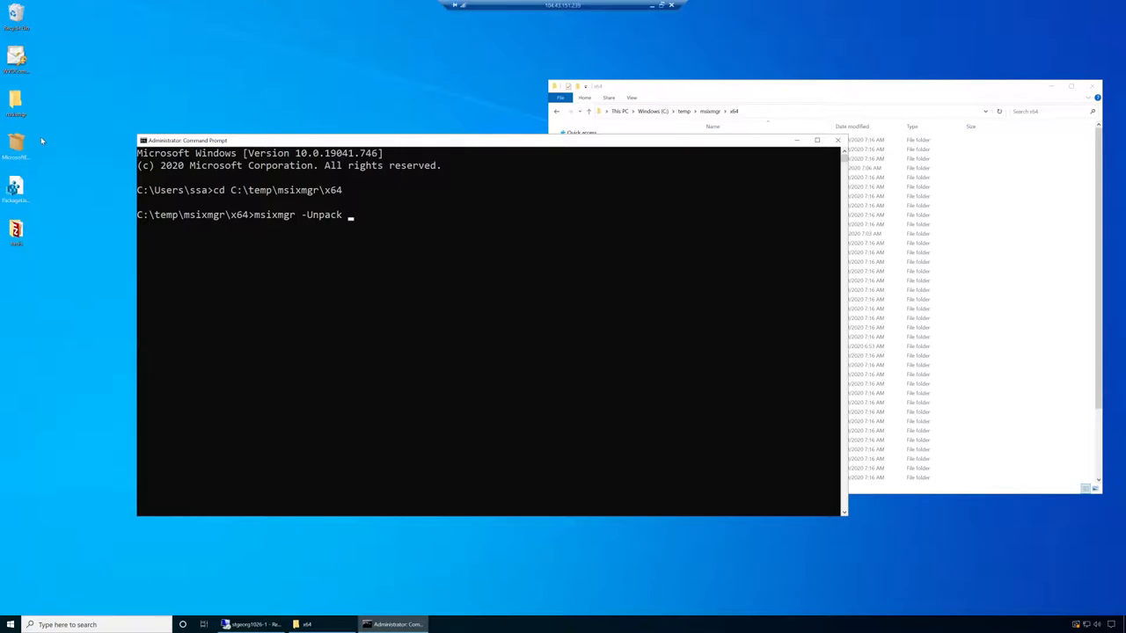
pyautogui.write('-p')
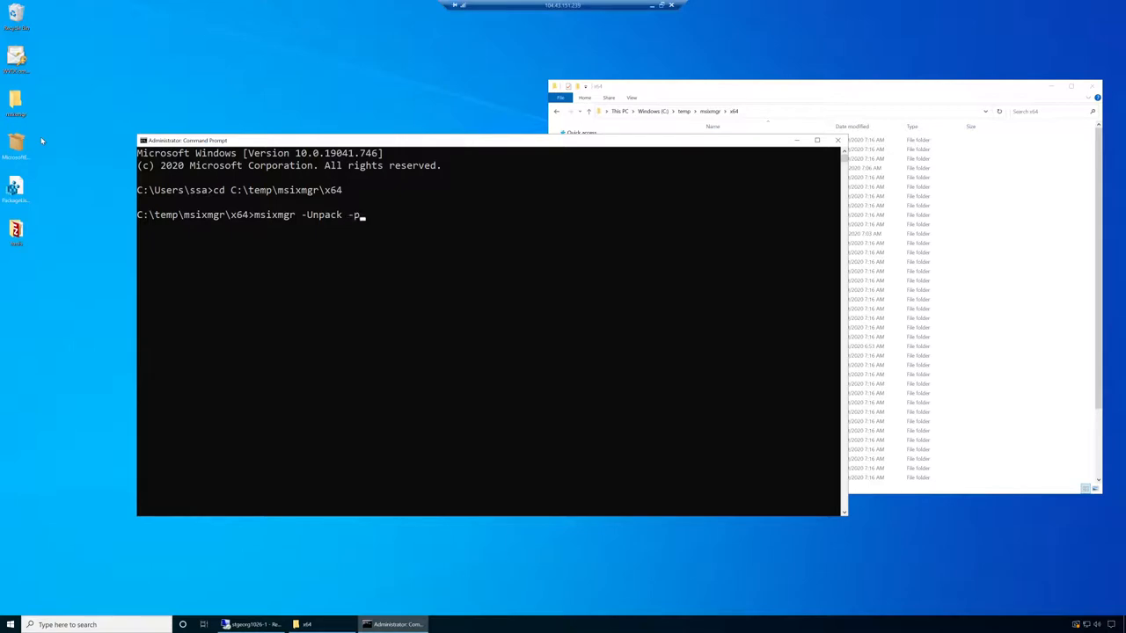
pyautogui.write('ackageP{')
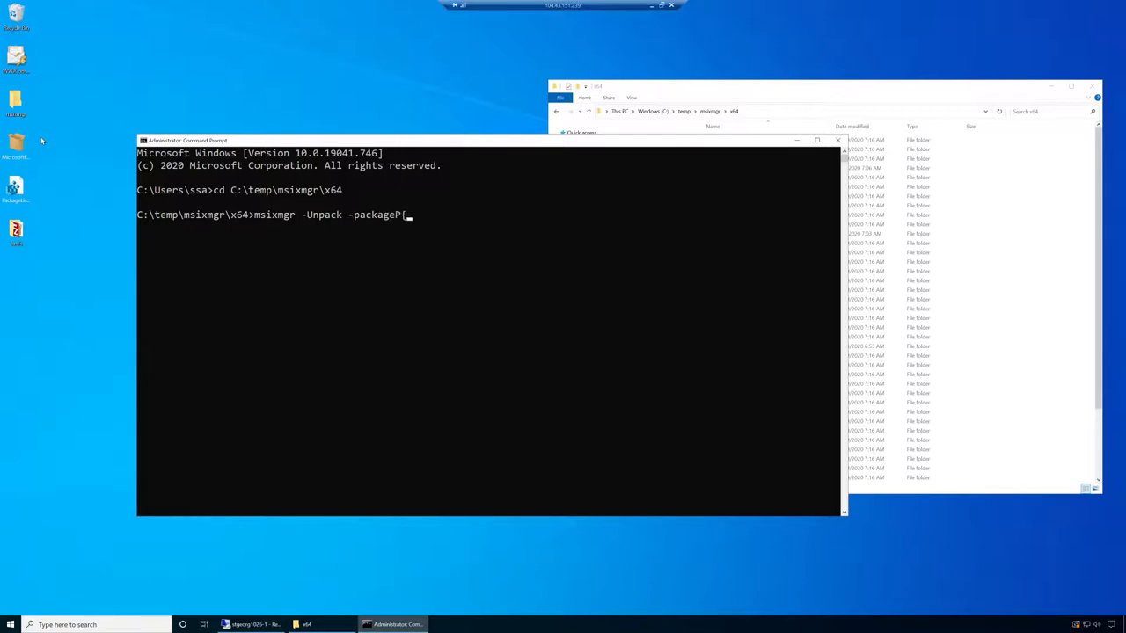
pyautogui.write('ath')
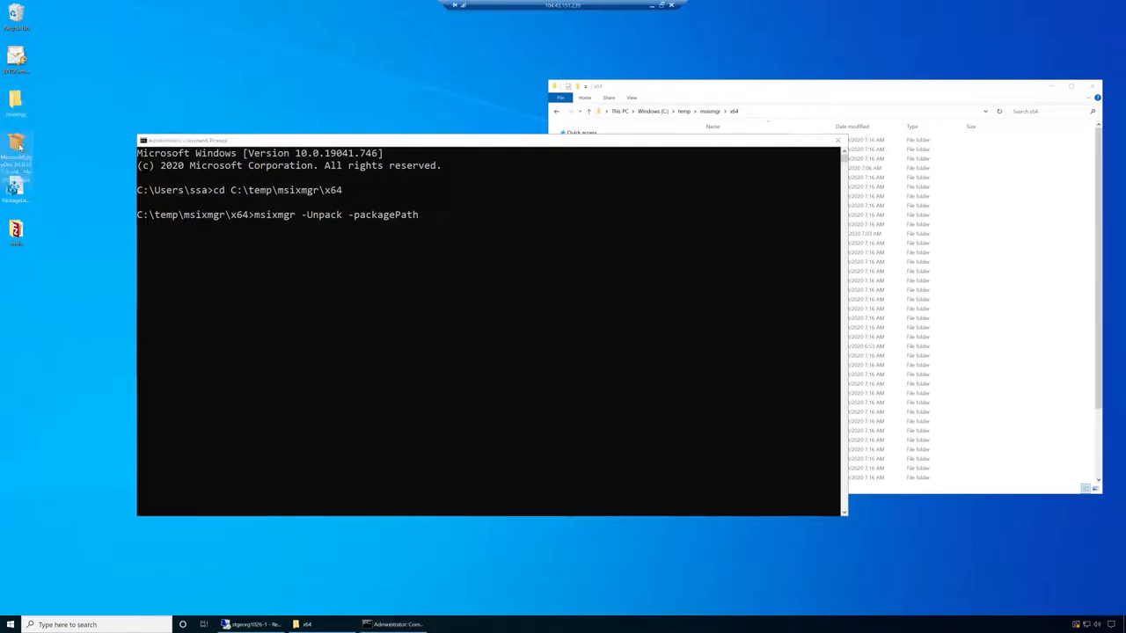
# Copy the MicrosoftEdgeDev_89.0.723.0_x64 .msix full path from the desktop and paste it as the package path.
pyautogui.rightClick(16, 159)
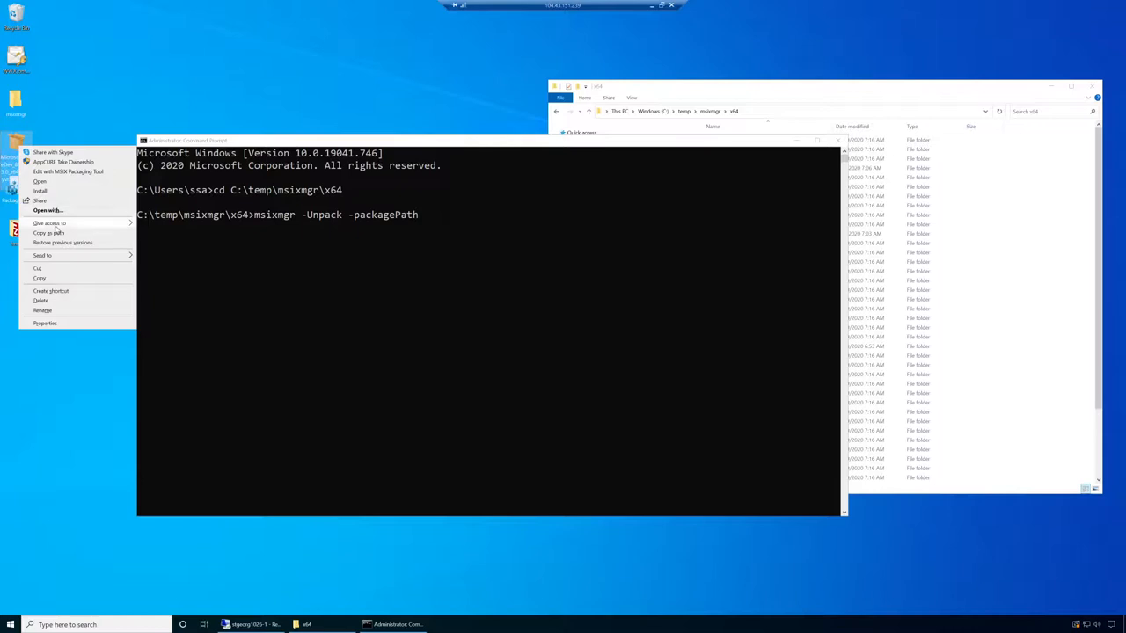
pyautogui.click(361, 140)
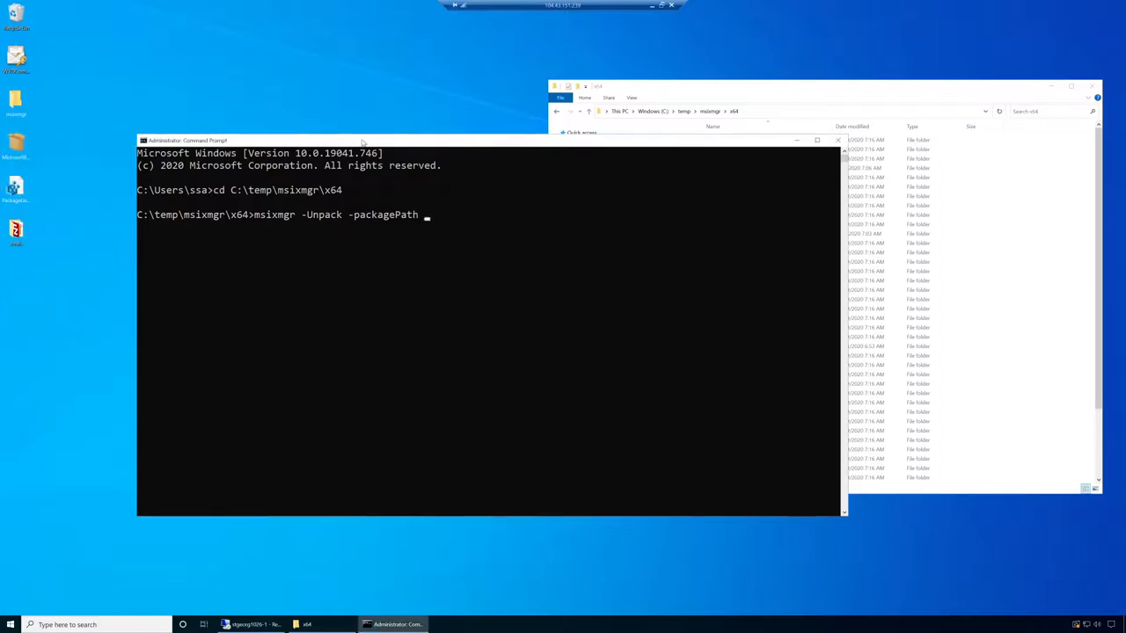
pyautogui.write('"C:\\Users\\ssa\\Desktop\\MicrosoftEdgeDev_89.0.723.0_x64__74vyvr5aw93s6.msix"')
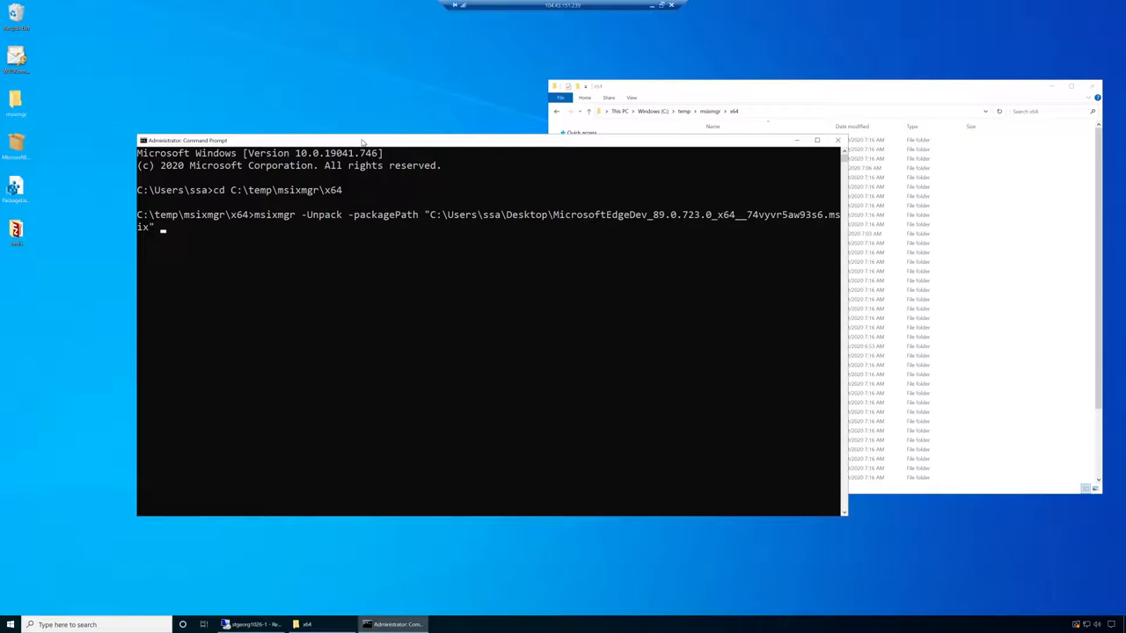
# Add -destination "e:\apps" (correcting a c:\ slip) and the -ApplyACLS option.
pyautogui.write('-destionat')
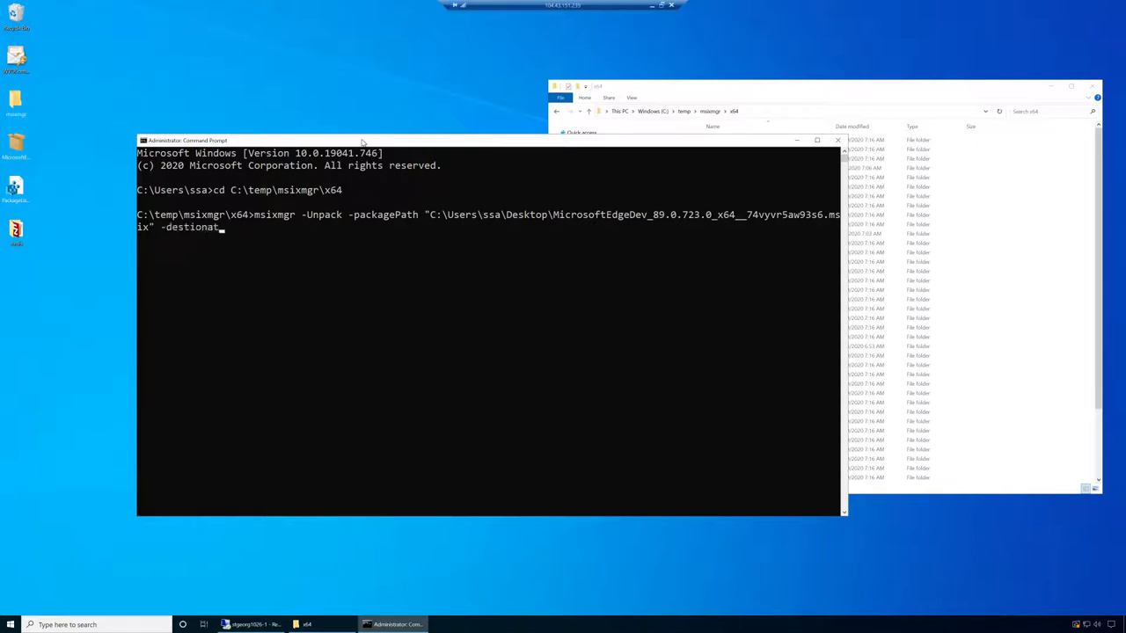
pyautogui.write('on')
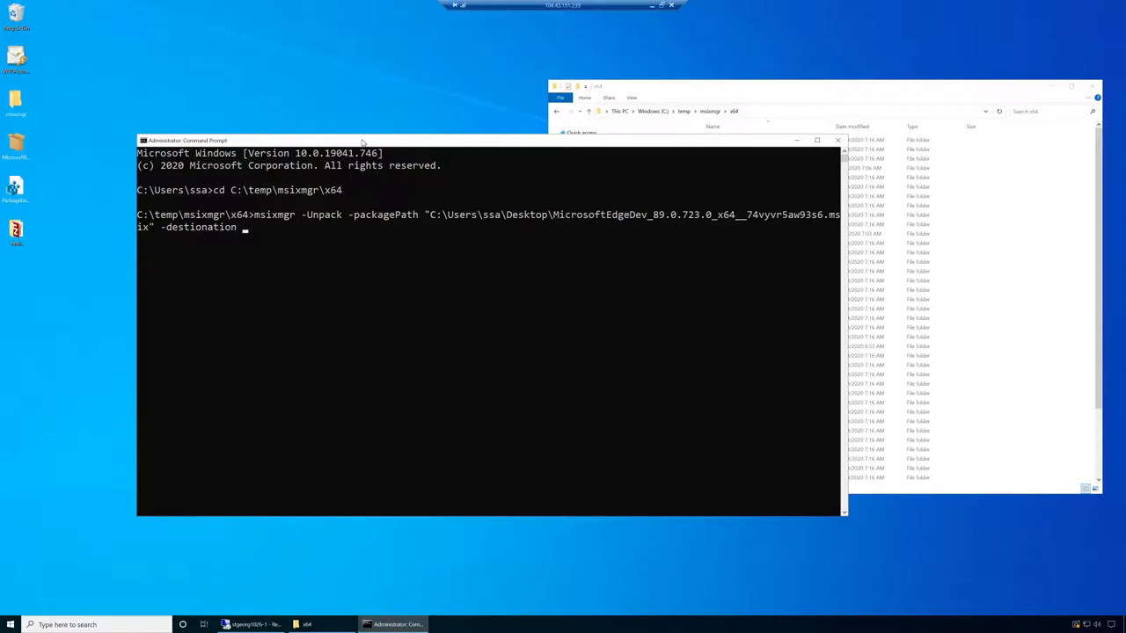
pyautogui.write('"c:\\')
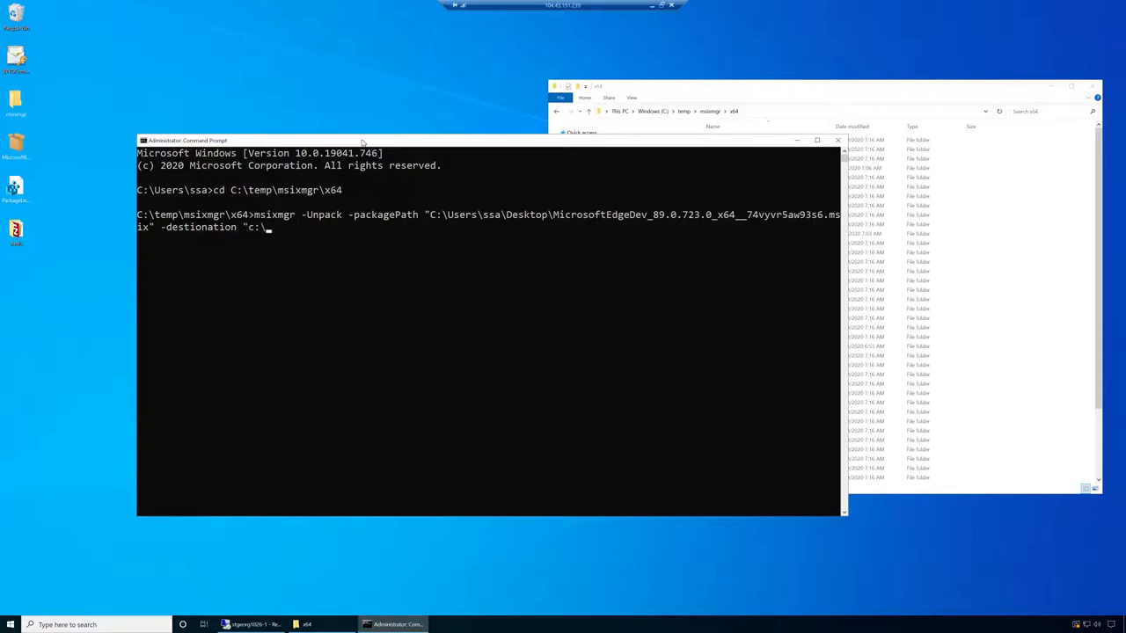
pyautogui.press('backspace')
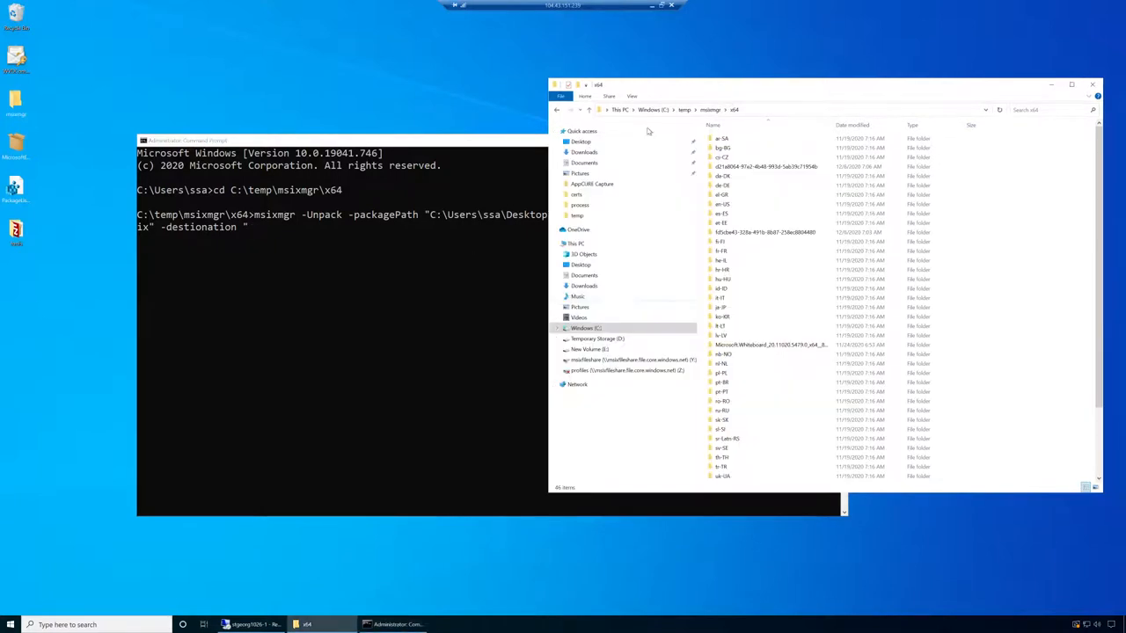
pyautogui.click(589, 348)
pyautogui.write('e:')
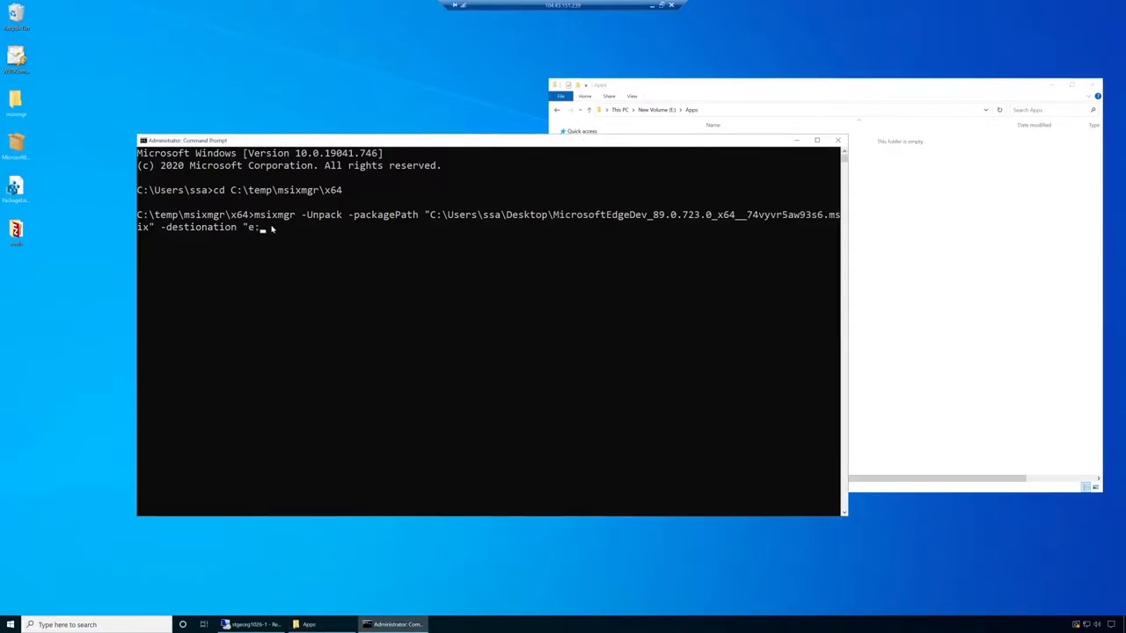
pyautogui.write('apps')
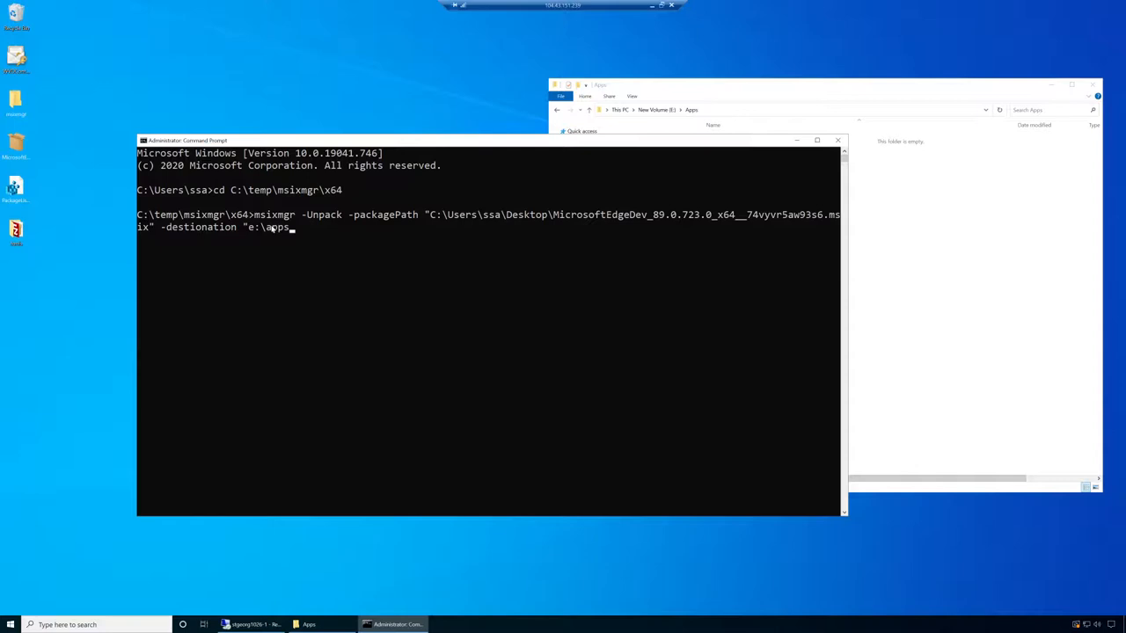
pyautogui.write('"')
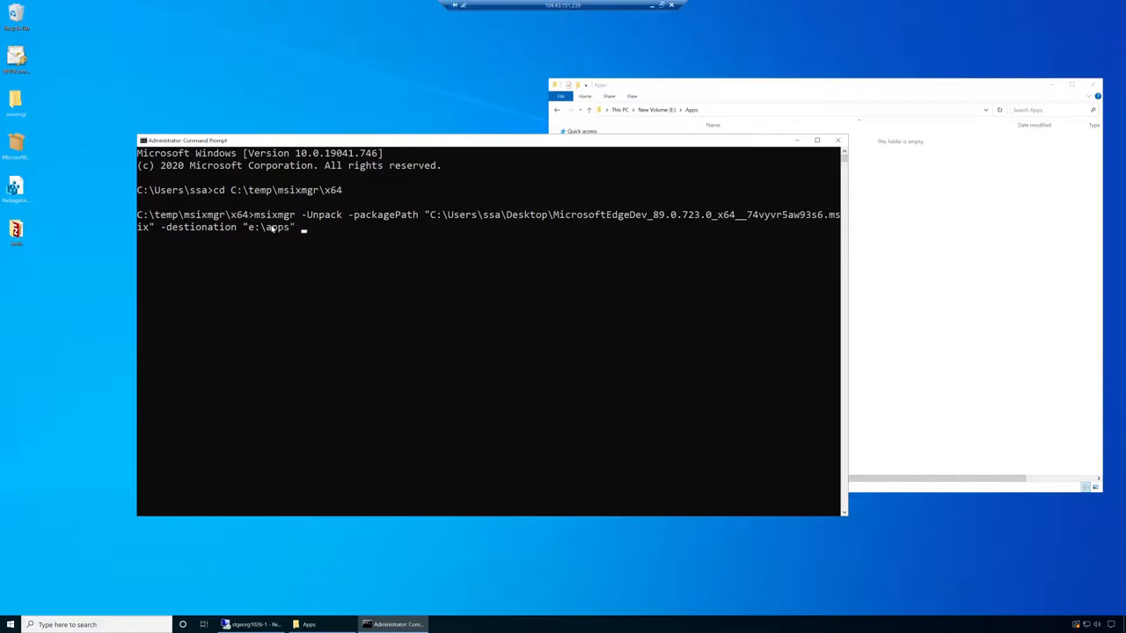
pyautogui.write('-')
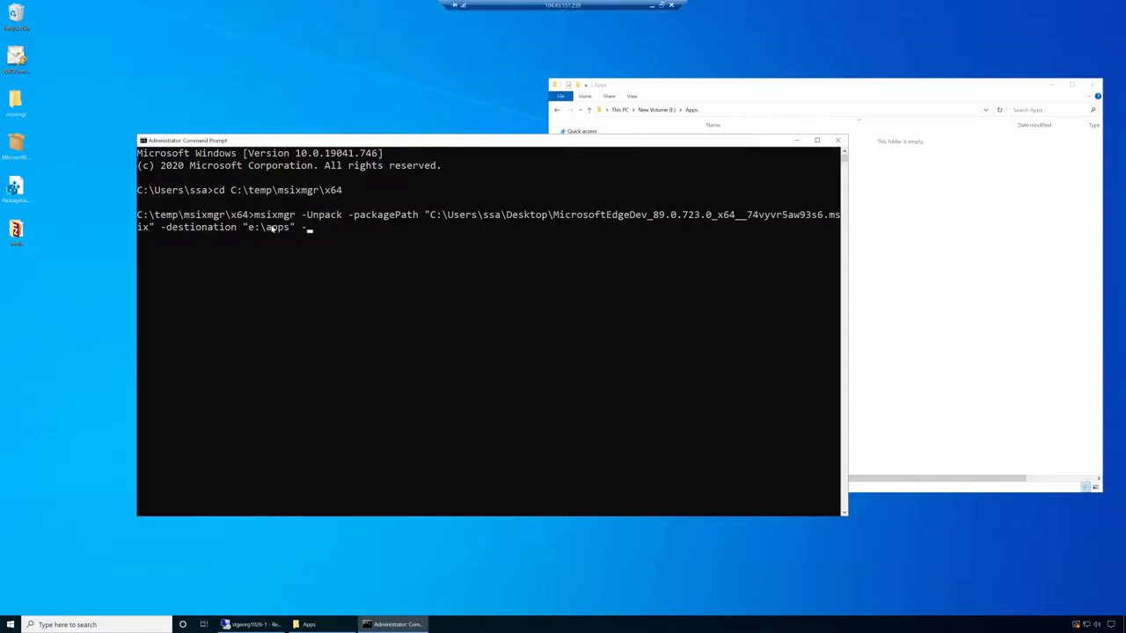
pyautogui.write('ApplyACLS')
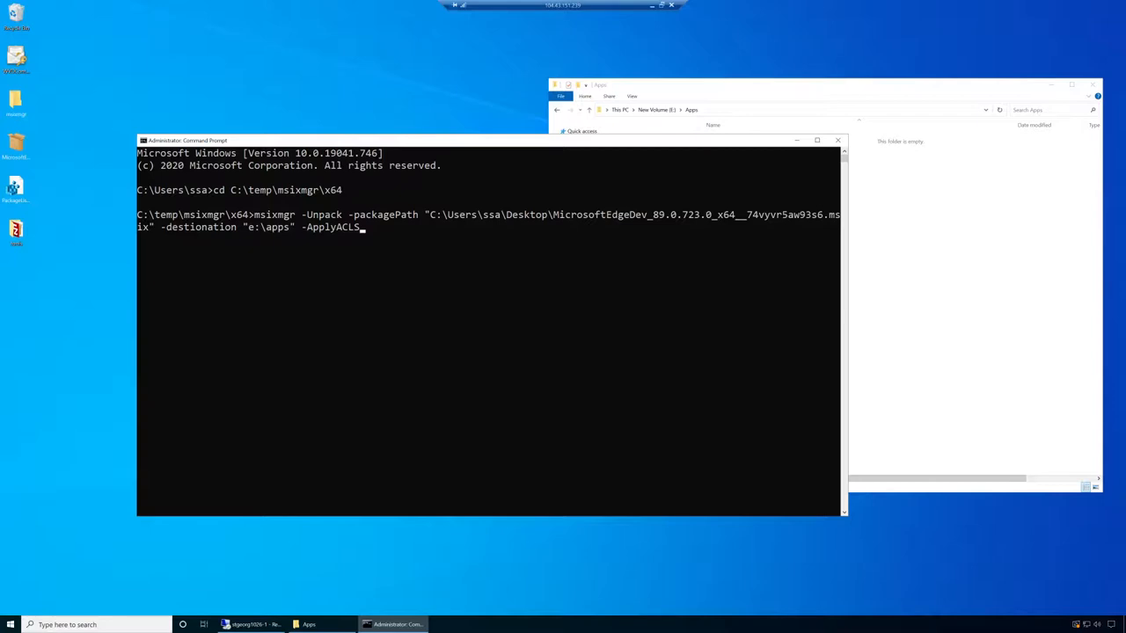
pyautogui.moveTo(458, 232)
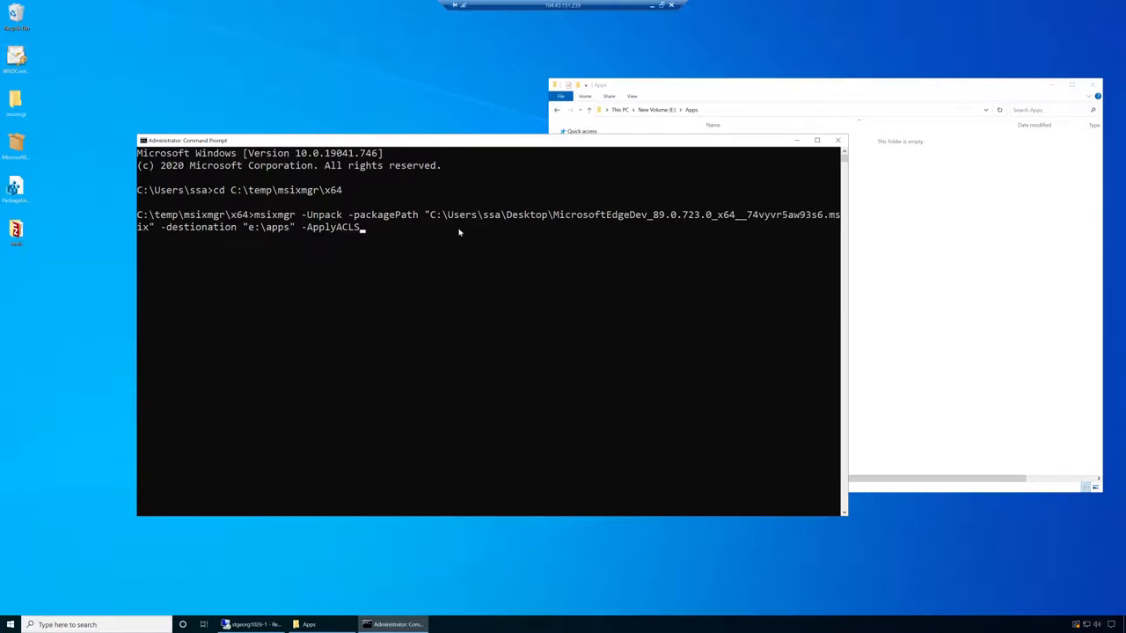
pyautogui.moveTo(306, 200)
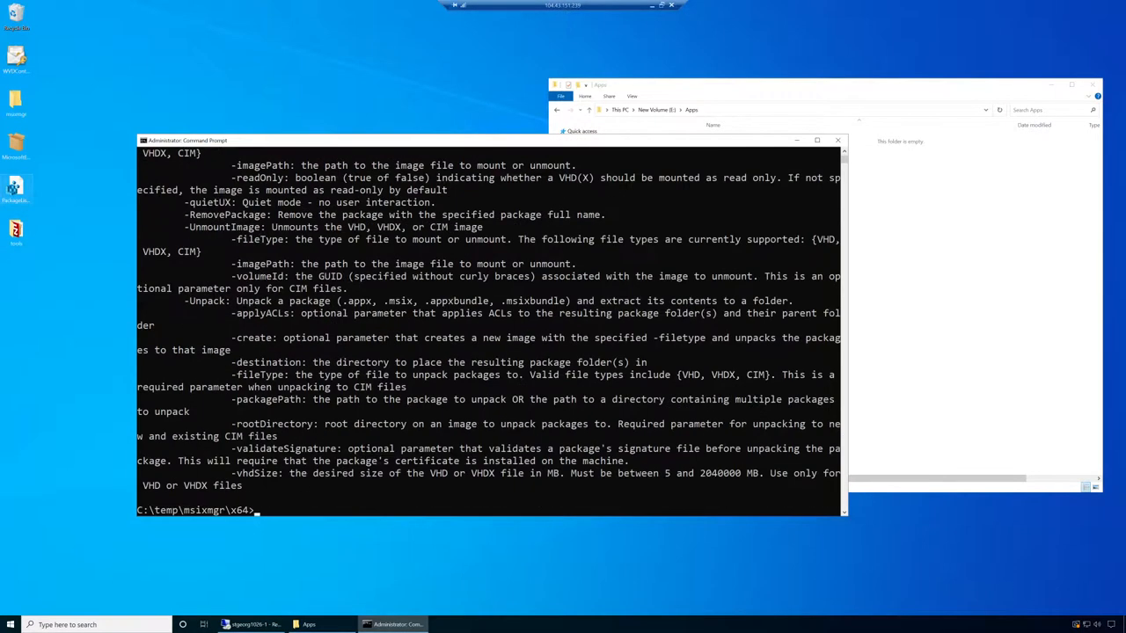
pyautogui.moveTo(431, 281)
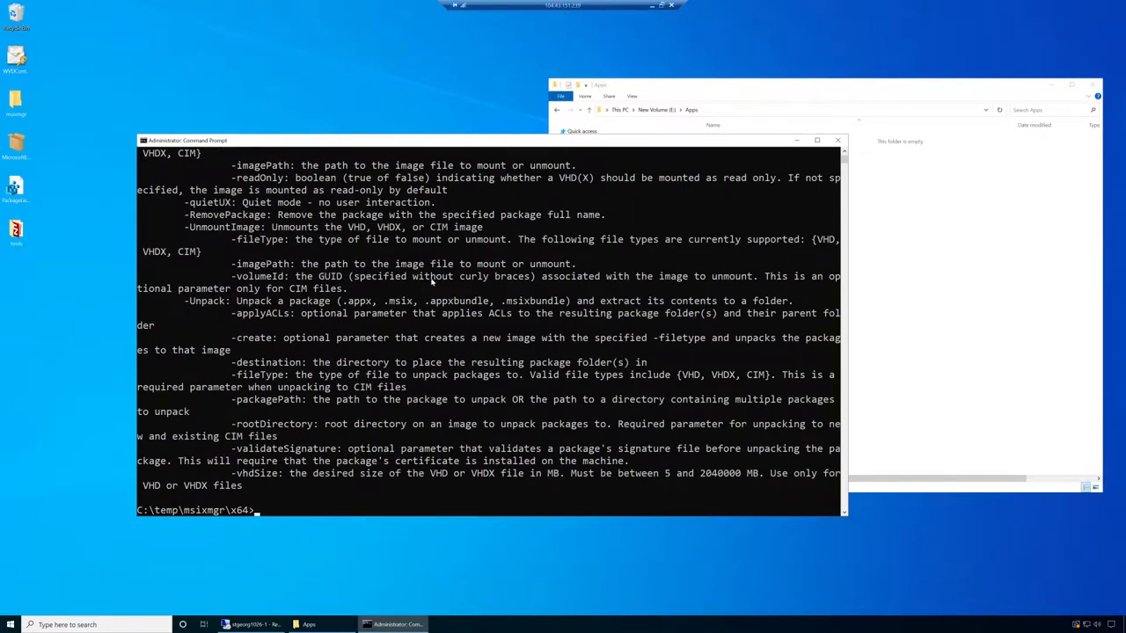
# Run the unpack command, which prints usage help, then recall it and start retyping 'apply'.
pyautogui.write('msixmgr -Unpack -packagePath "C:\\Users\\ssa\\Desktop\\MicrosoftEdgeDev_89.0.723.0_x64__74vyvr5aw93s6.msix" -destination "e:\\apps" -ApplyACLS')
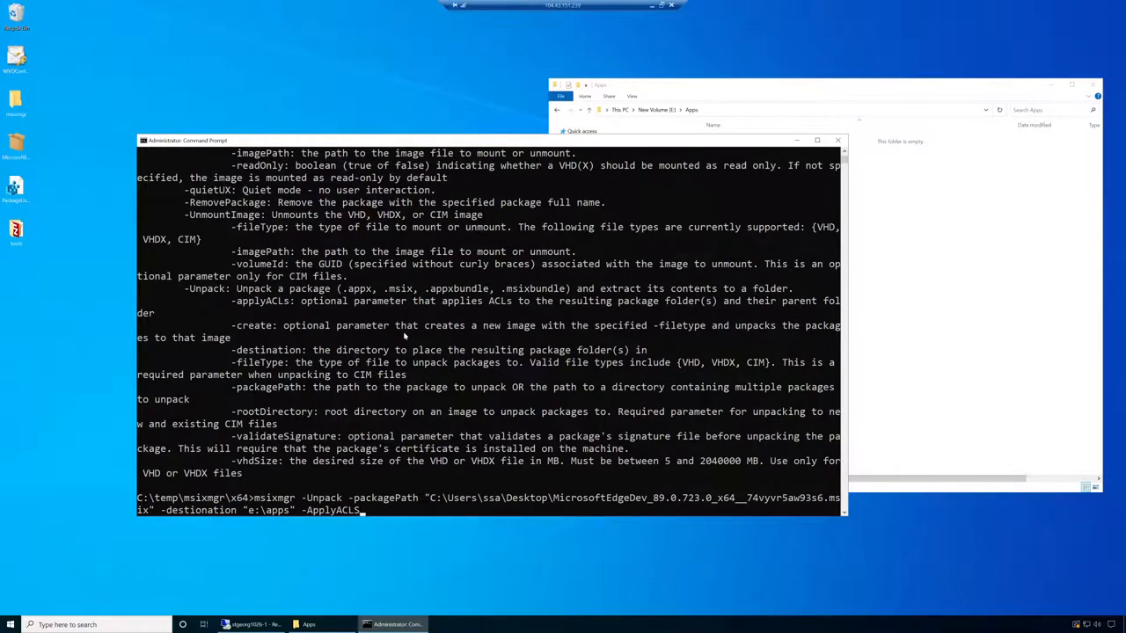
pyautogui.press('Backspace')
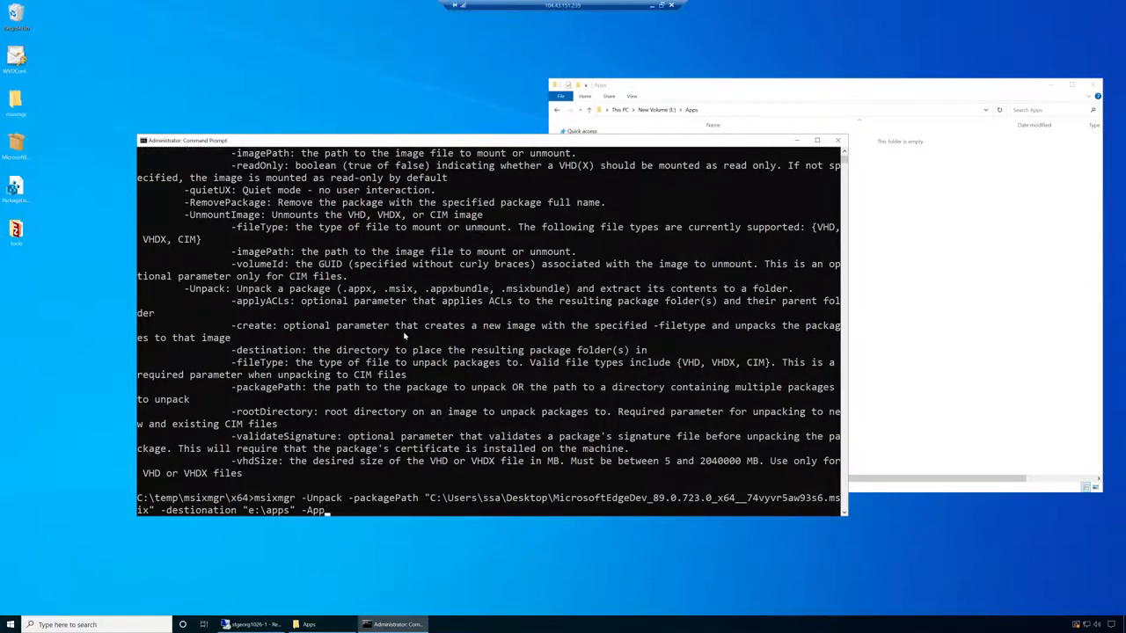
pyautogui.write('apply')
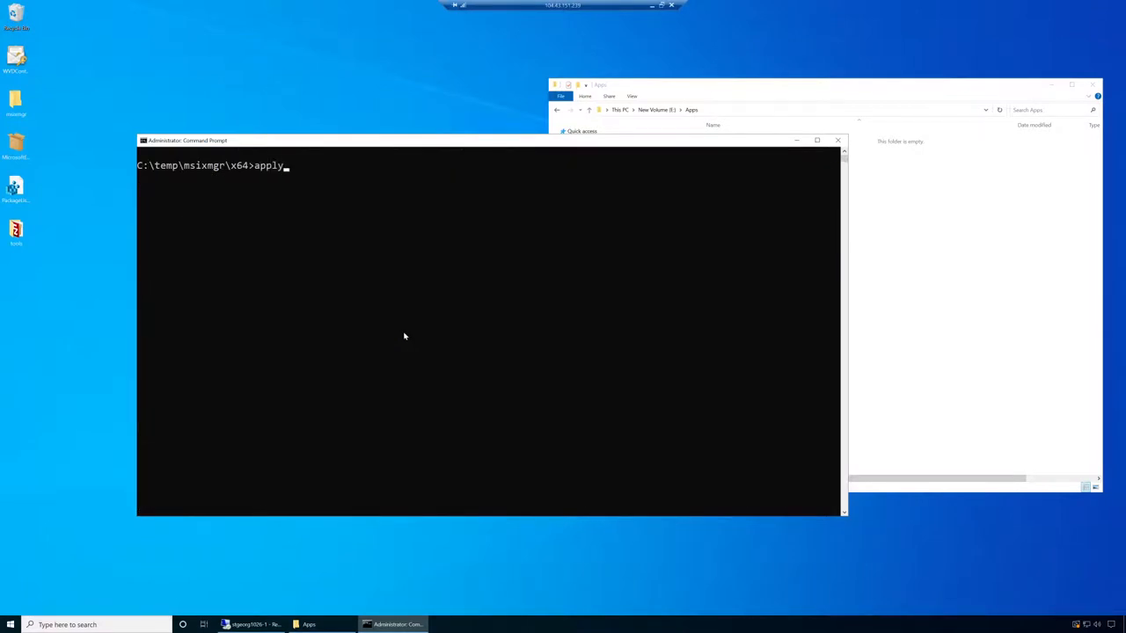
# Recall the msixmgr command, retype the option as -ApplyACLs, and run it to unpack Edge into e:\apps.
pyautogui.write('msixmgr -Unpack -packagePath "C:\\Users\\ssa\\Desktop\\MicrosoftEdgeDev_89.0.723.0_x64__74vyvr5aw93s6.msix" -destionation "e:\\apps" -ApplyACL')
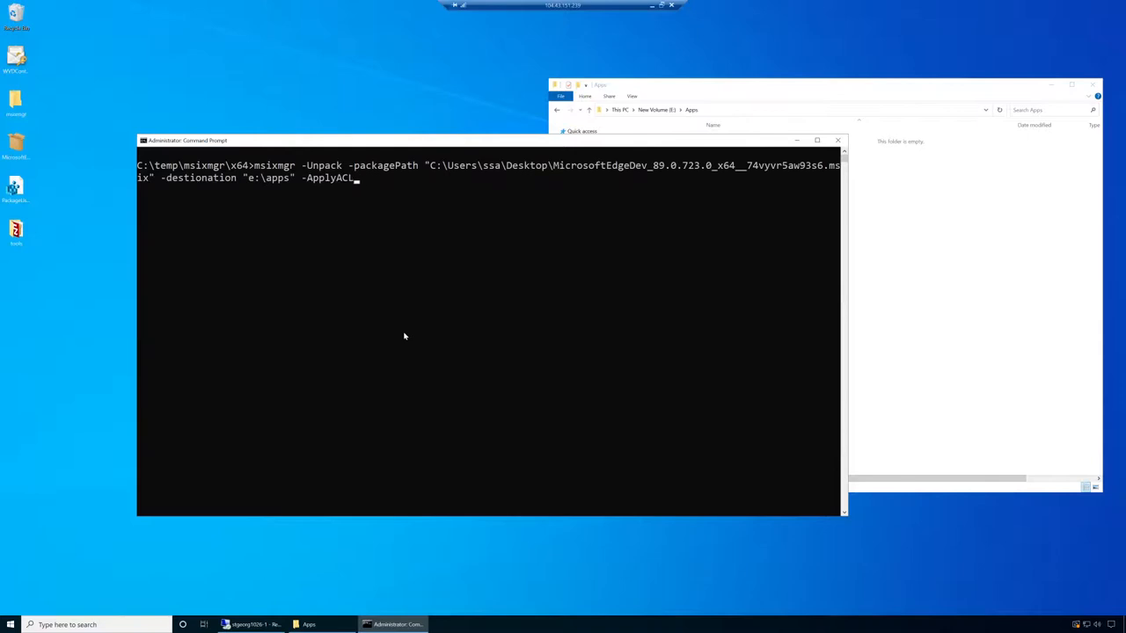
pyautogui.press('BackSpace')
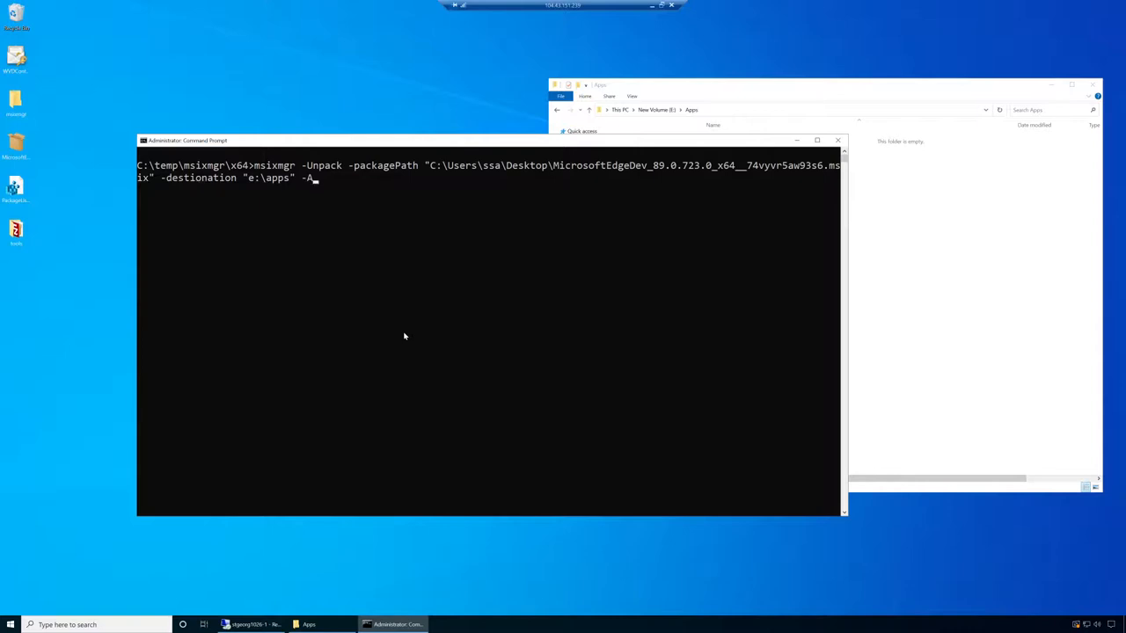
pyautogui.press('backspace')
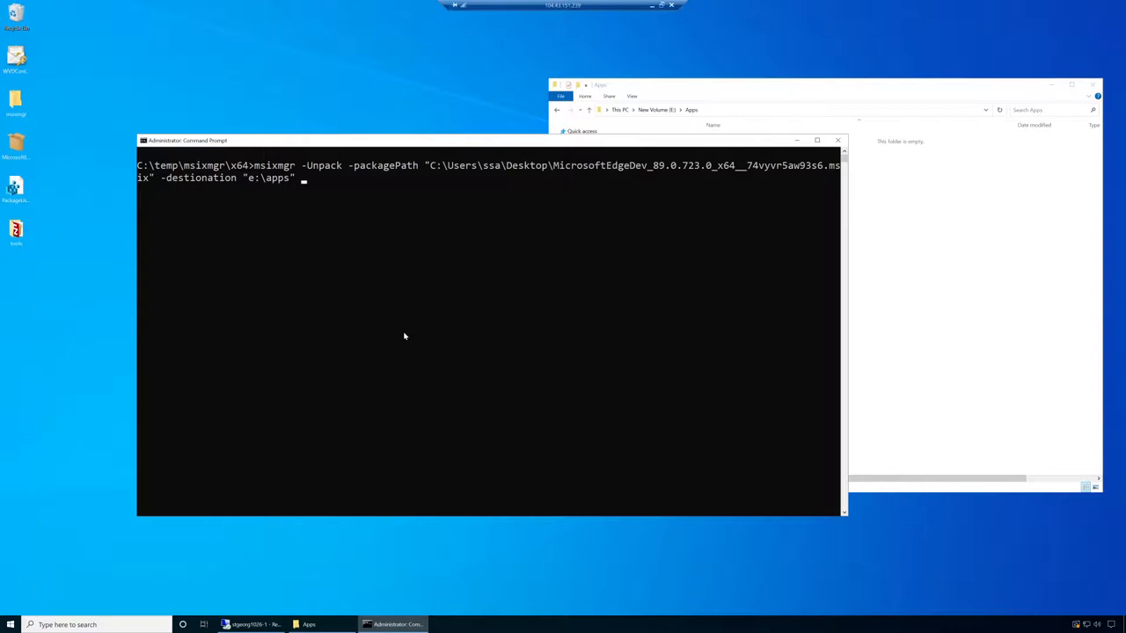
pyautogui.write('-A')
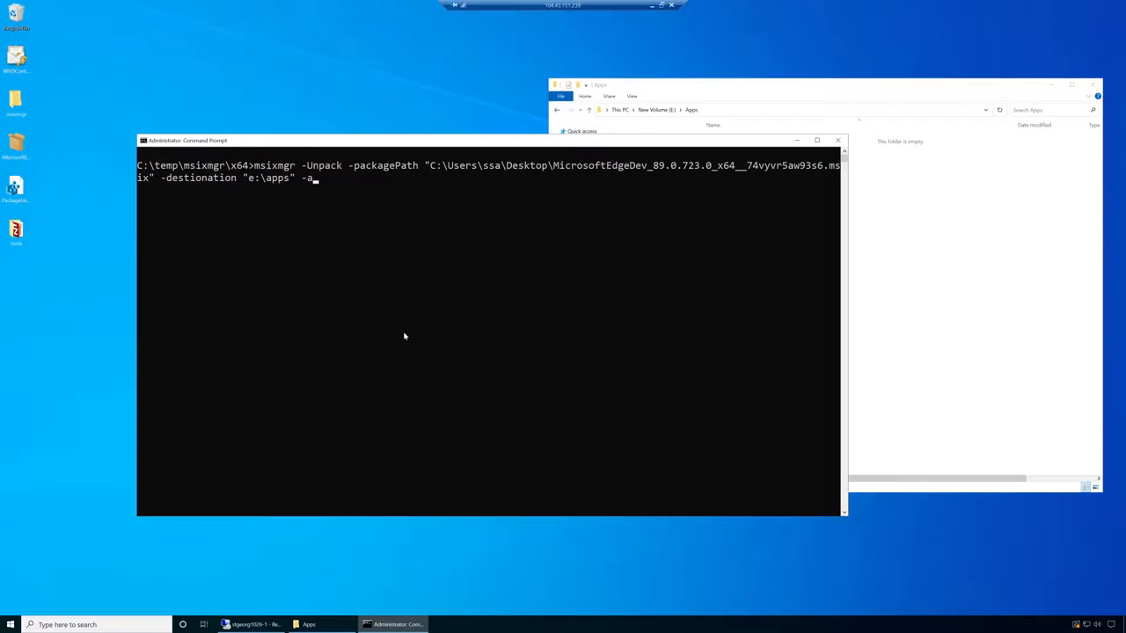
pyautogui.press('backspace')
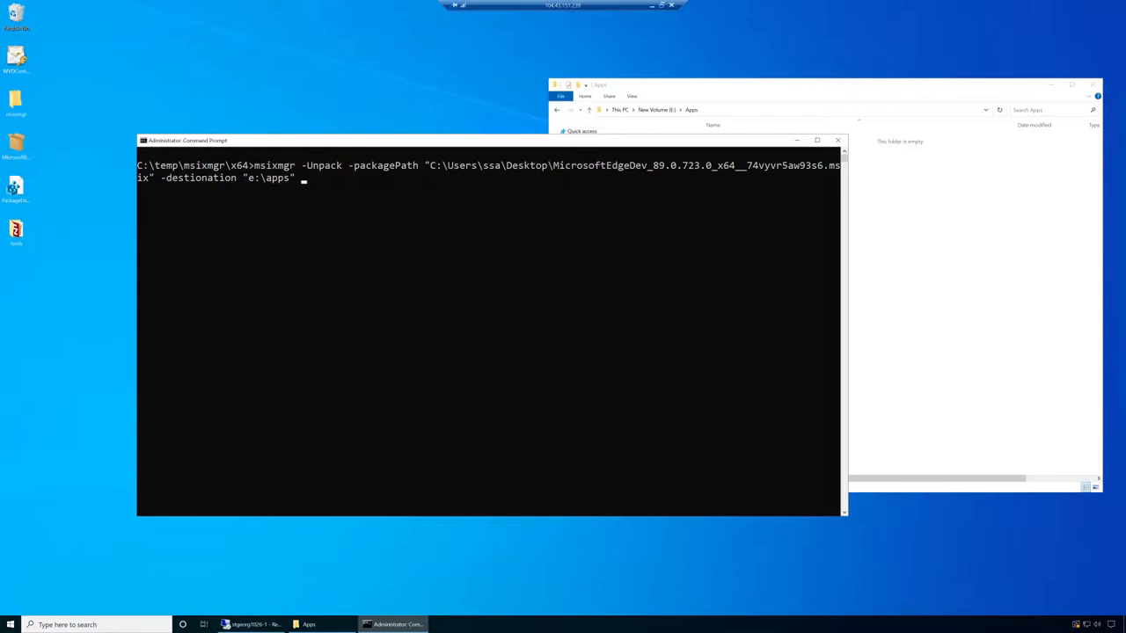
pyautogui.moveTo(285, 222)
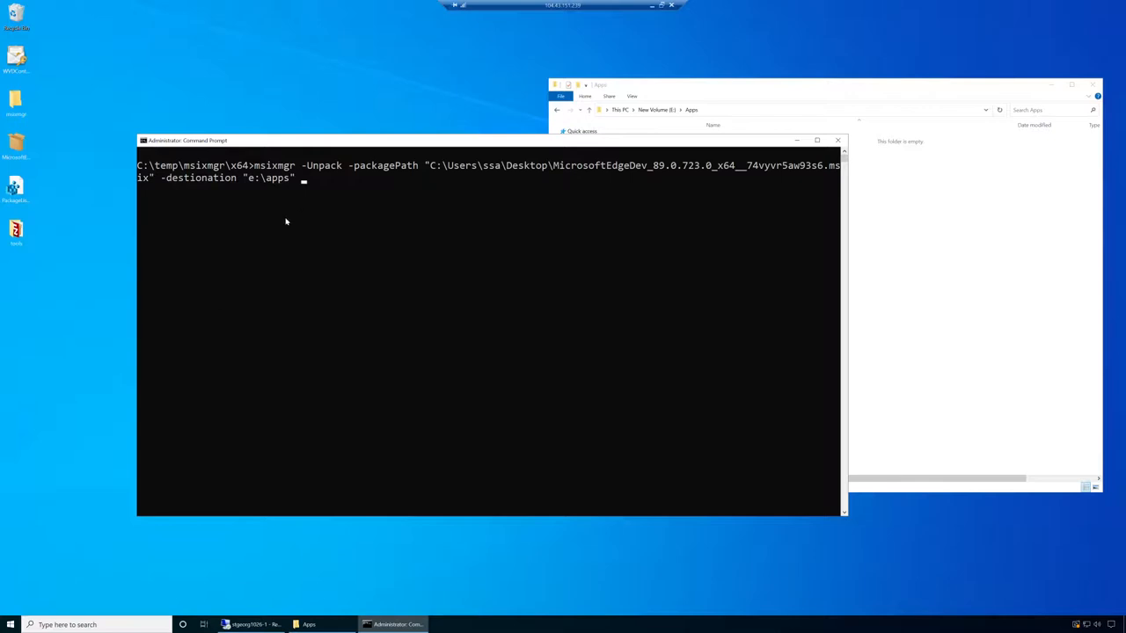
pyautogui.moveTo(370, 148)
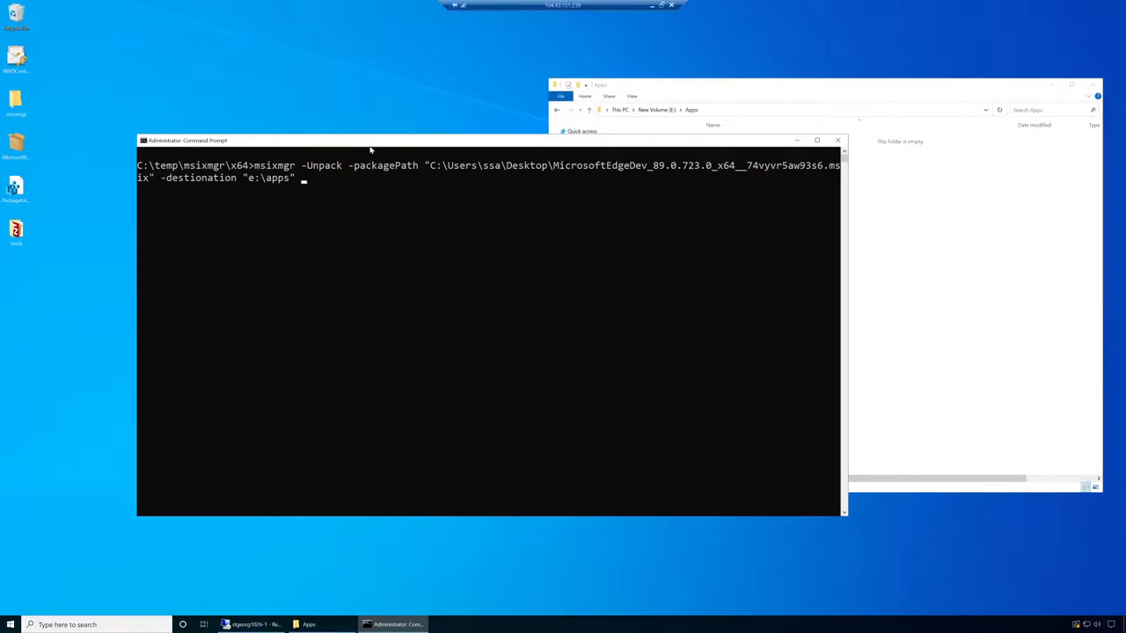
pyautogui.write('-ApplyAC')
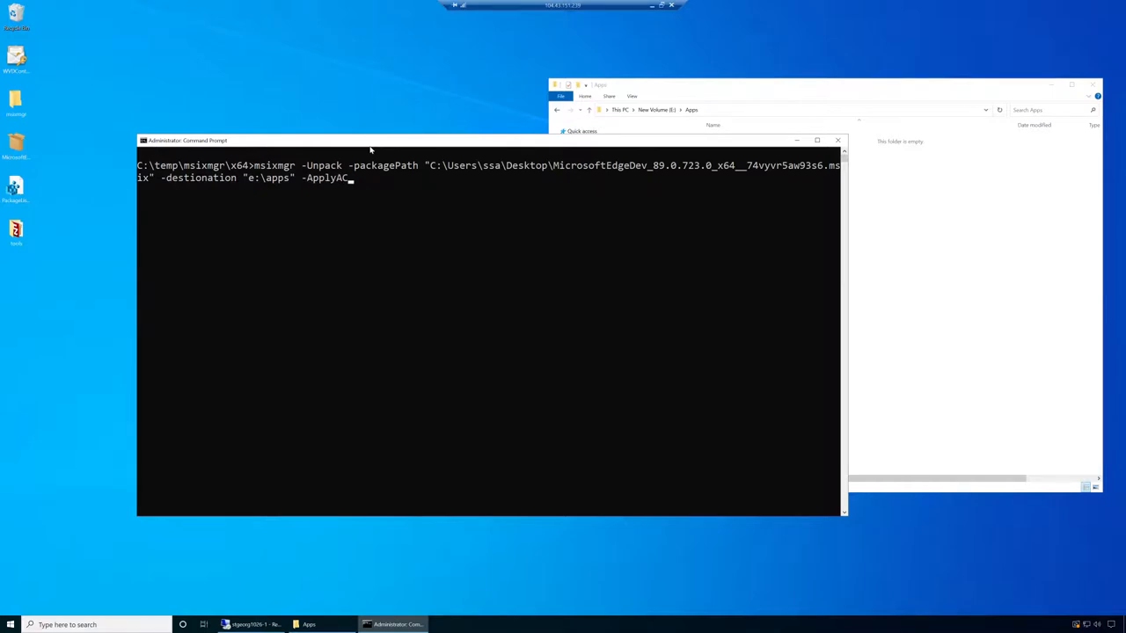
pyautogui.write('Ls')
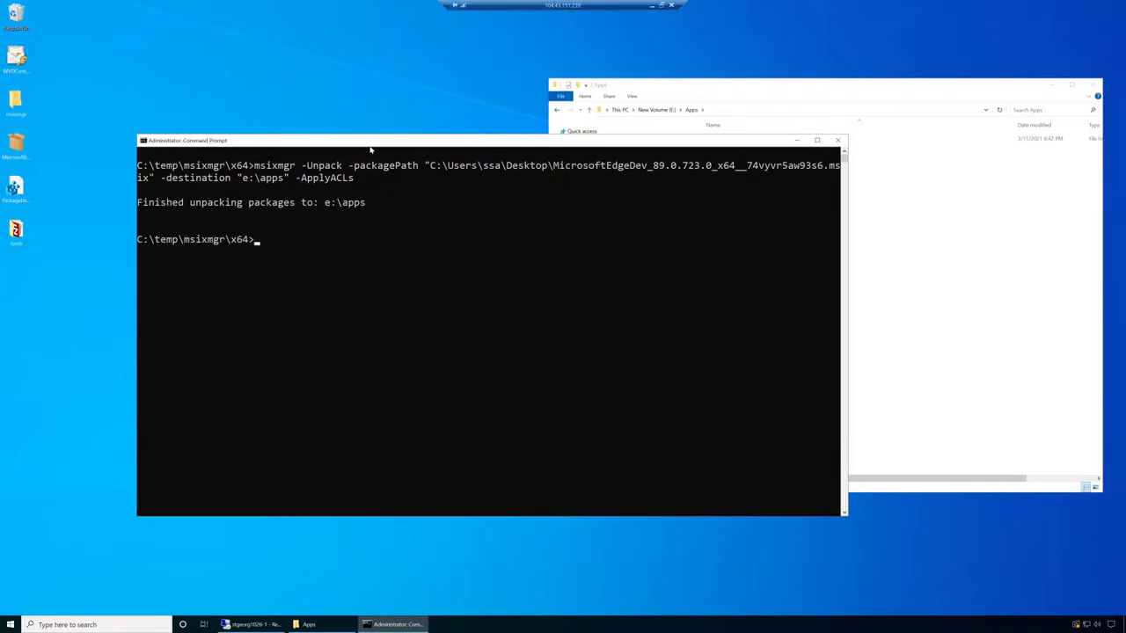
pyautogui.moveTo(426, 137)
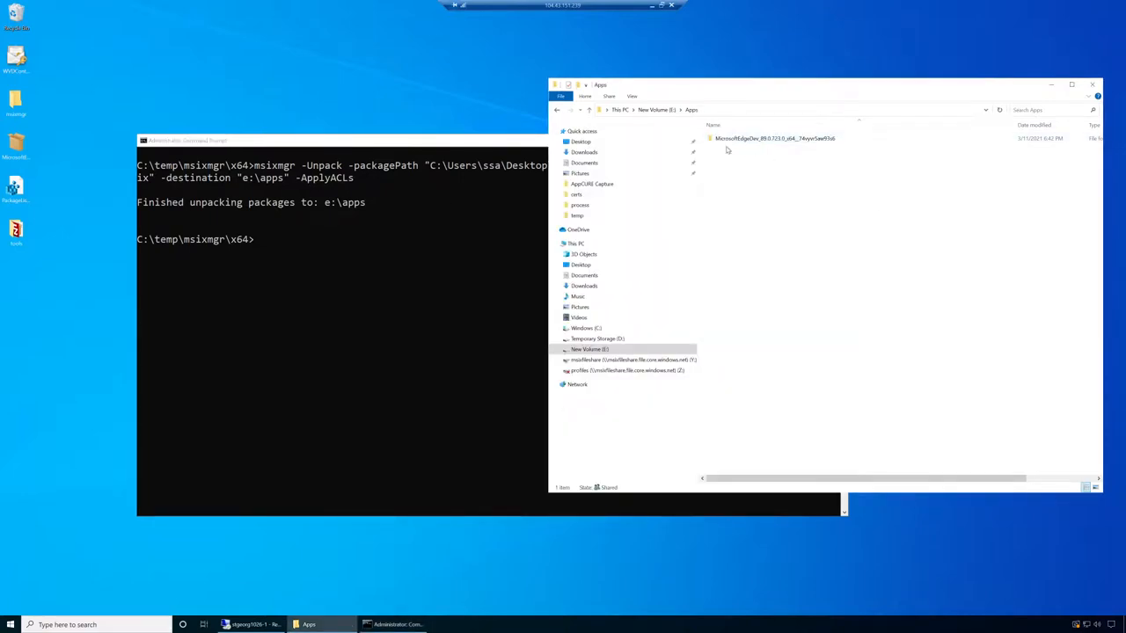
# Browse into the unpacked MicrosoftEdgeDev package folder in E:\Apps, then bring up its window options.
pyautogui.click(774, 138)
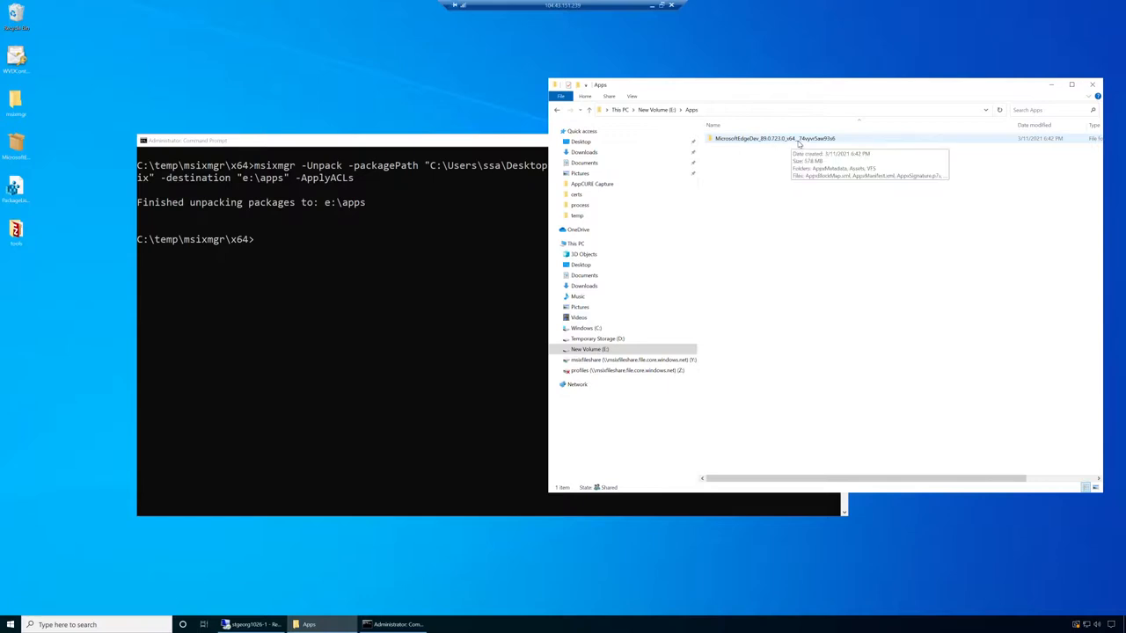
pyautogui.moveTo(820, 144)
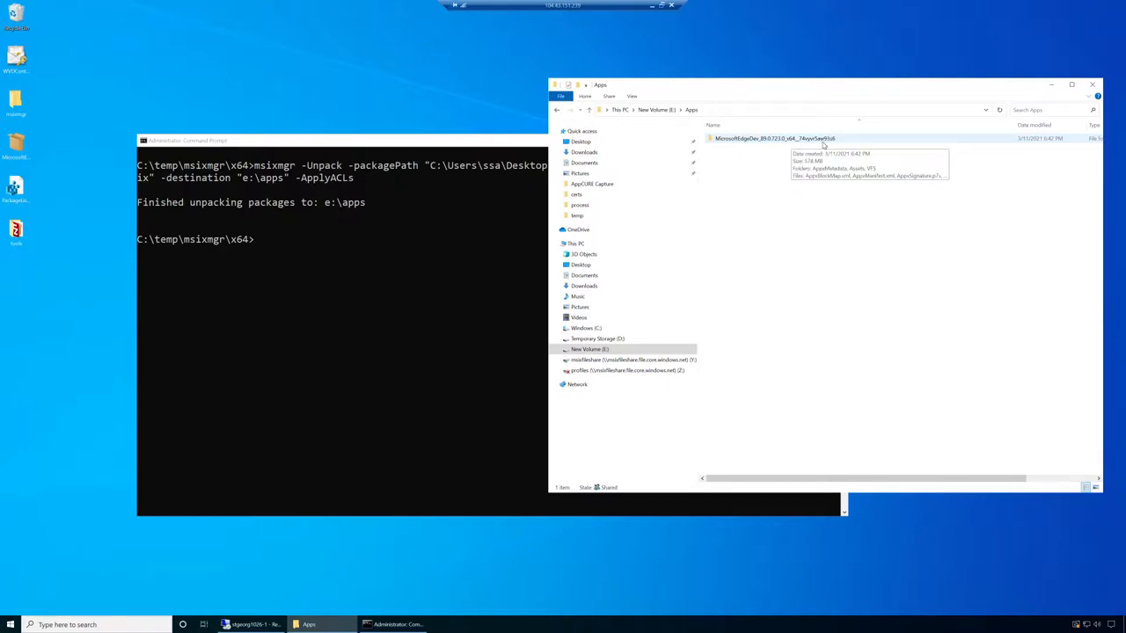
pyautogui.doubleClick(774, 137)
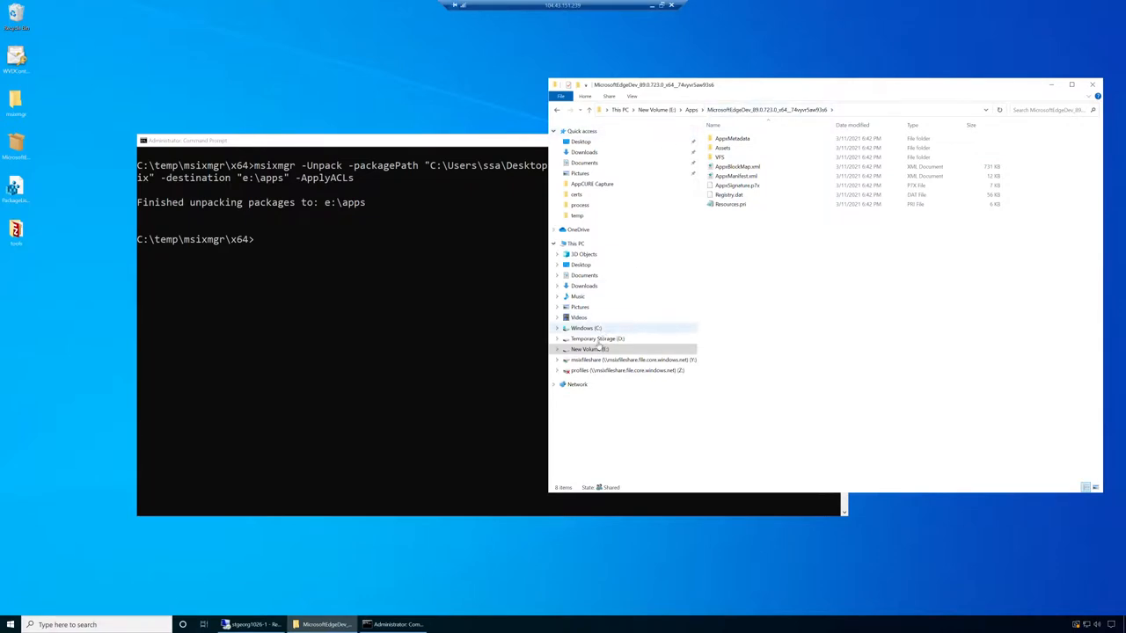
pyautogui.rightClick(589, 348)
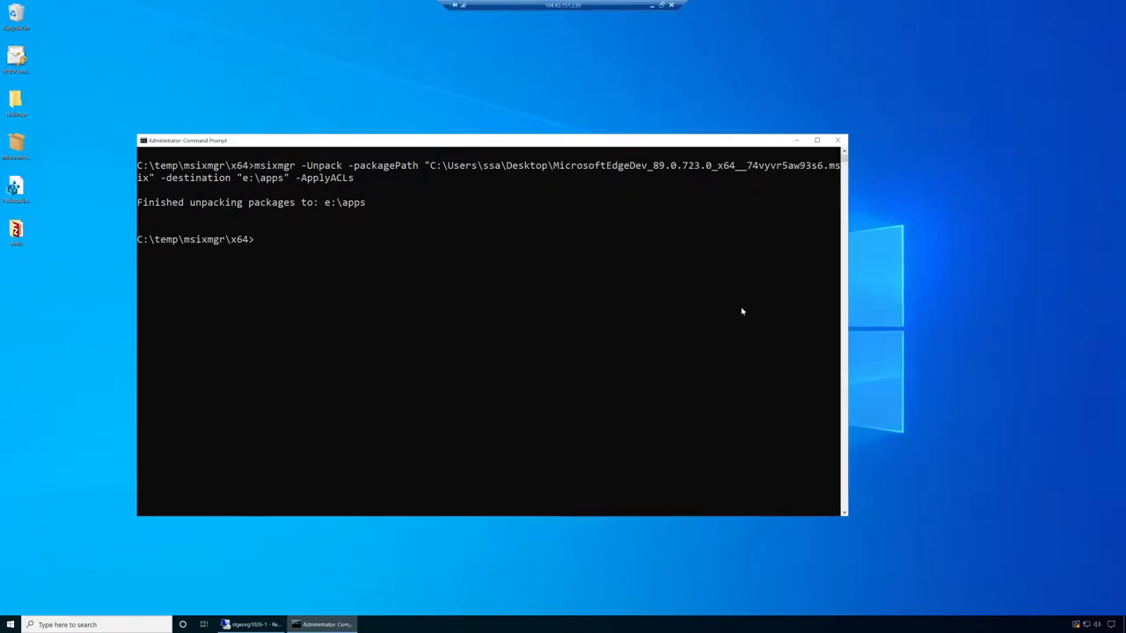
# Briefly show and dismiss the Start menu, returning to the prompt with the finished-unpacking message.
pyautogui.click(10, 624)
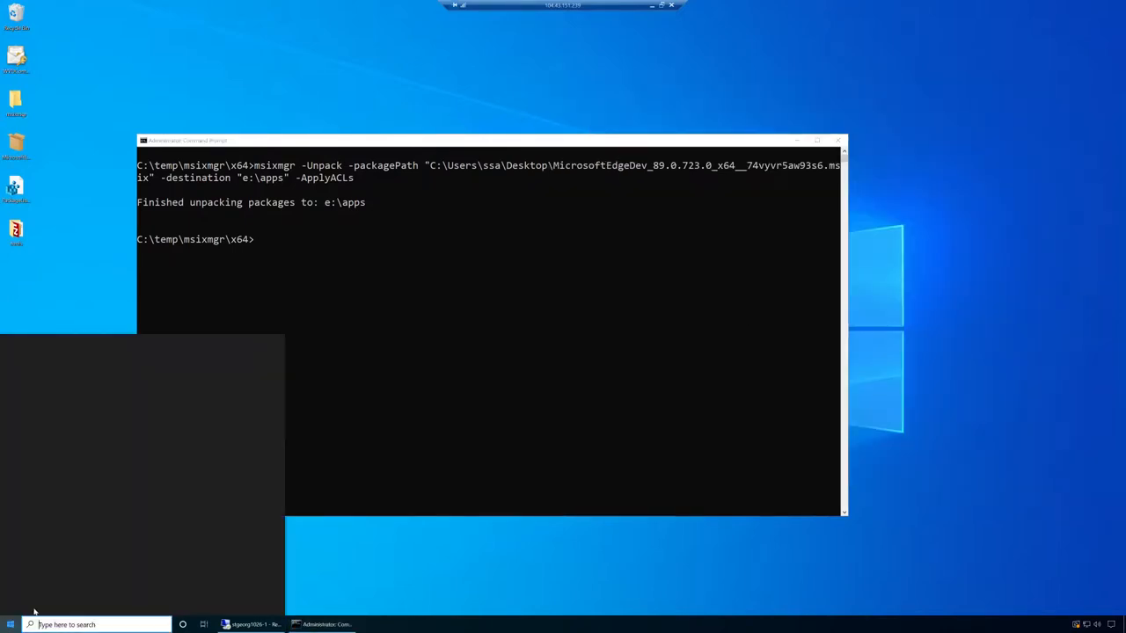
pyautogui.moveTo(377, 567)
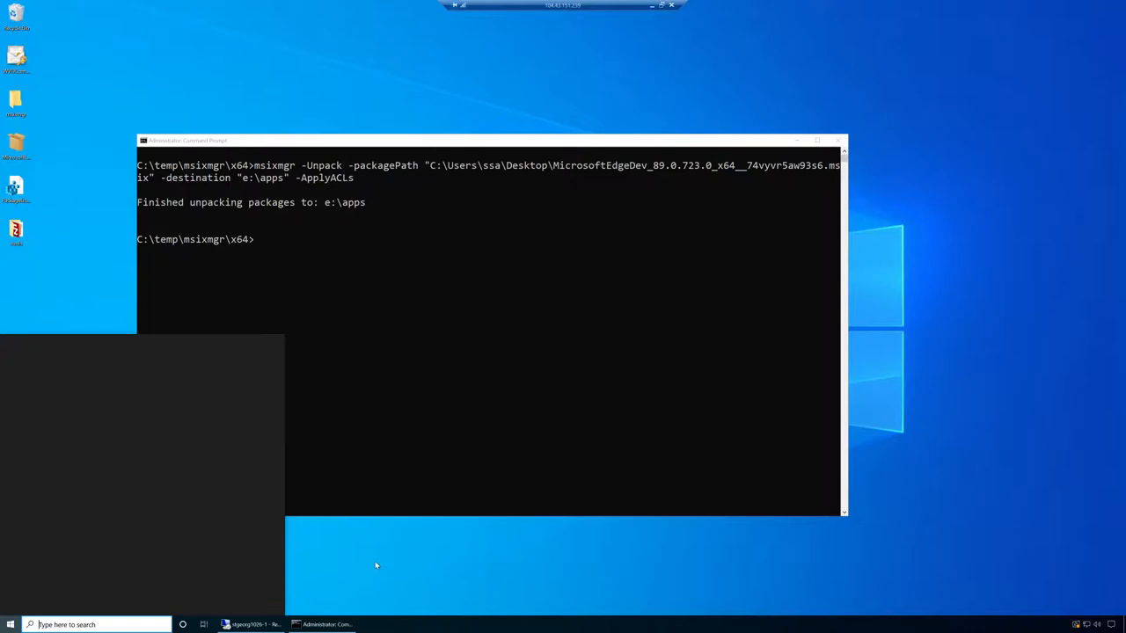
pyautogui.click(11, 625)
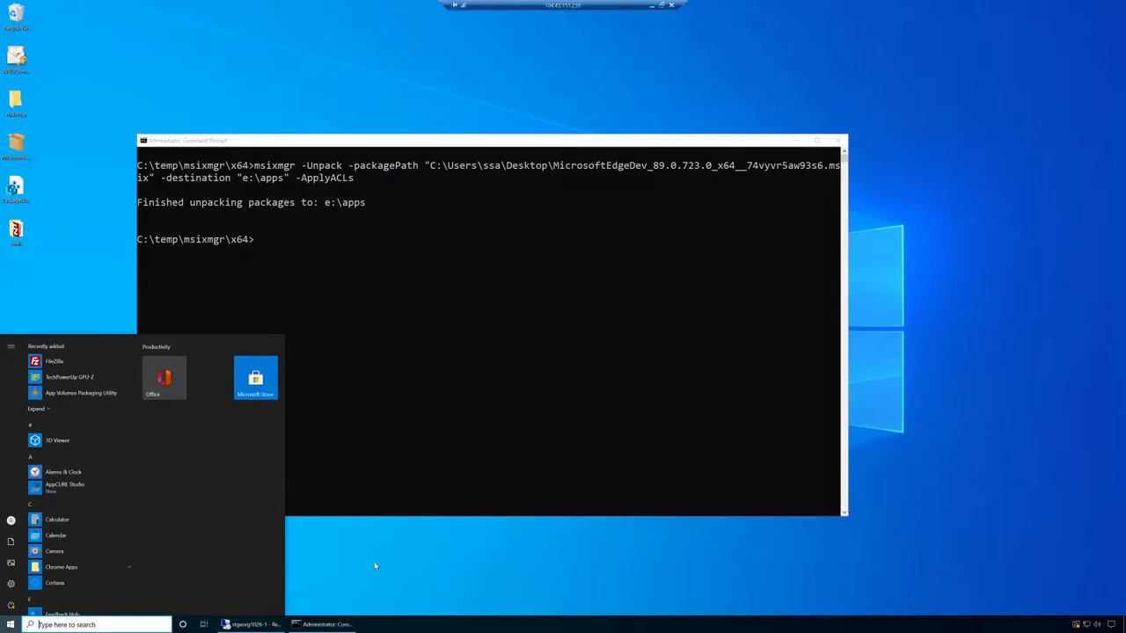
pyautogui.click(460, 358)
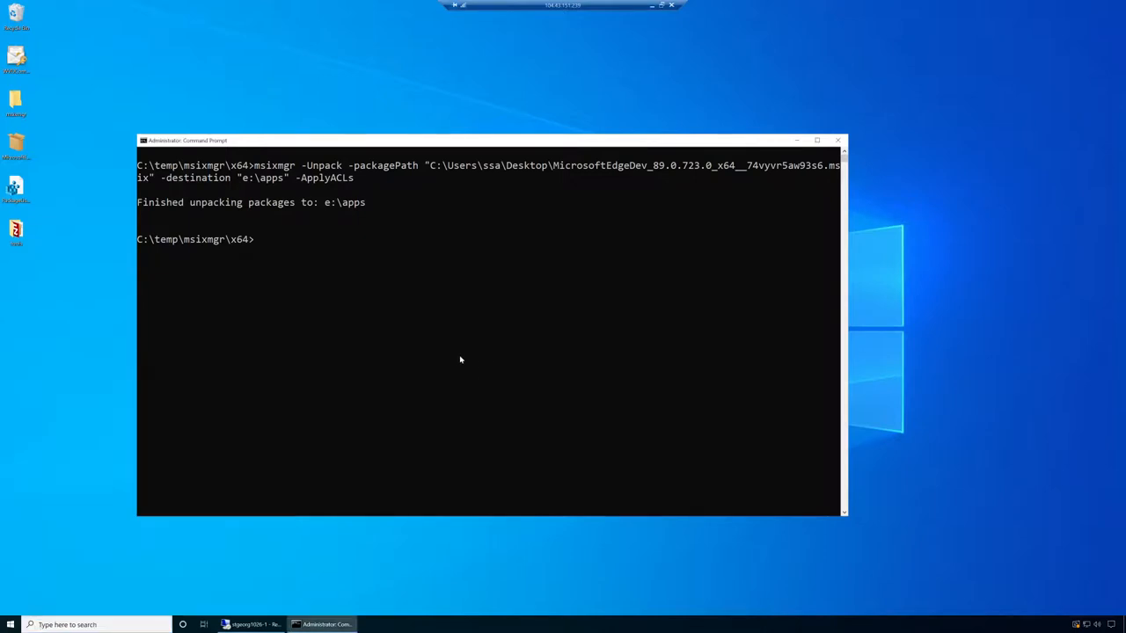
pyautogui.moveTo(387, 349)
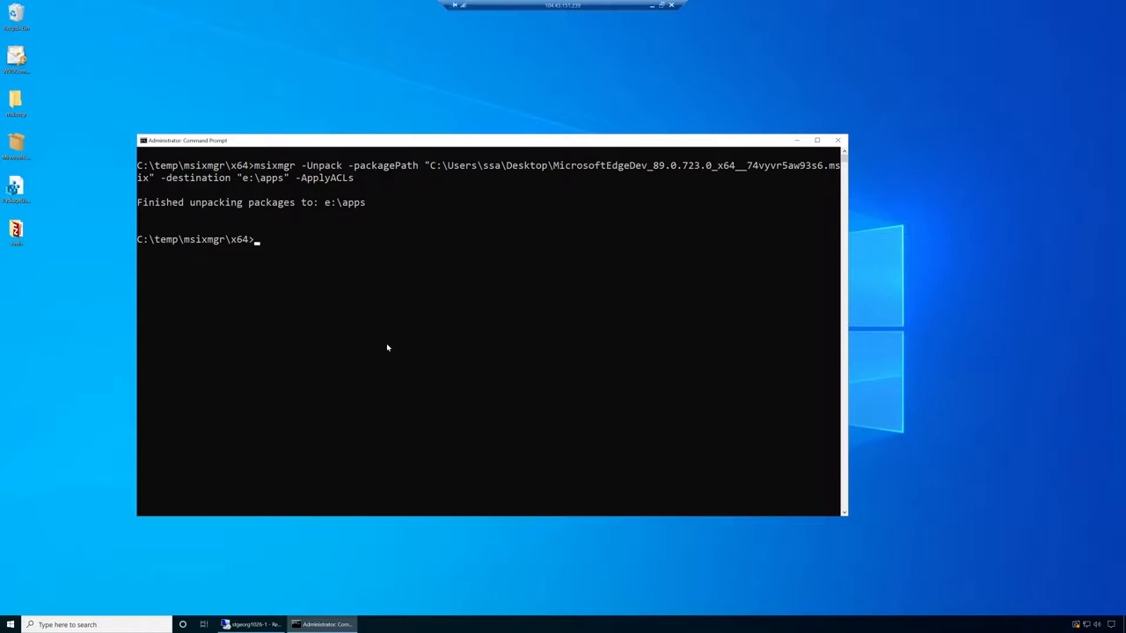
pyautogui.moveTo(348, 333)
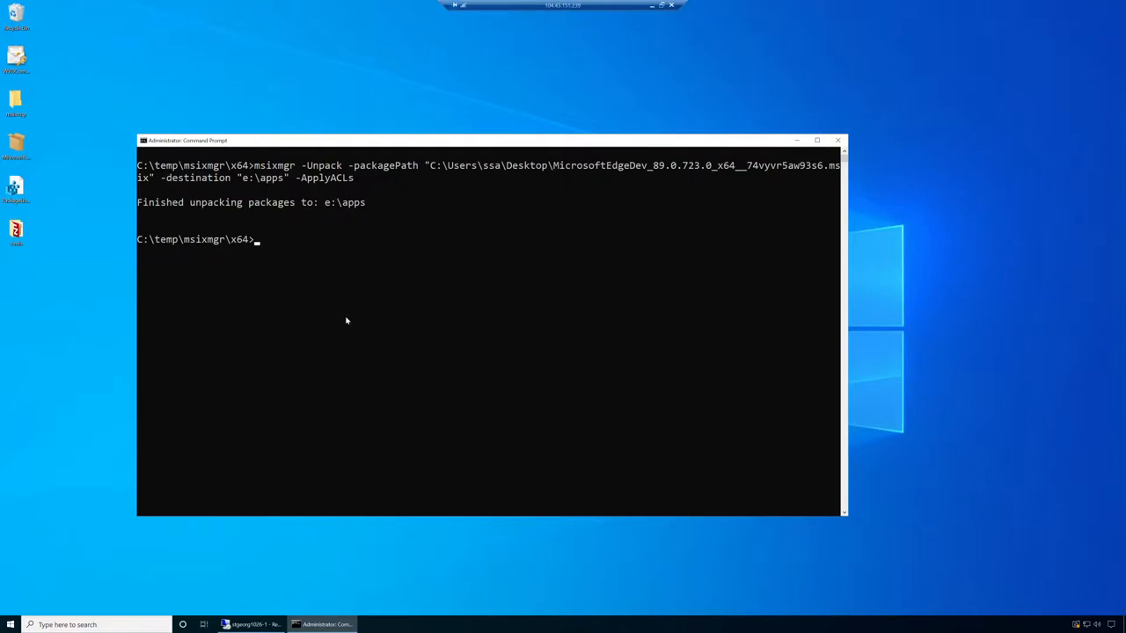
pyautogui.moveTo(345, 326)
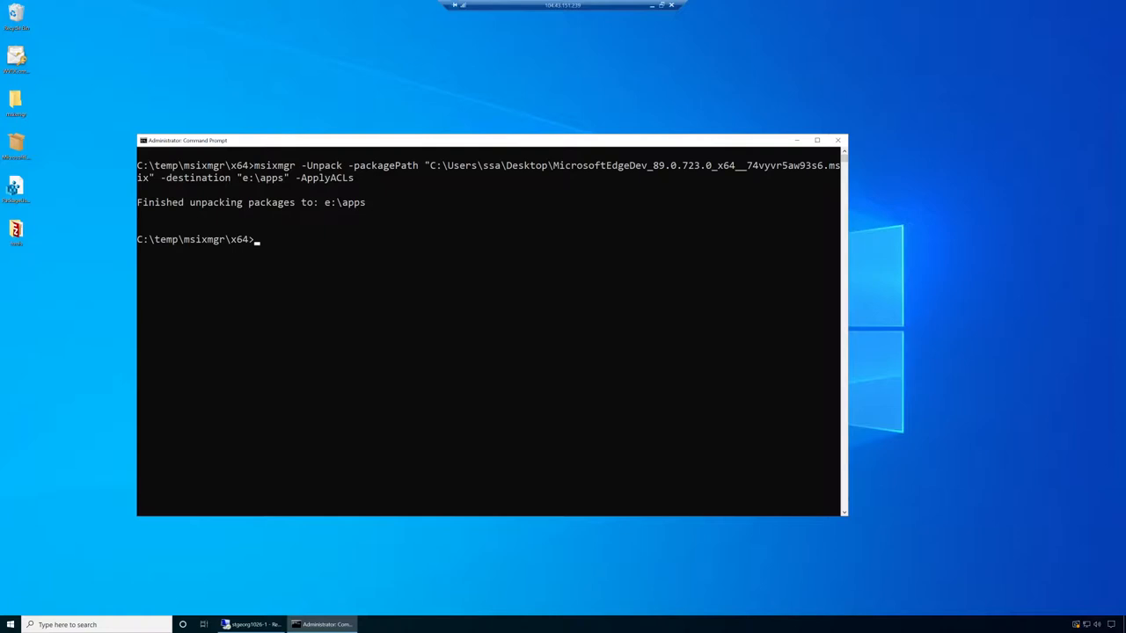
pyautogui.moveTo(187, 359)
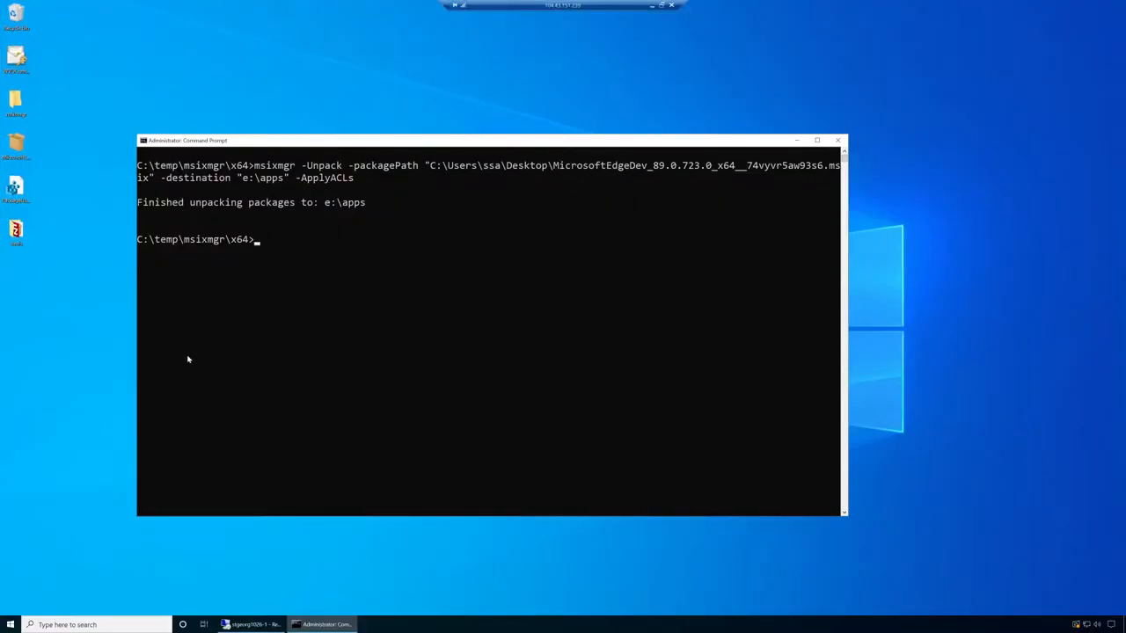
pyautogui.moveTo(177, 363)
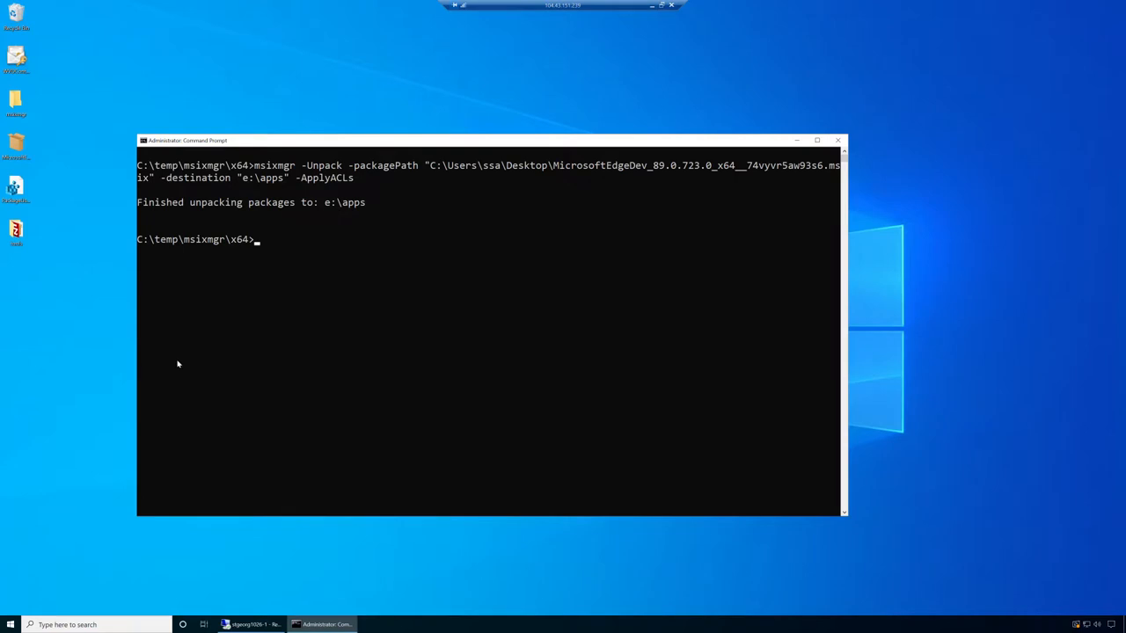
pyautogui.moveTo(164, 380)
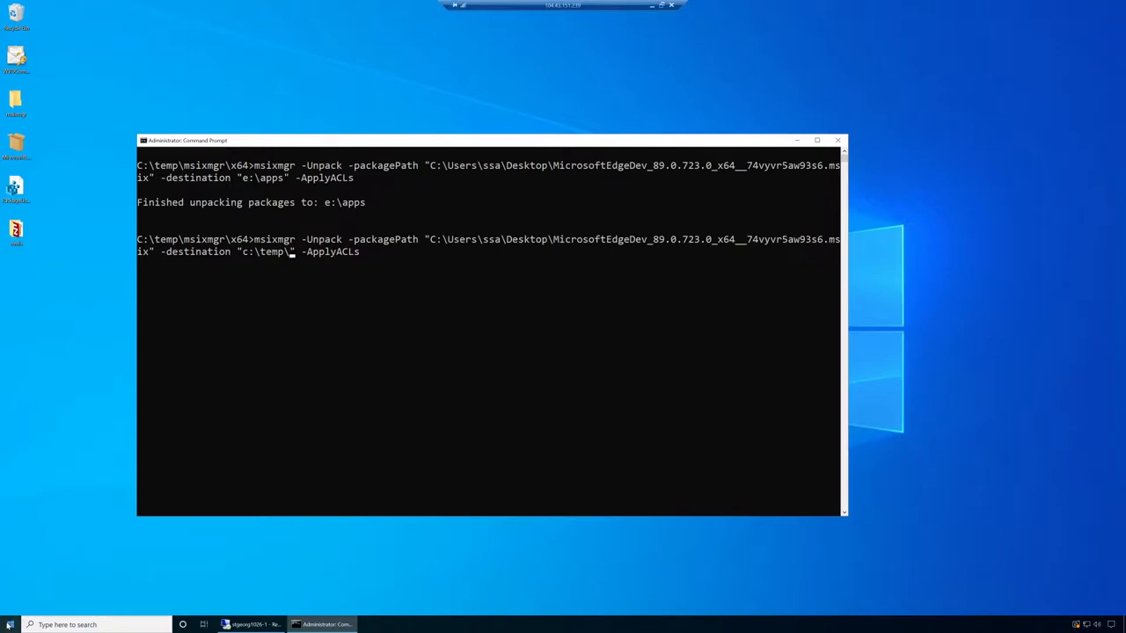
# Launch File Explorer, go to C:\temp and create a new folder there via New > Folder.
pyautogui.click(87, 625)
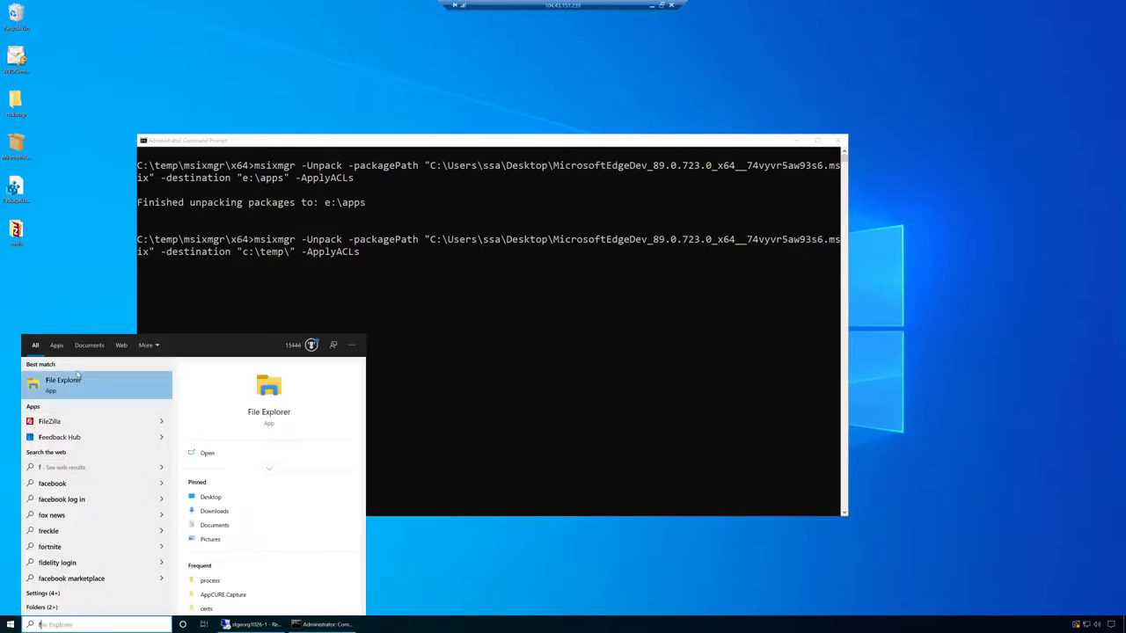
pyautogui.click(63, 380)
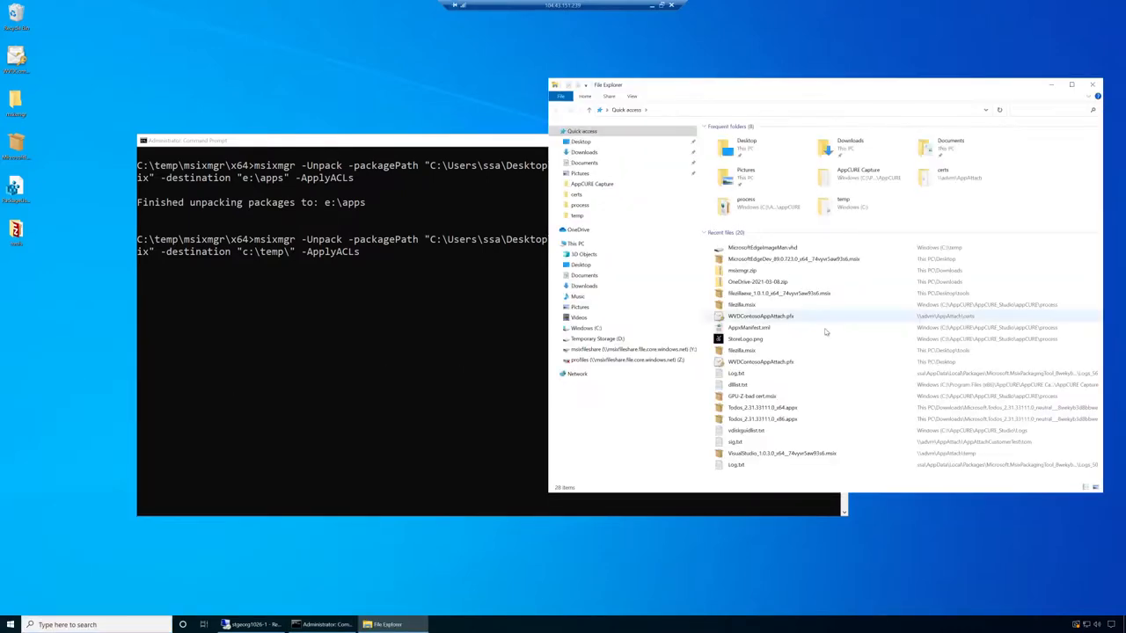
pyautogui.click(577, 215)
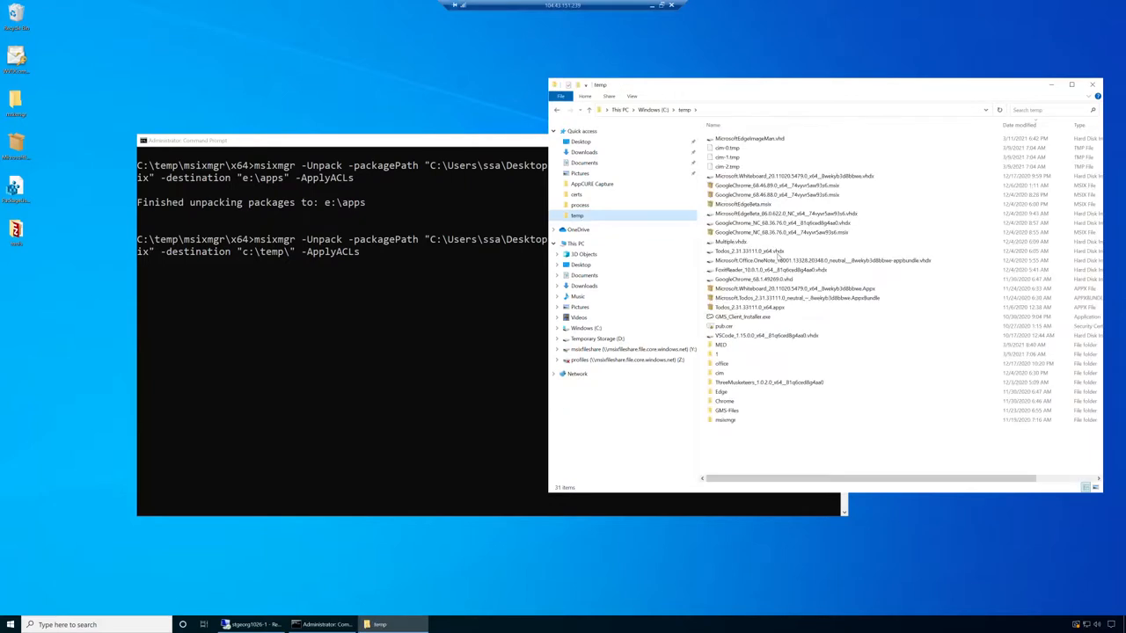
pyautogui.rightClick(726, 440)
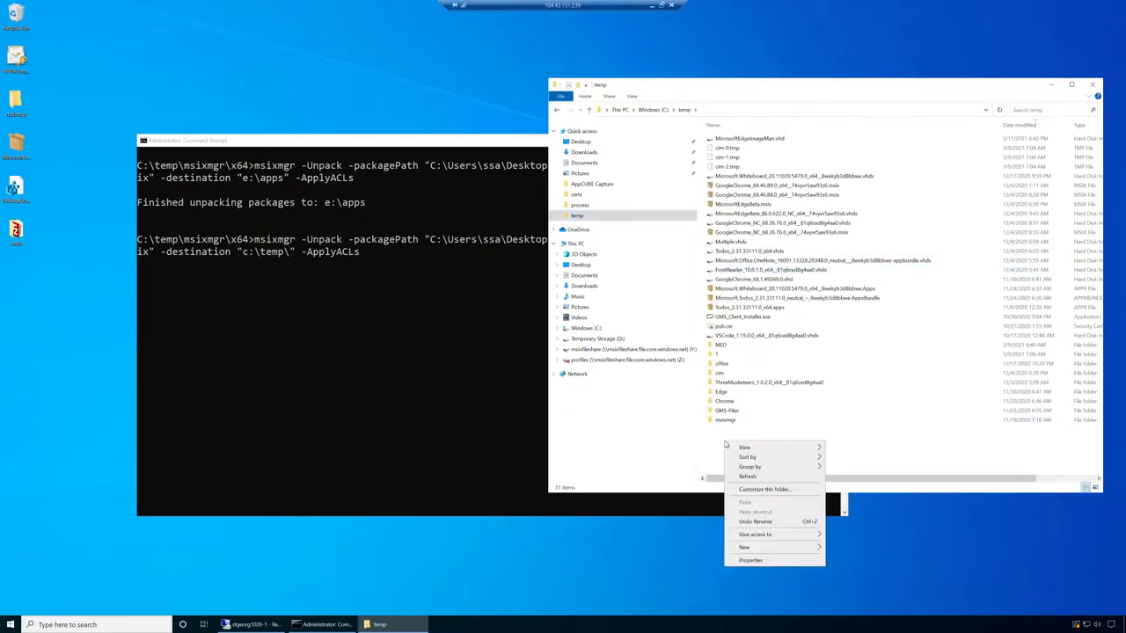
pyautogui.click(744, 547)
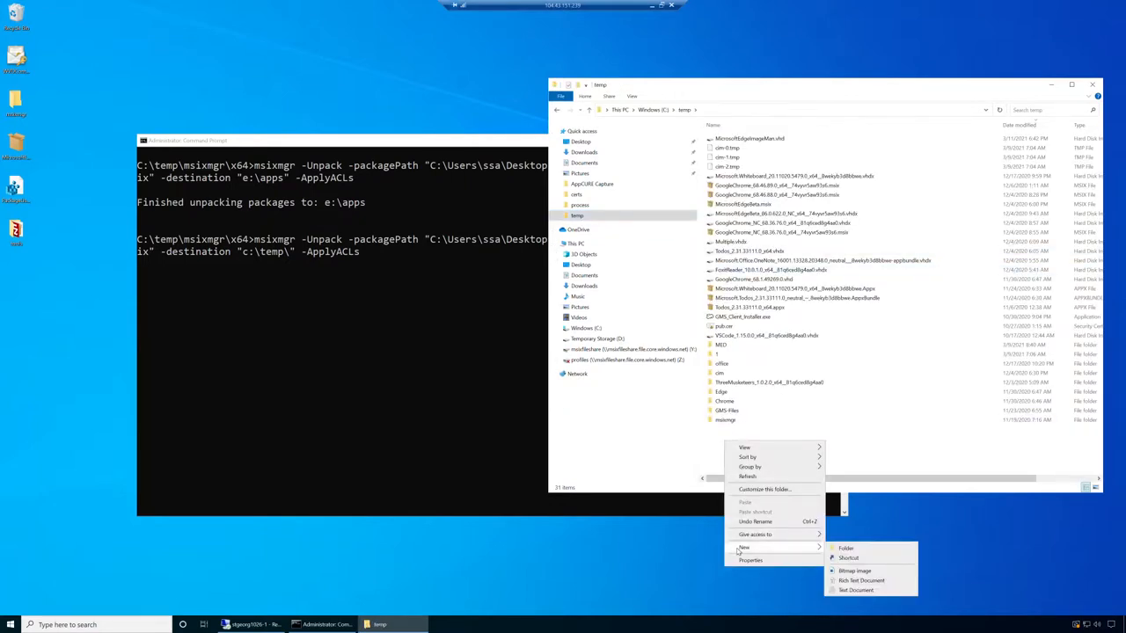
pyautogui.click(844, 549)
pyautogui.write('MicrosoftEdgeMSIXMGR')
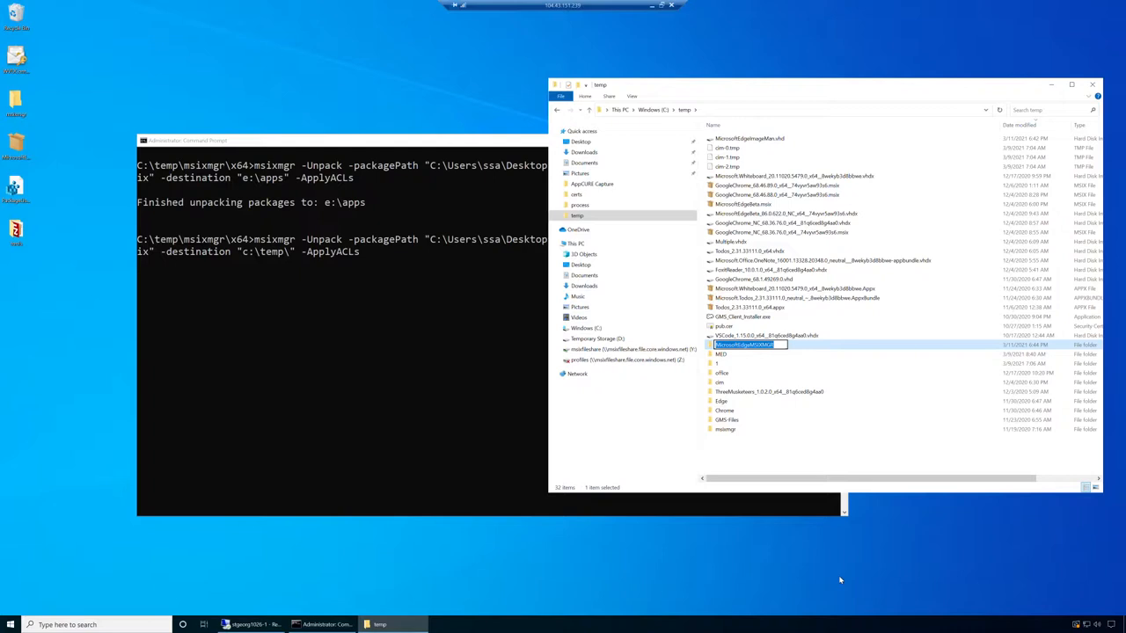
# Enter the new MicrosoftEdgeMSIXMGR folder and append -create -vhdSize 1200 to the msixmgr command.
pyautogui.doubleClick(742, 343)
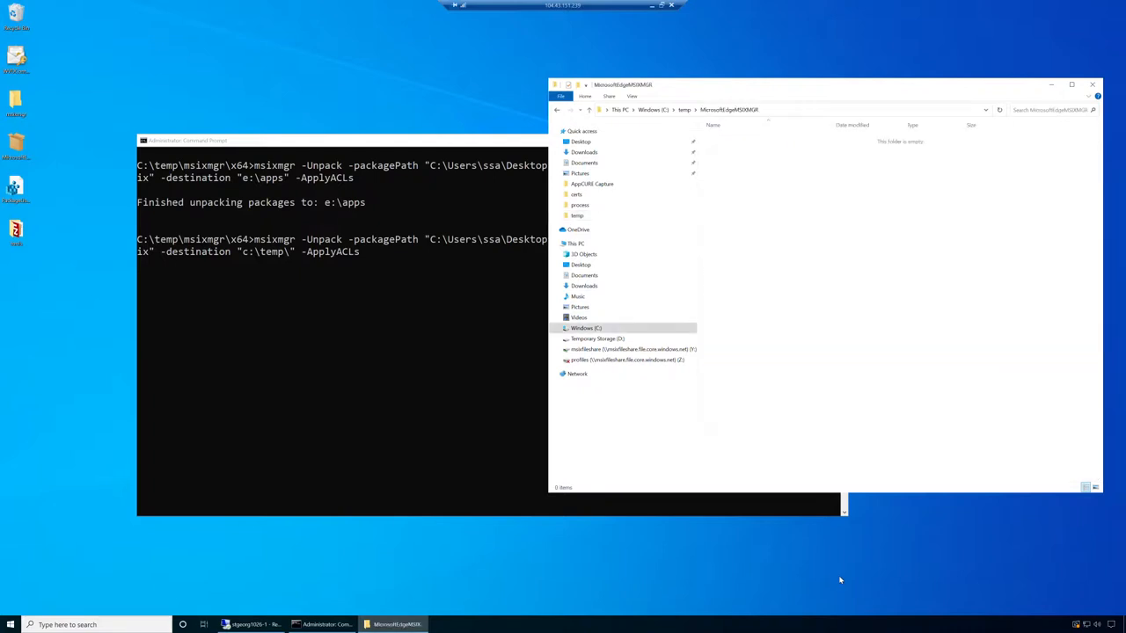
pyautogui.moveTo(372, 265)
pyautogui.write('MicrosoftEdgeMSIXMGR')
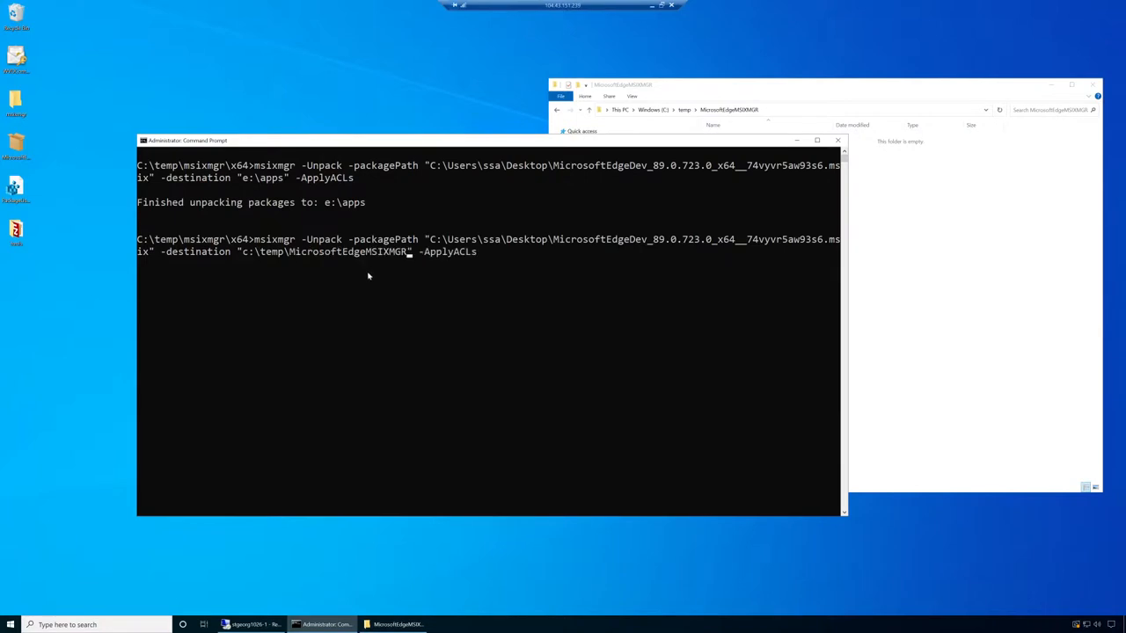
pyautogui.moveTo(364, 281)
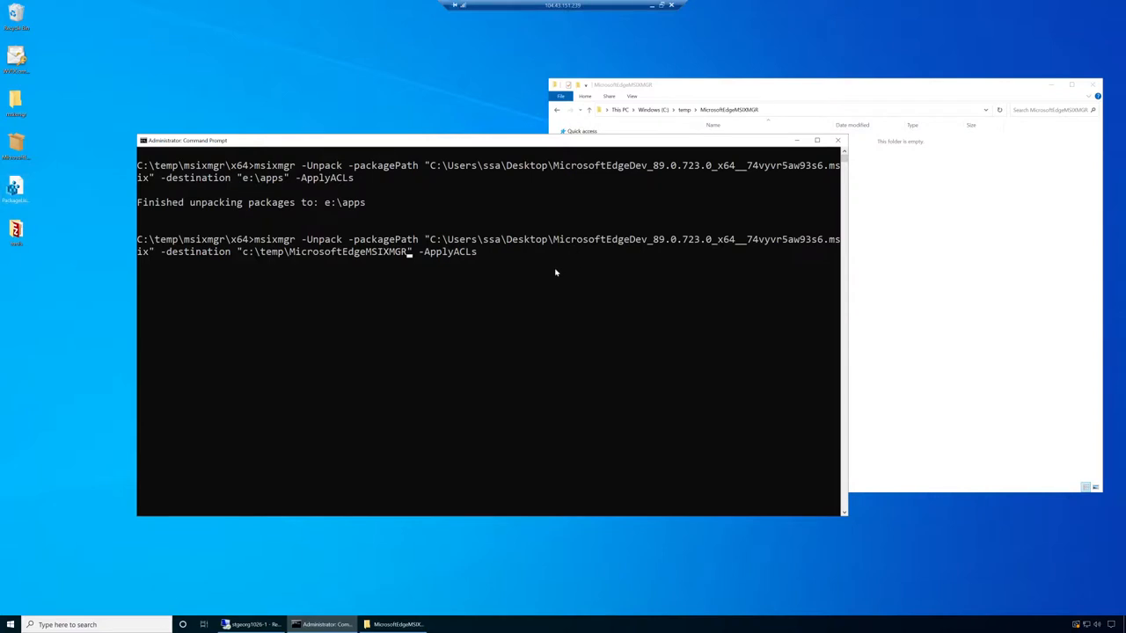
pyautogui.moveTo(538, 295)
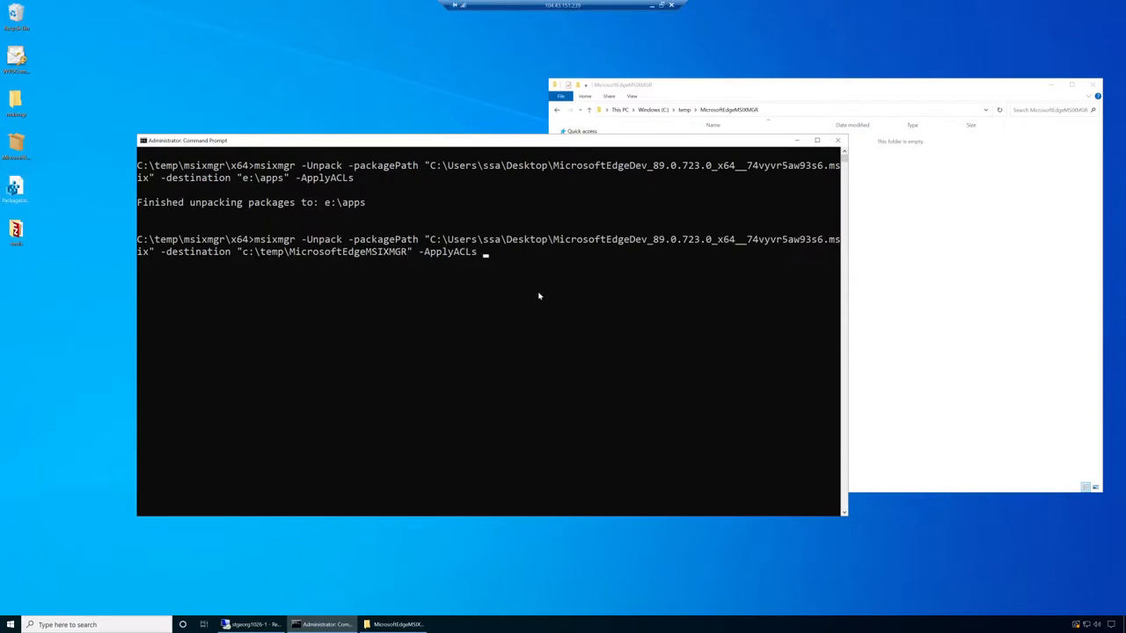
pyautogui.write('-create')
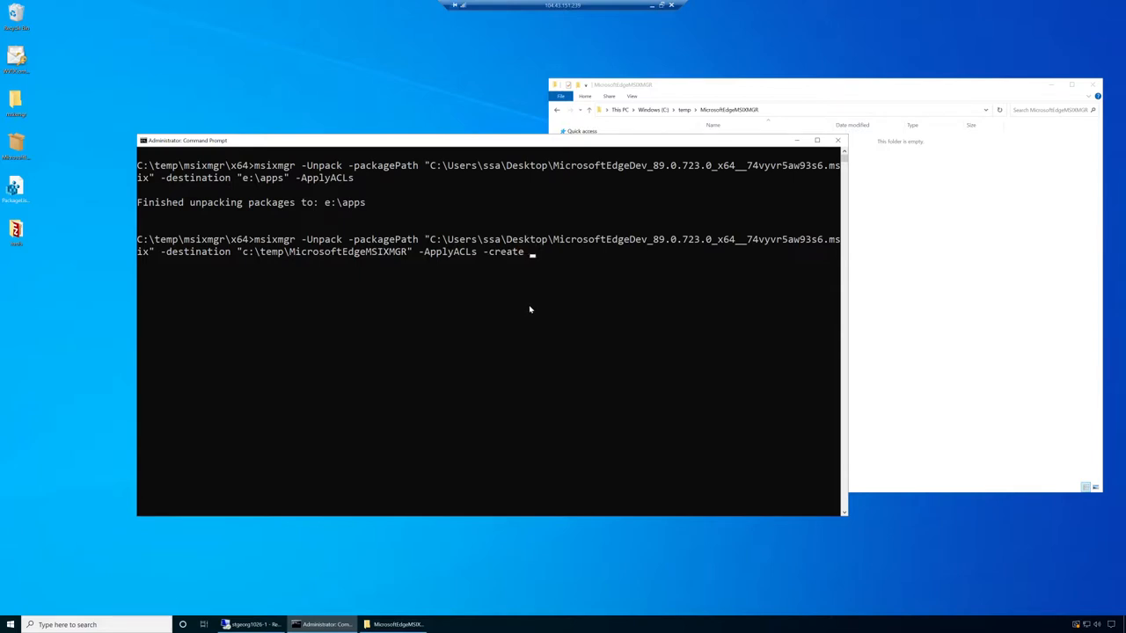
pyautogui.write('-vh')
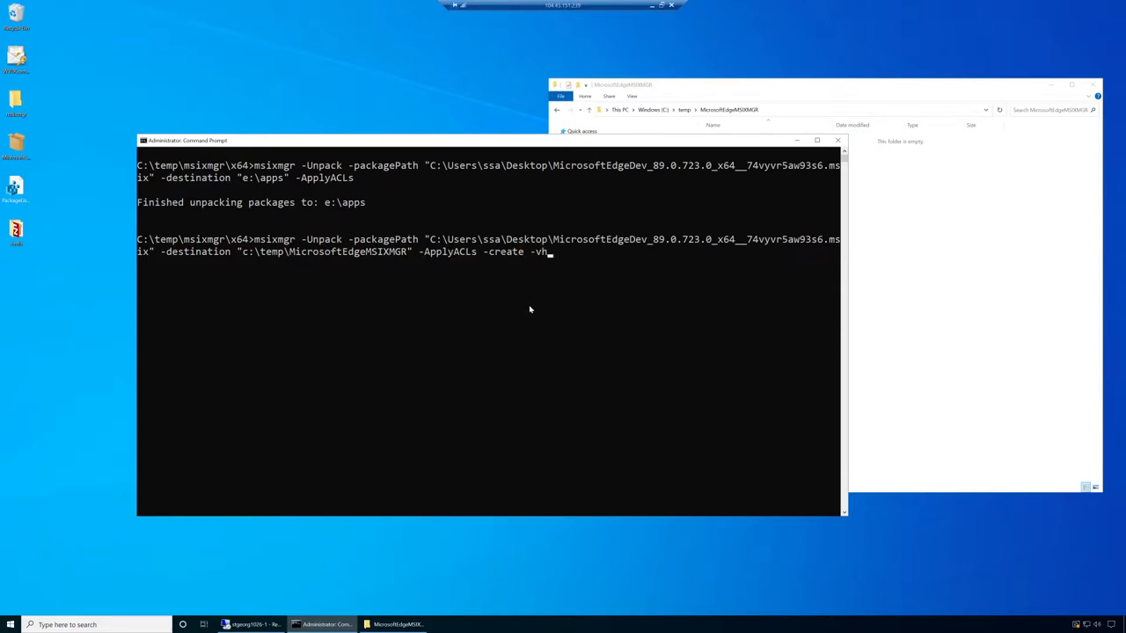
pyautogui.write('dSize')
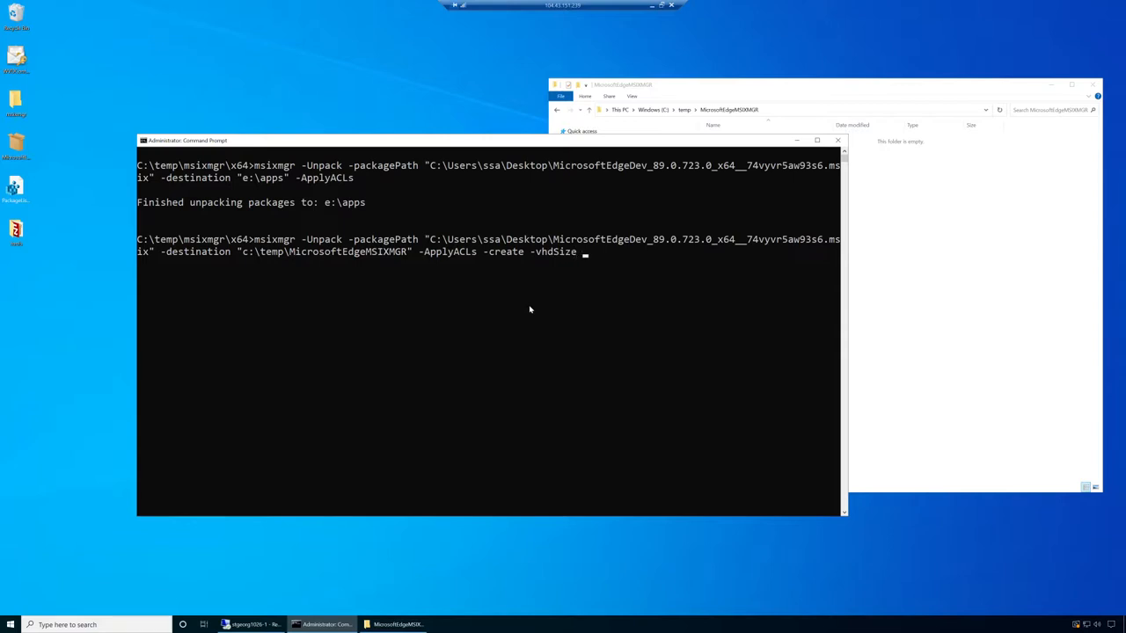
pyautogui.write('1')
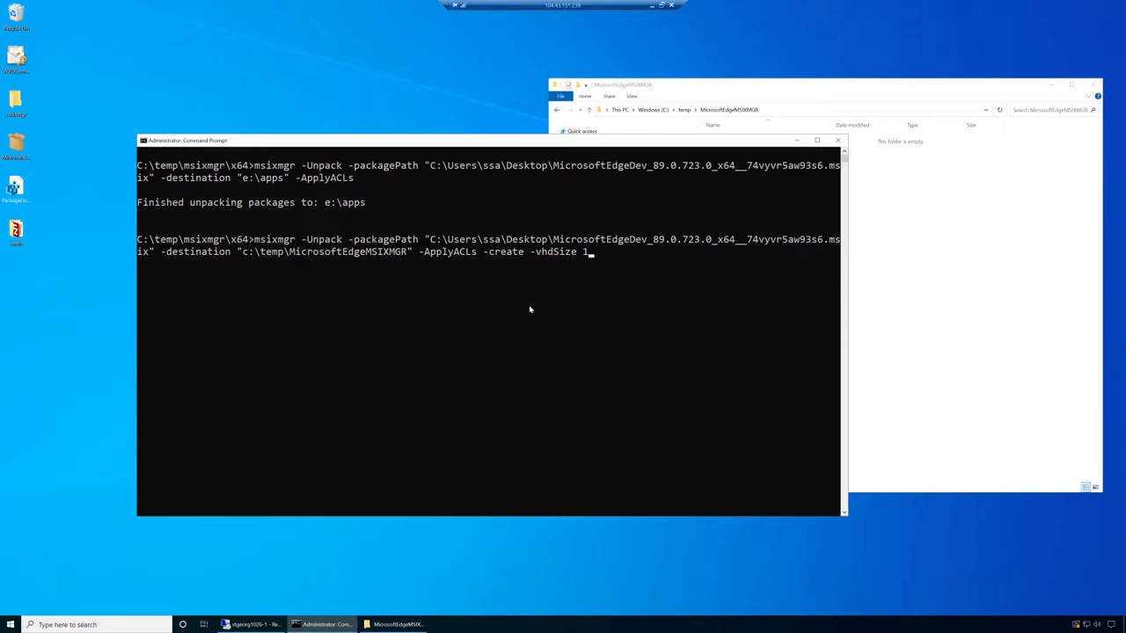
pyautogui.write('200')
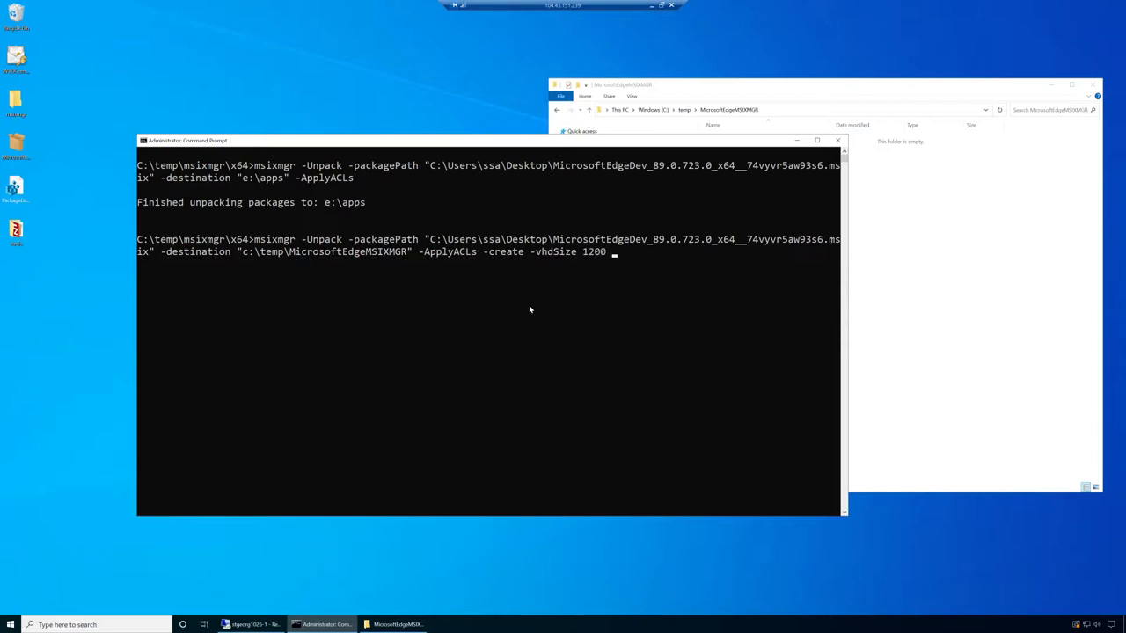
# Append the -filetype "vhd" option to the msixmgr command line.
pyautogui.write('-')
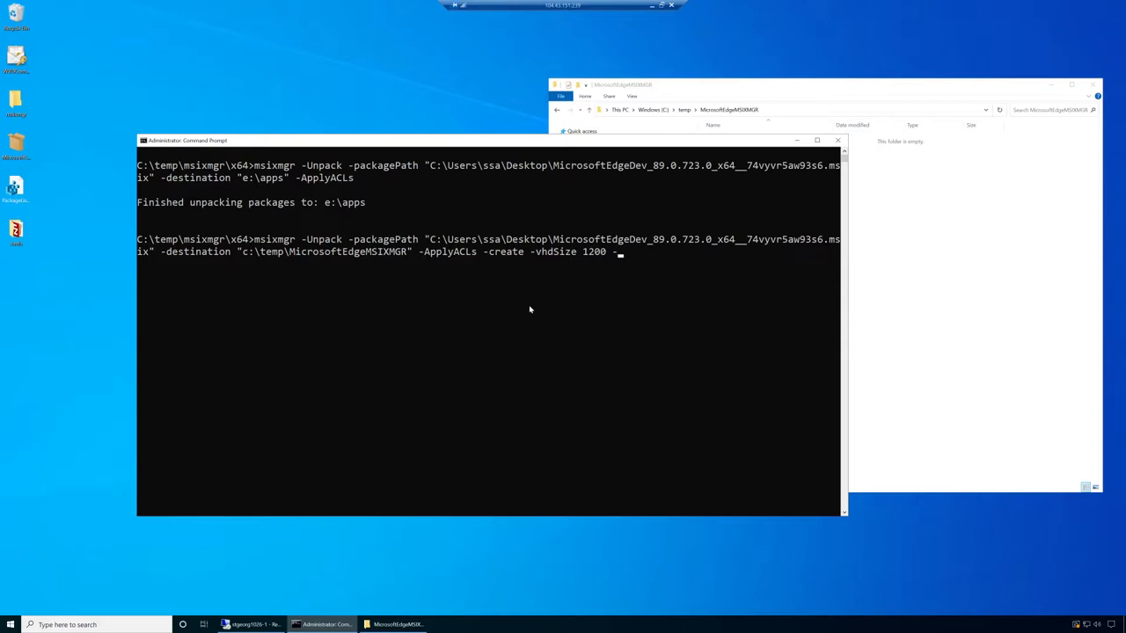
pyautogui.write('filetype VHD')
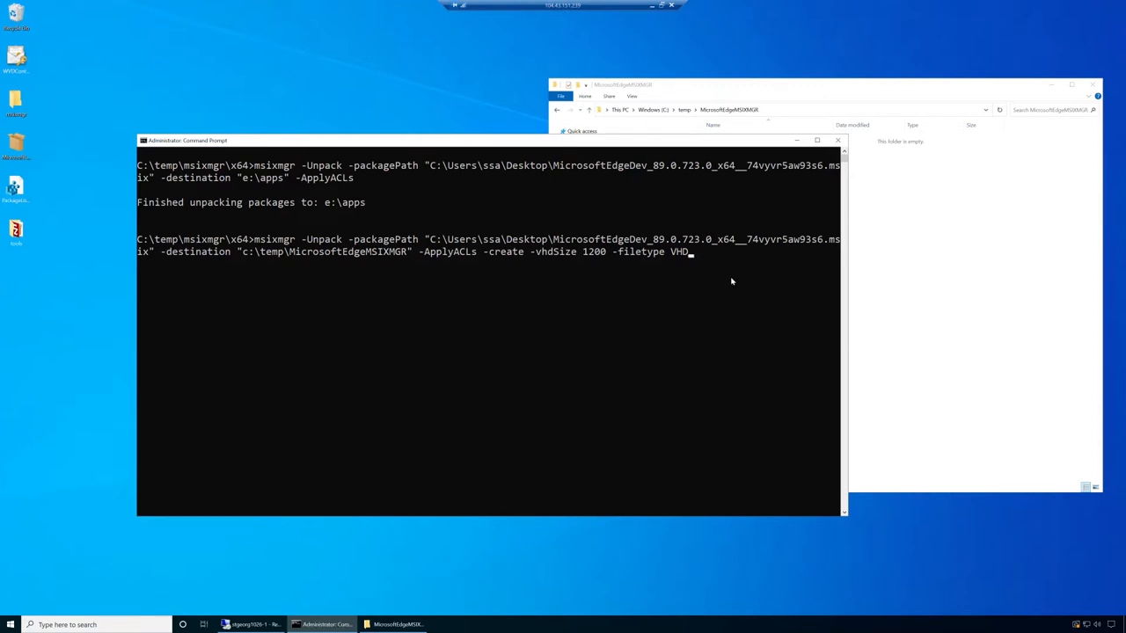
pyautogui.write('-root')
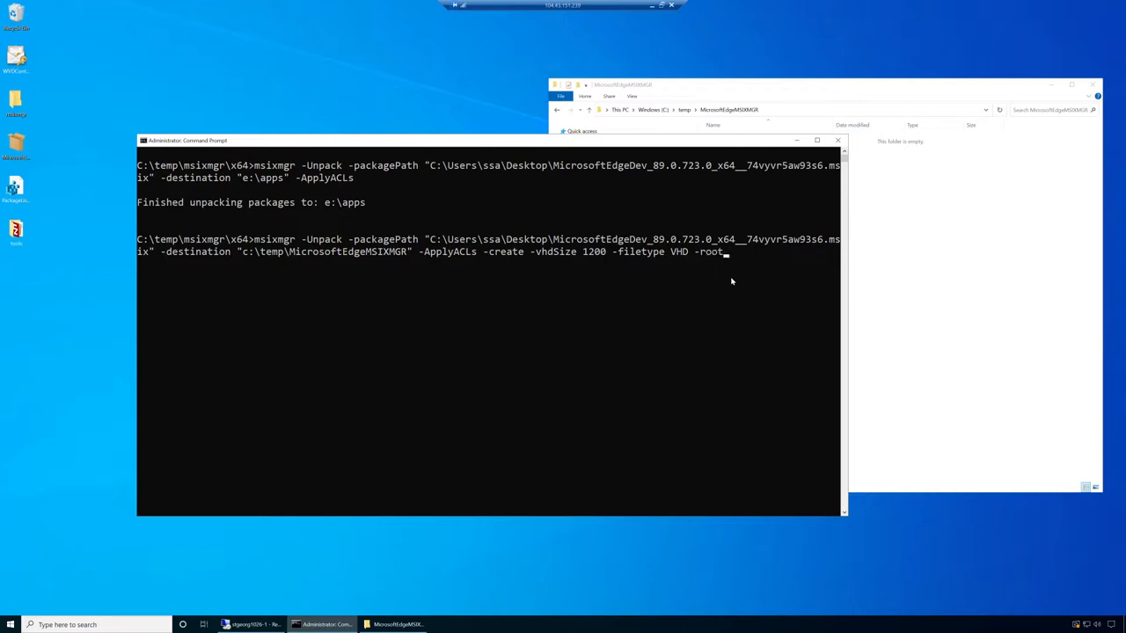
pyautogui.write('dire')
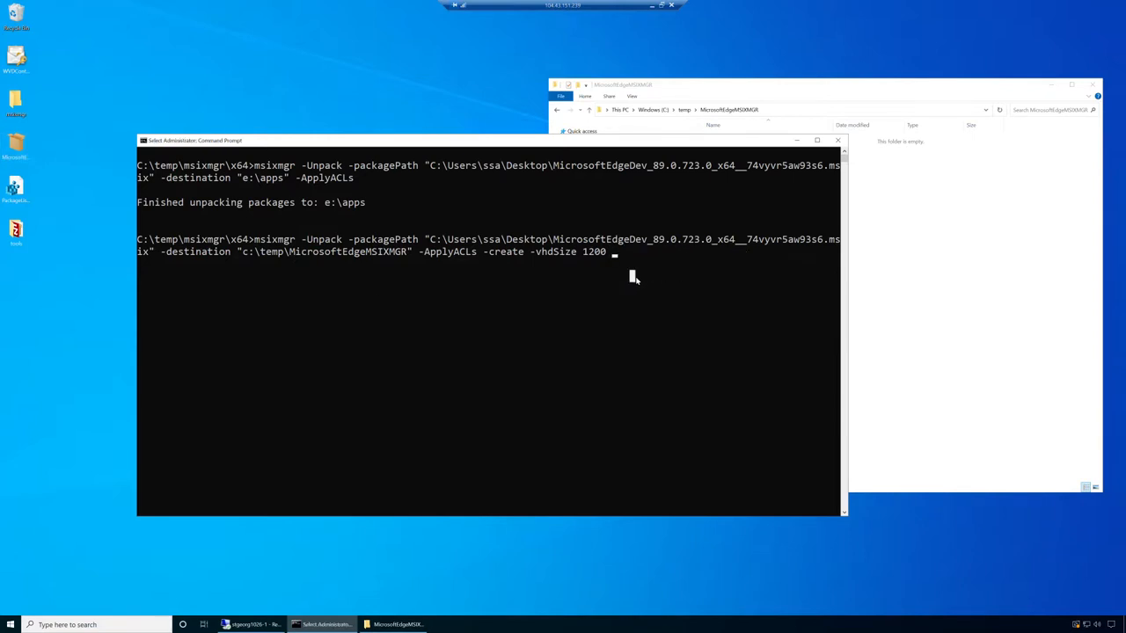
pyautogui.write('-filetype "vh')
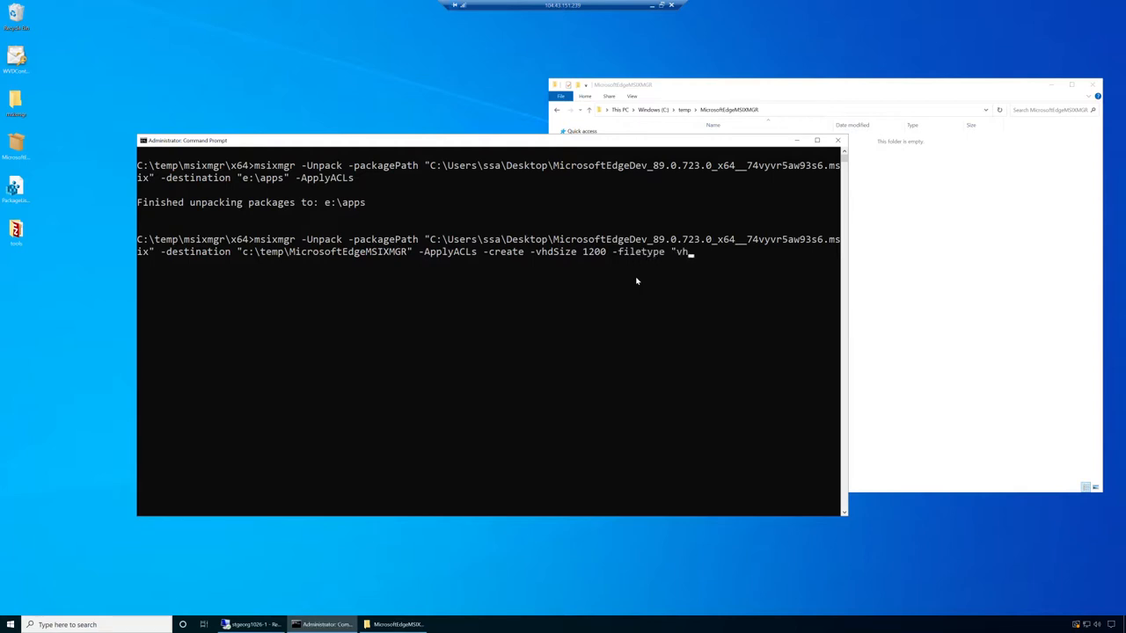
pyautogui.write('d"')
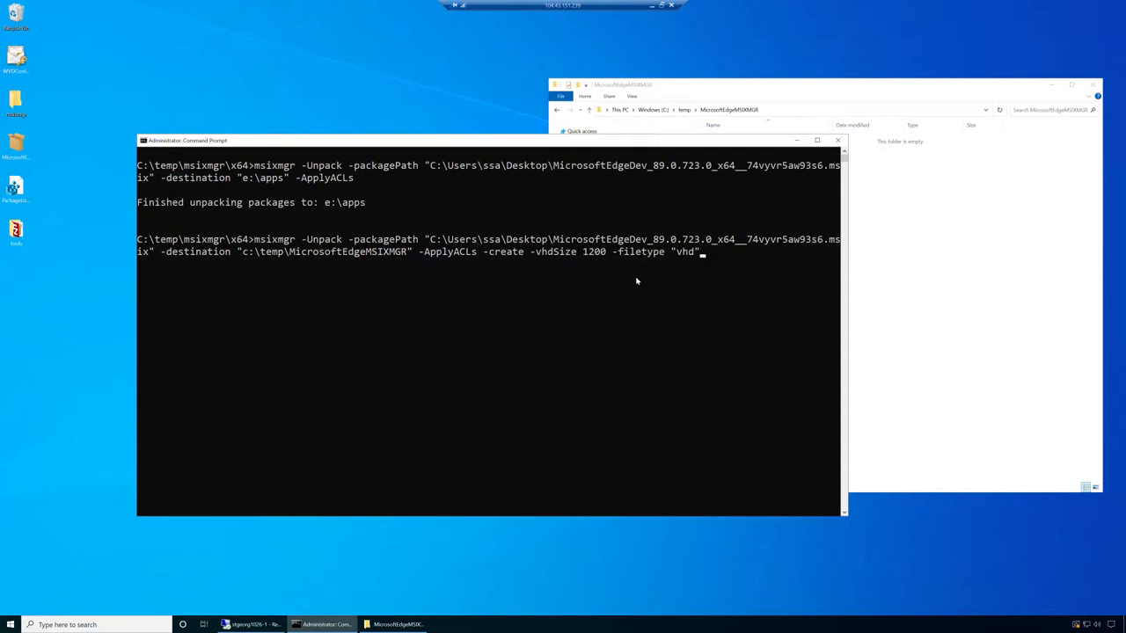
# Append the -rootDirectory "apps" option to the msixmgr command line.
pyautogui.write('-')
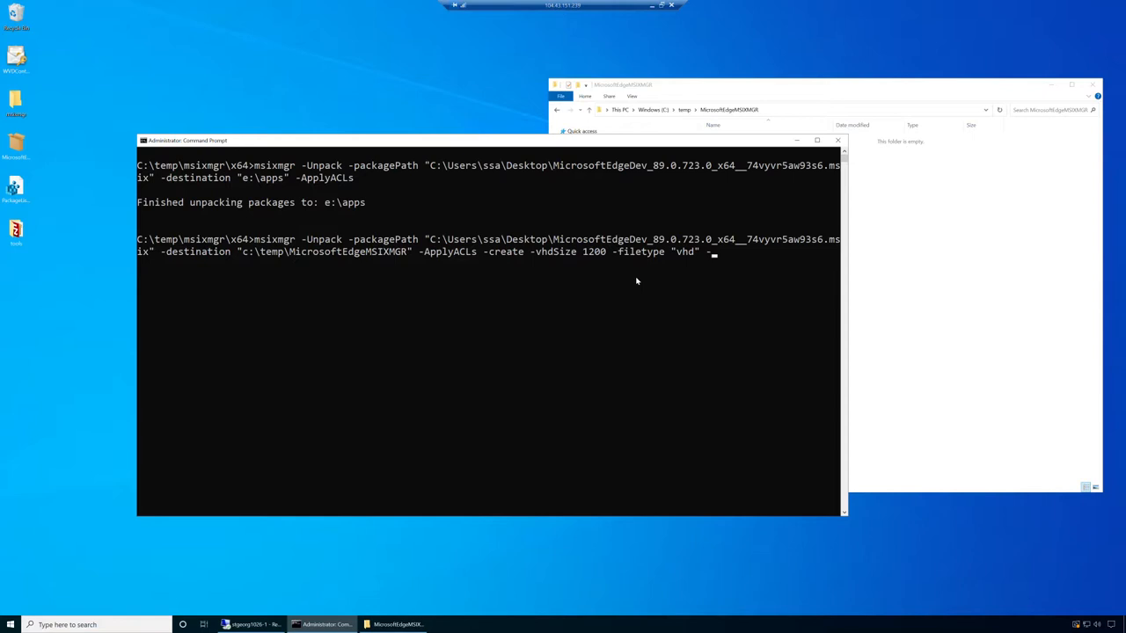
pyautogui.write('r')
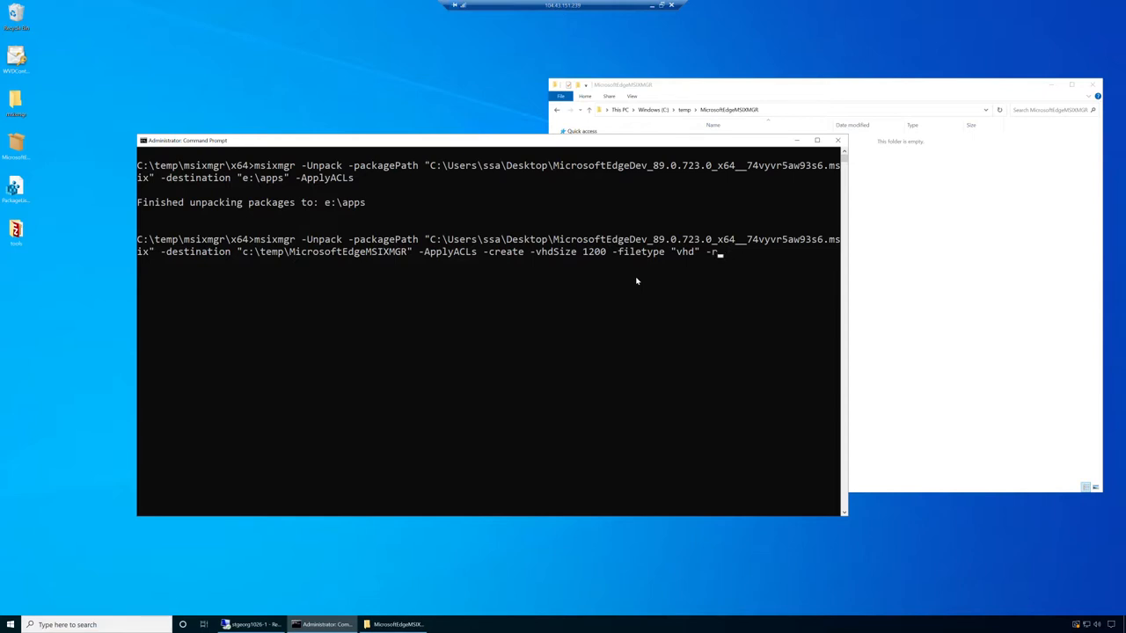
pyautogui.write('ootDi')
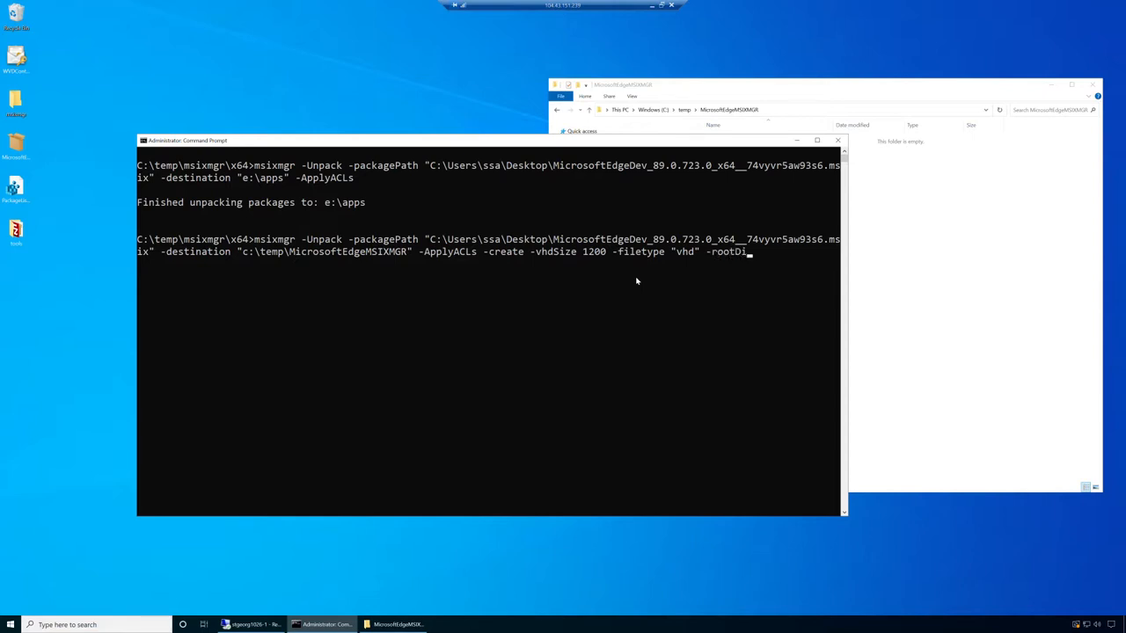
pyautogui.write('rectory')
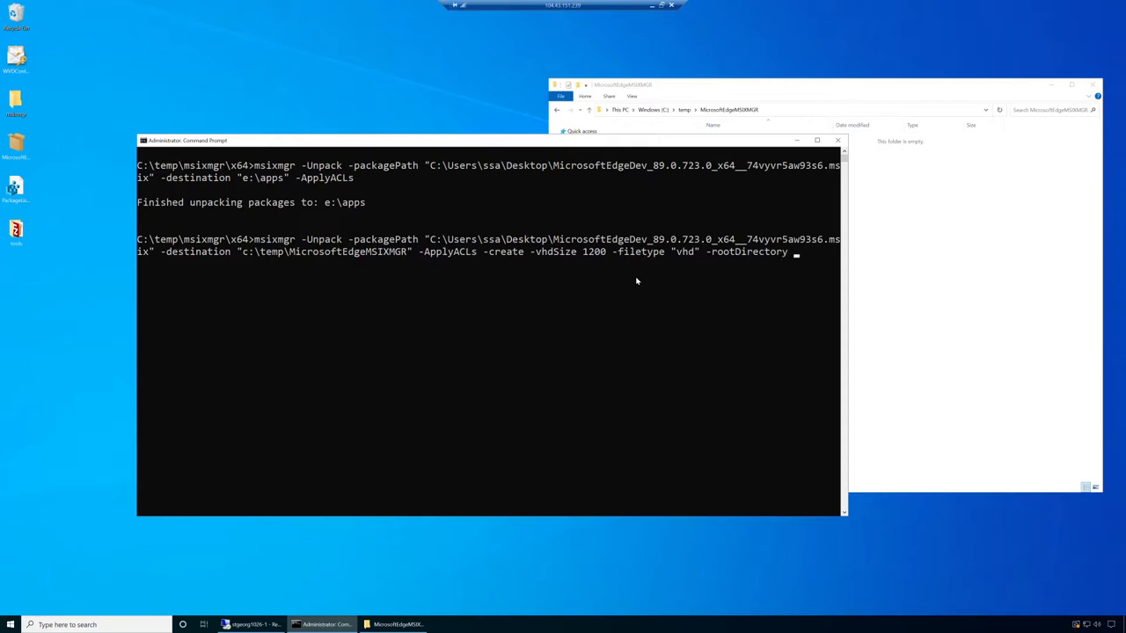
pyautogui.write('app')
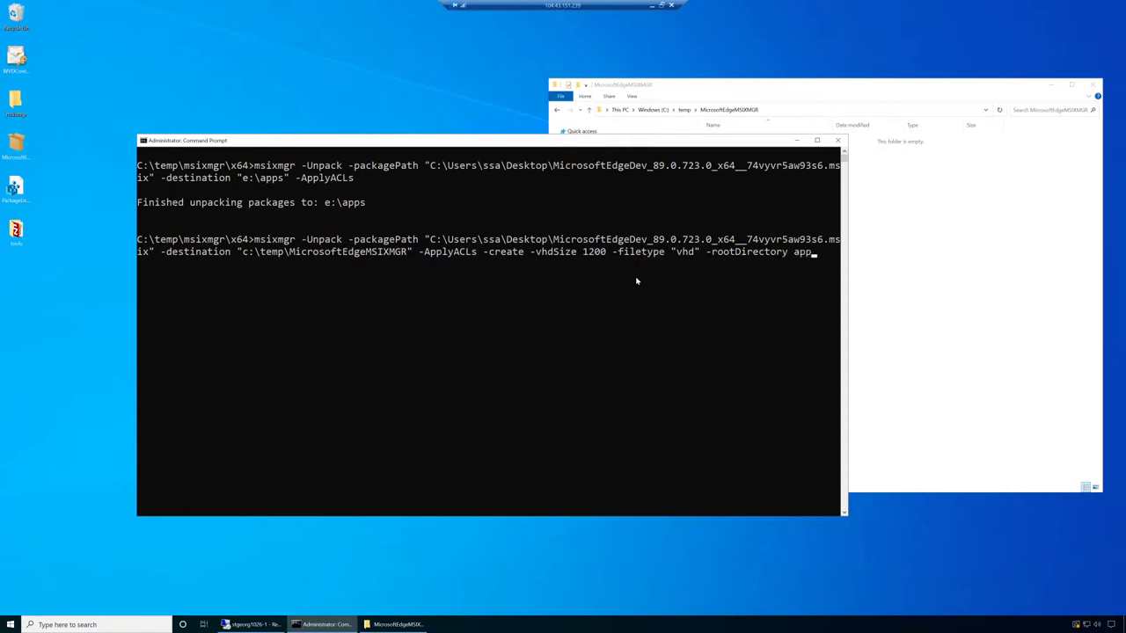
pyautogui.write('"ap')
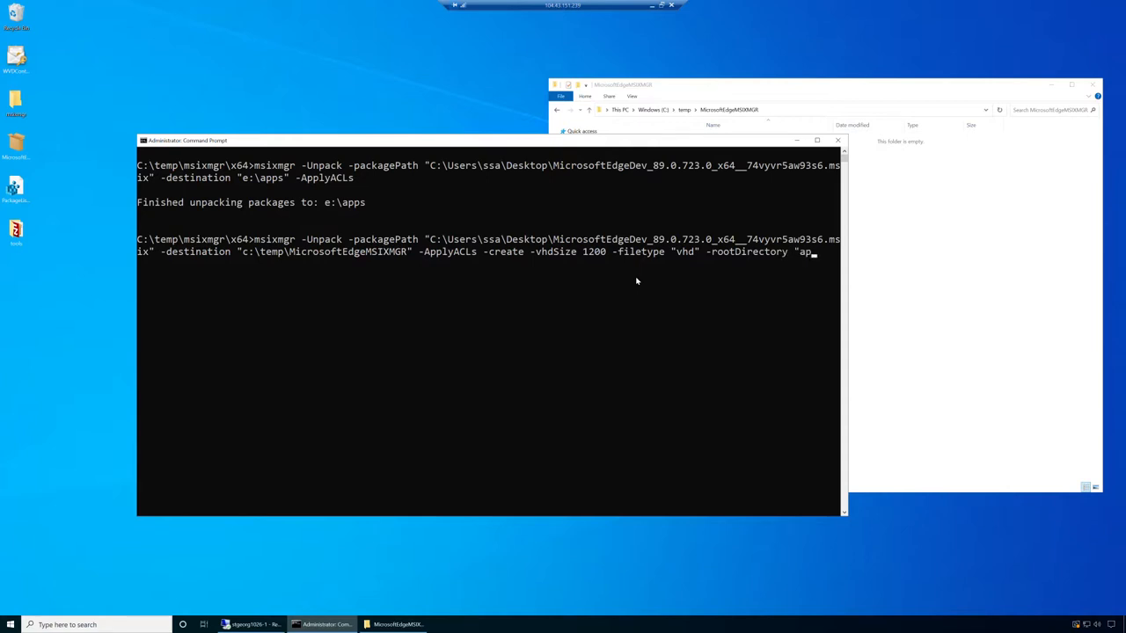
pyautogui.write('ps"')
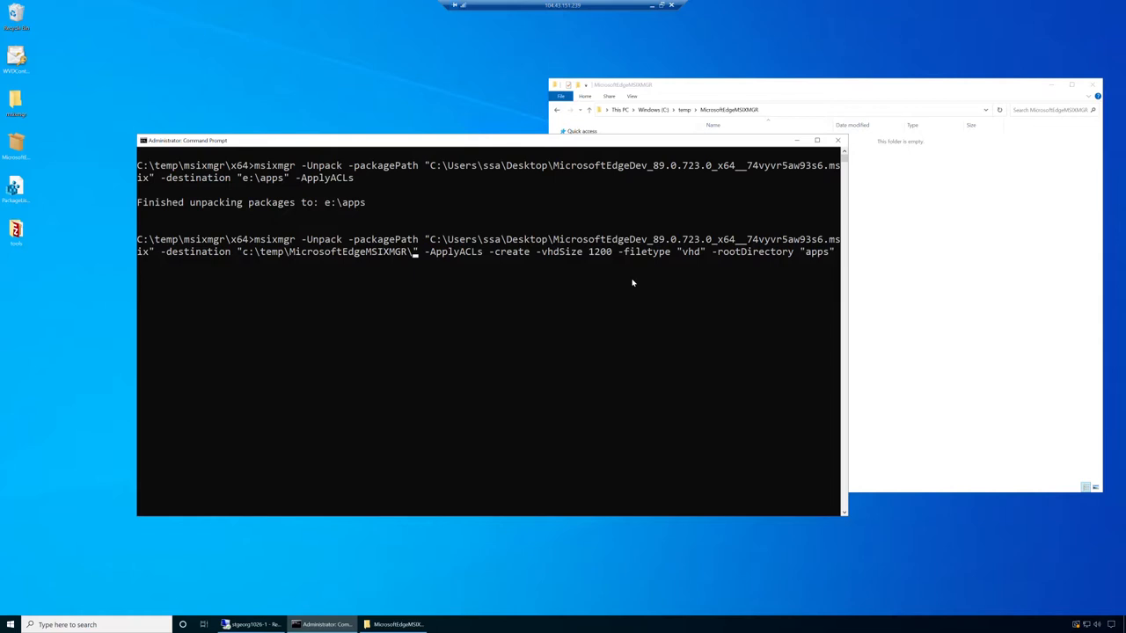
# Run the msixmgr unpack into a new 1200 MB VHD and watch its output in the command window.
pyautogui.write('microsoftedgedevmsixmgr.vhd')
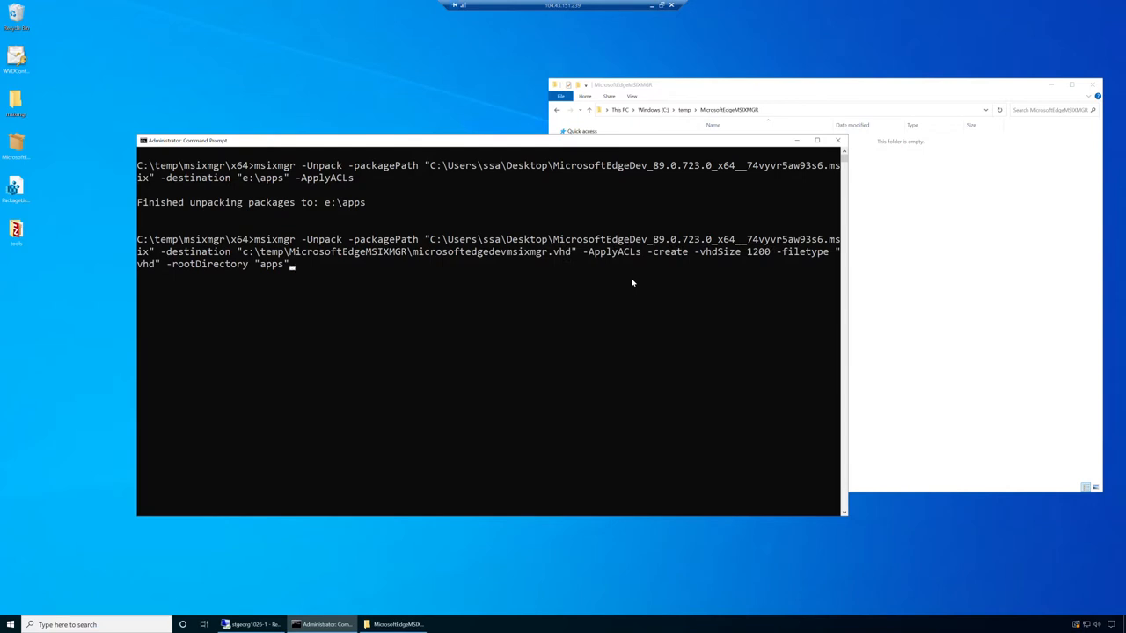
pyautogui.moveTo(236, 211)
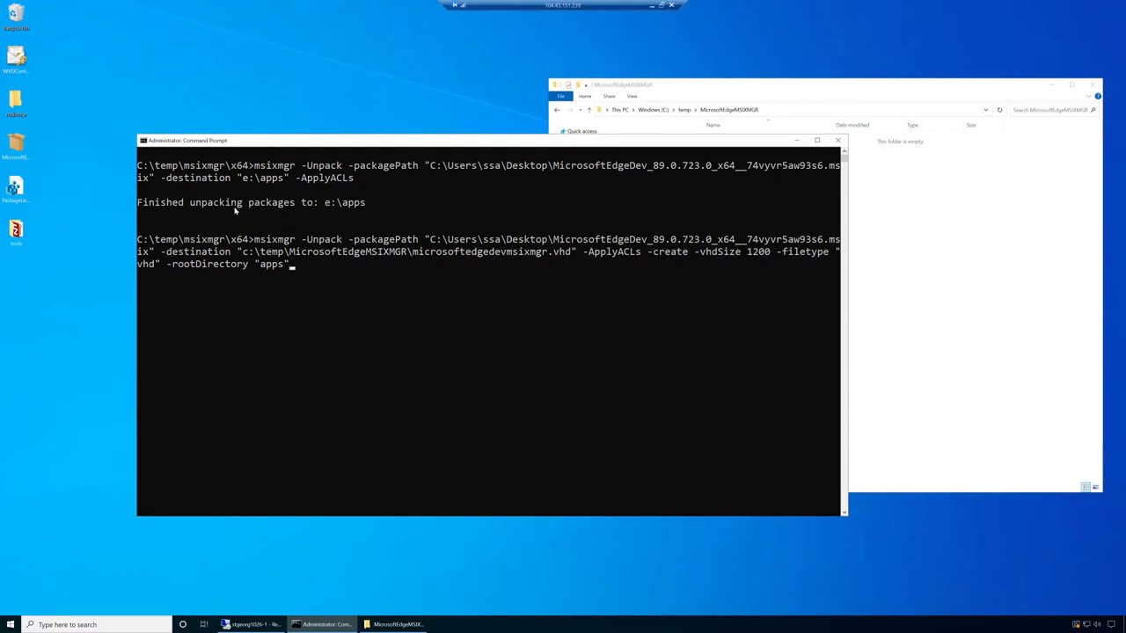
pyautogui.press('enter')
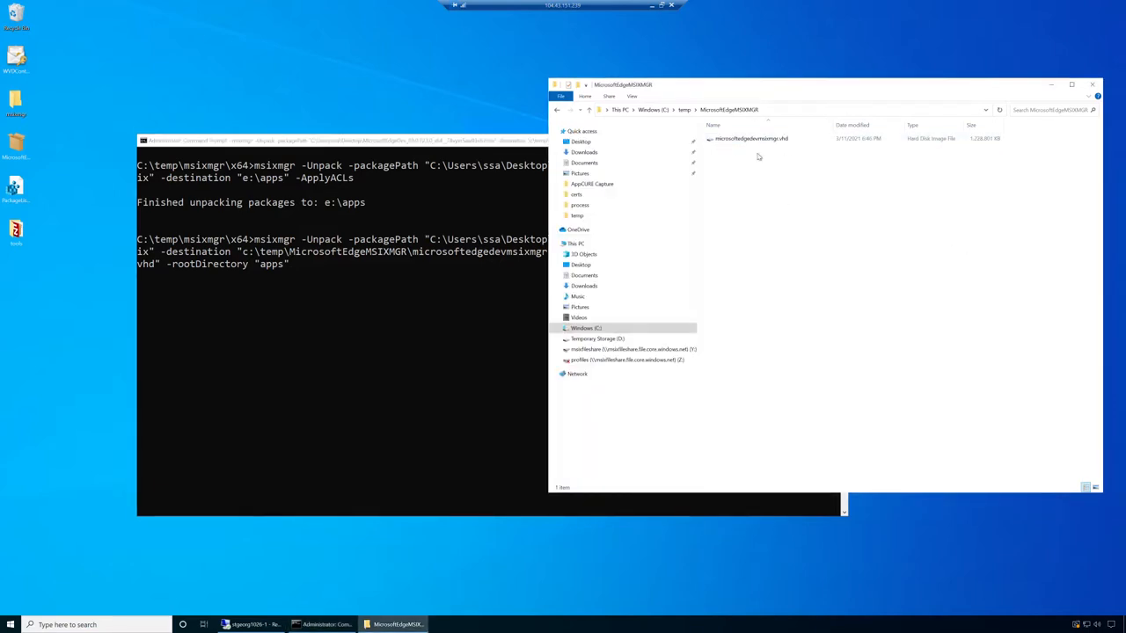
pyautogui.click(751, 138)
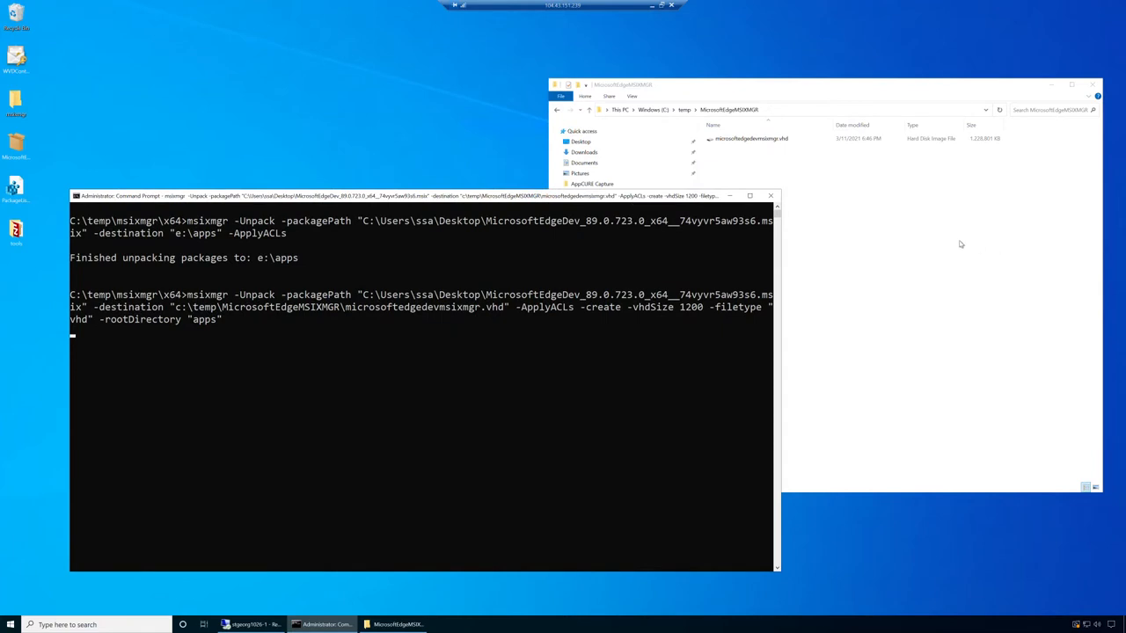
pyautogui.moveTo(950, 241)
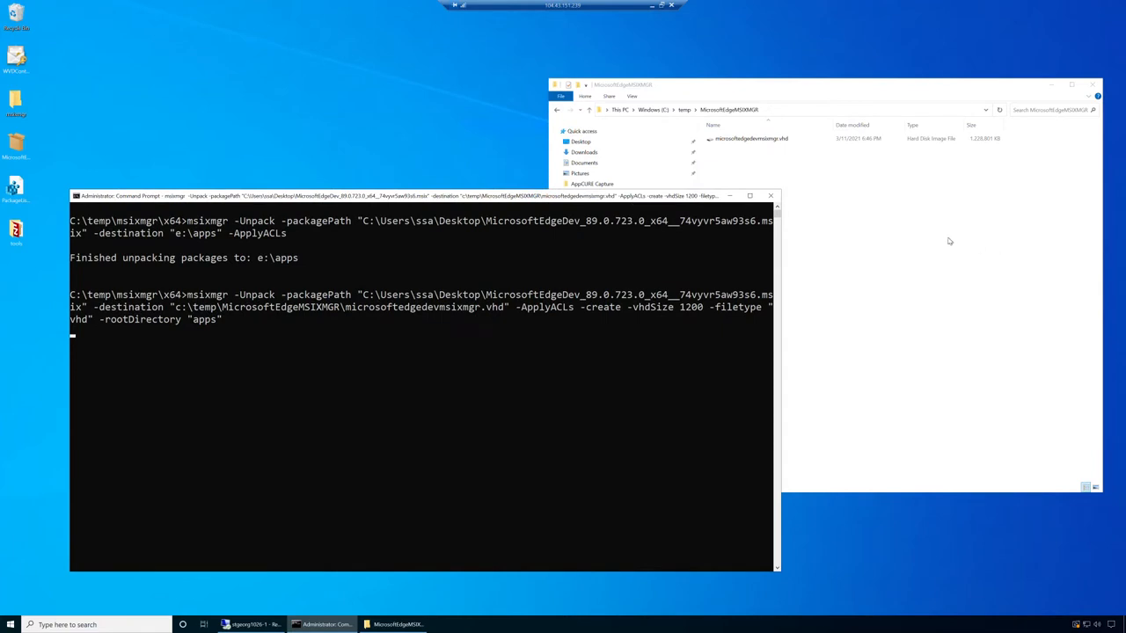
pyautogui.moveTo(943, 241)
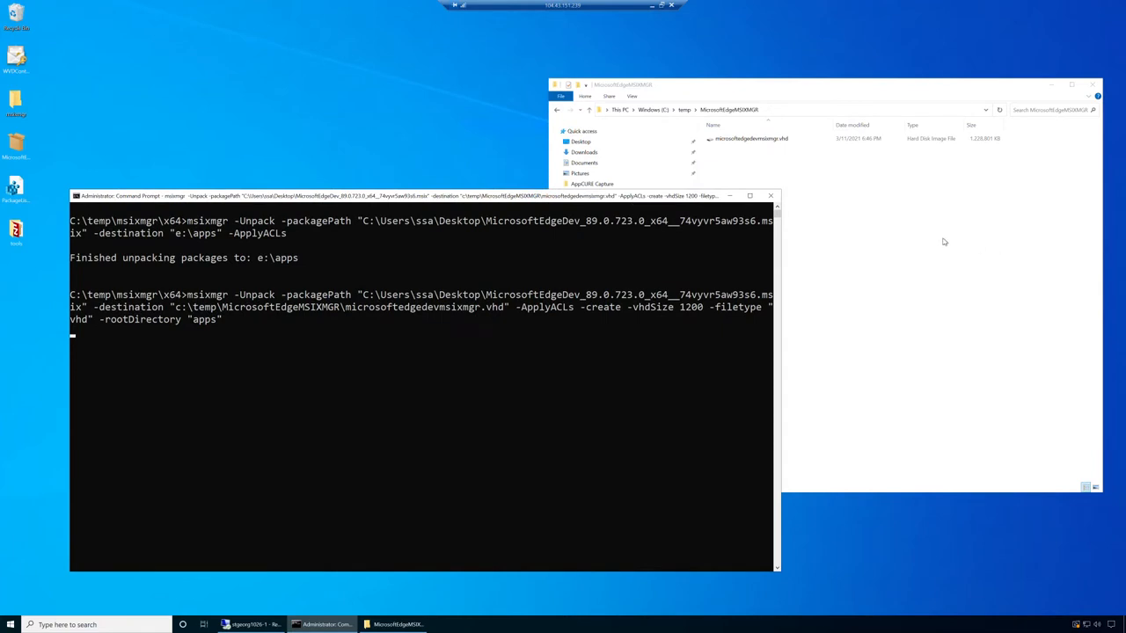
pyautogui.moveTo(935, 235)
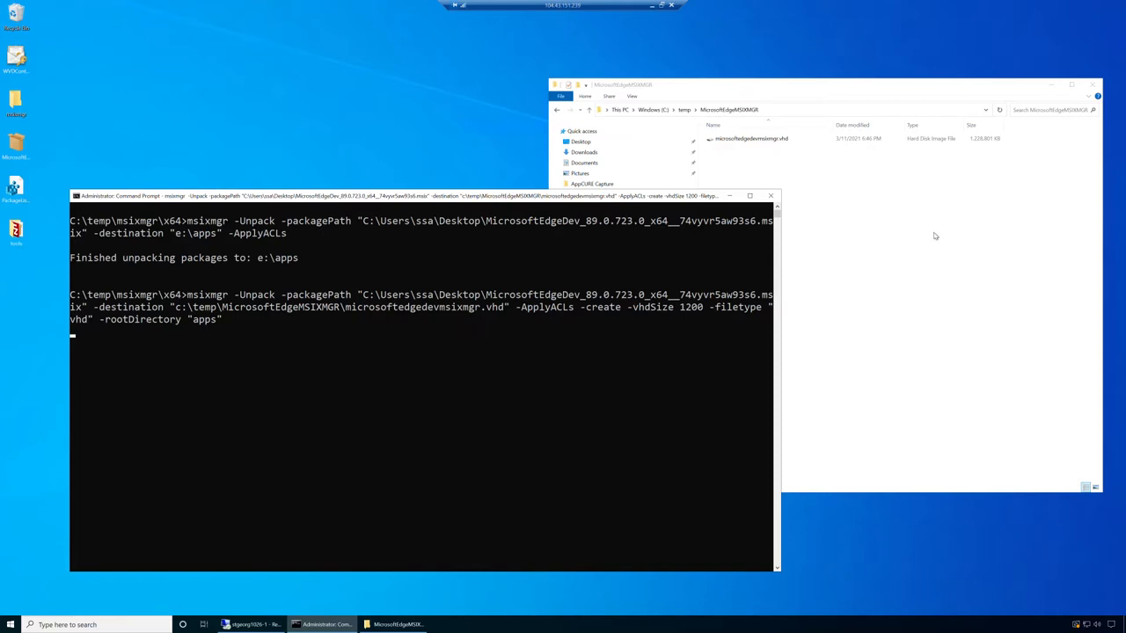
pyautogui.moveTo(925, 238)
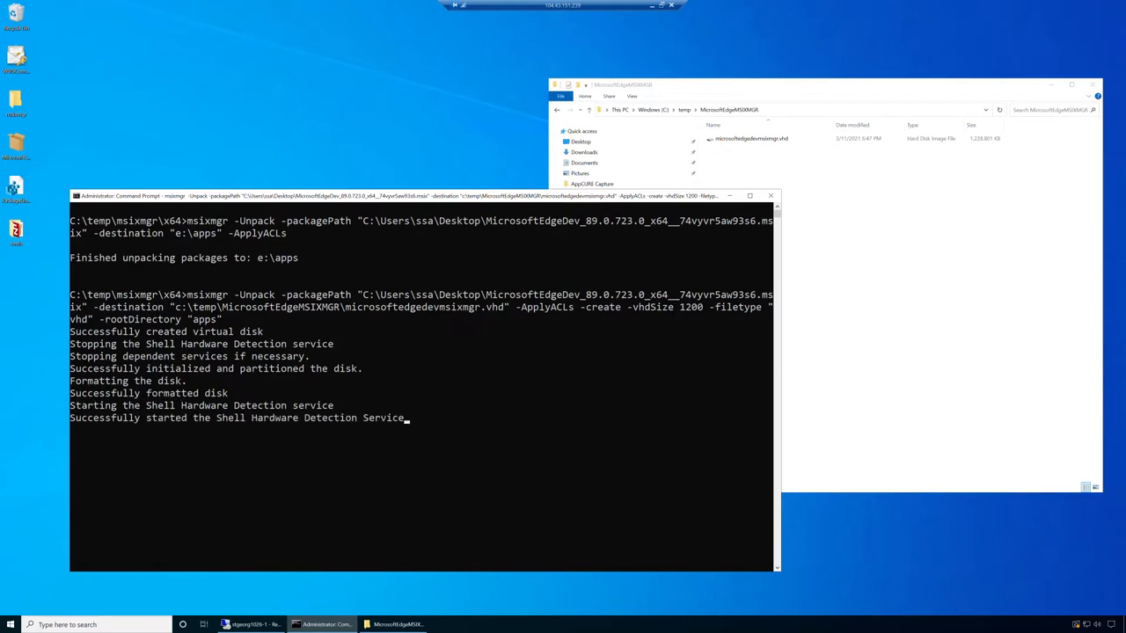
pyautogui.moveTo(62, 352)
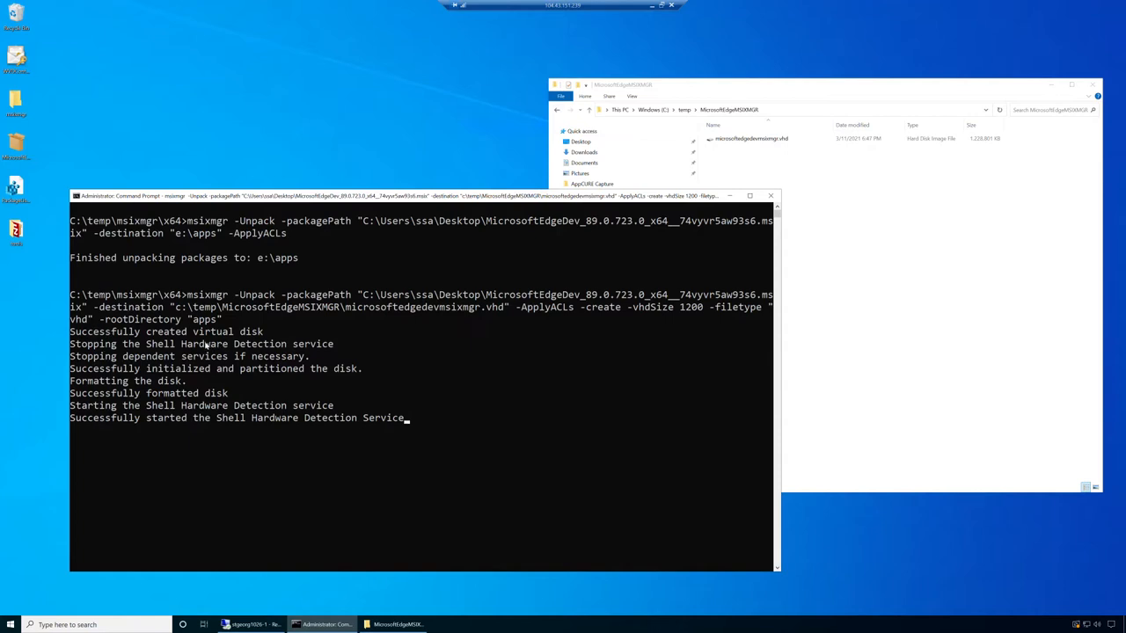
pyautogui.moveTo(197, 351)
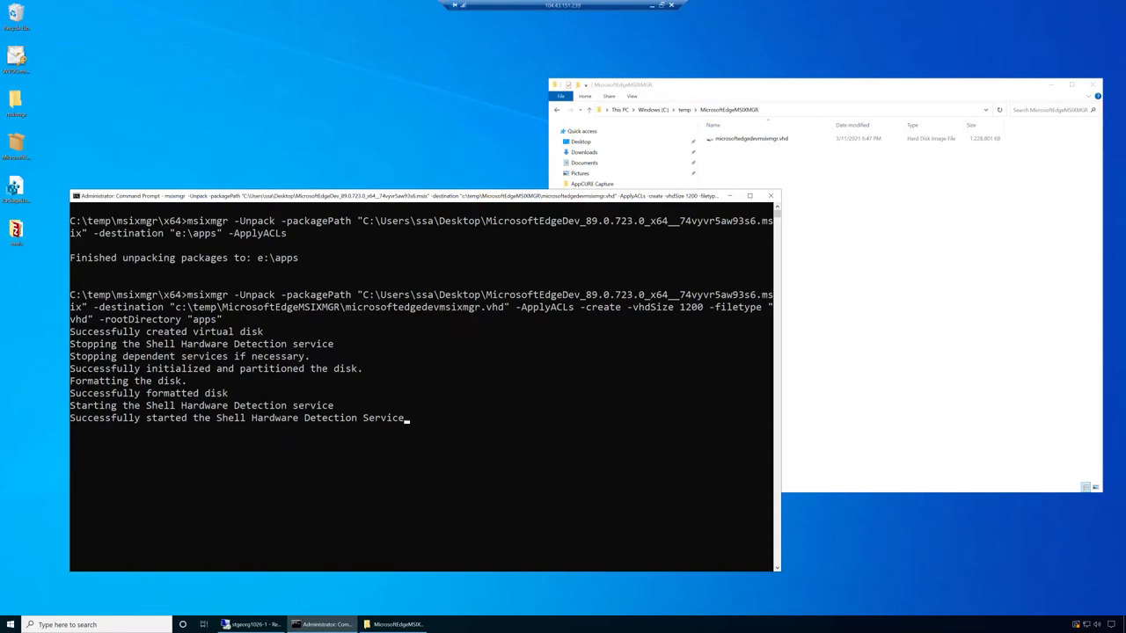
pyautogui.moveTo(464, 328)
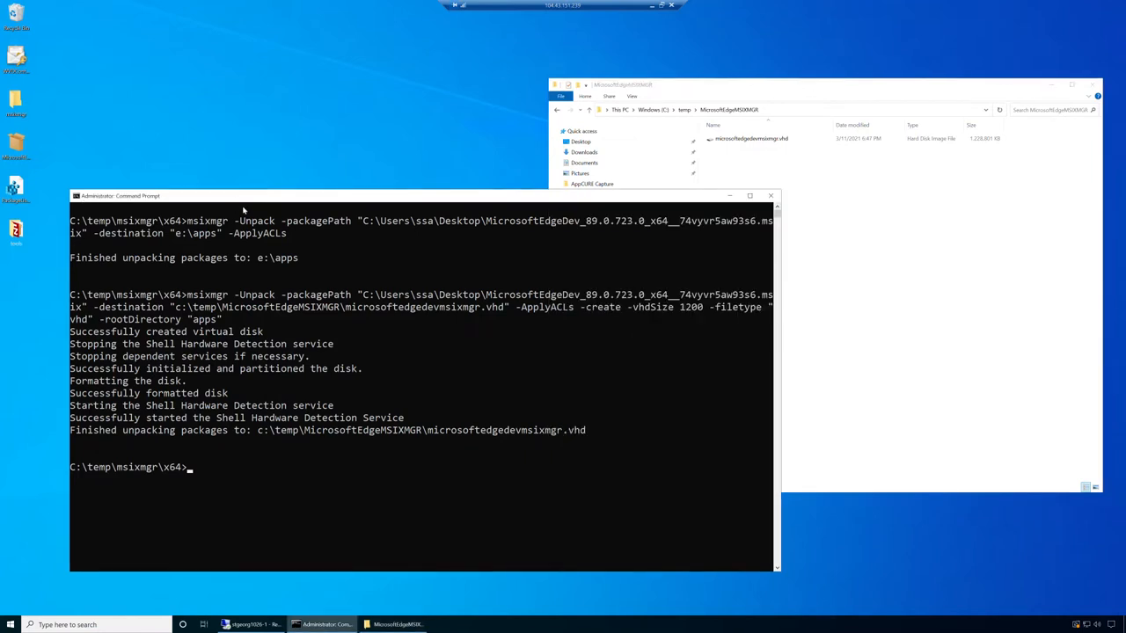
pyautogui.moveTo(398, 395)
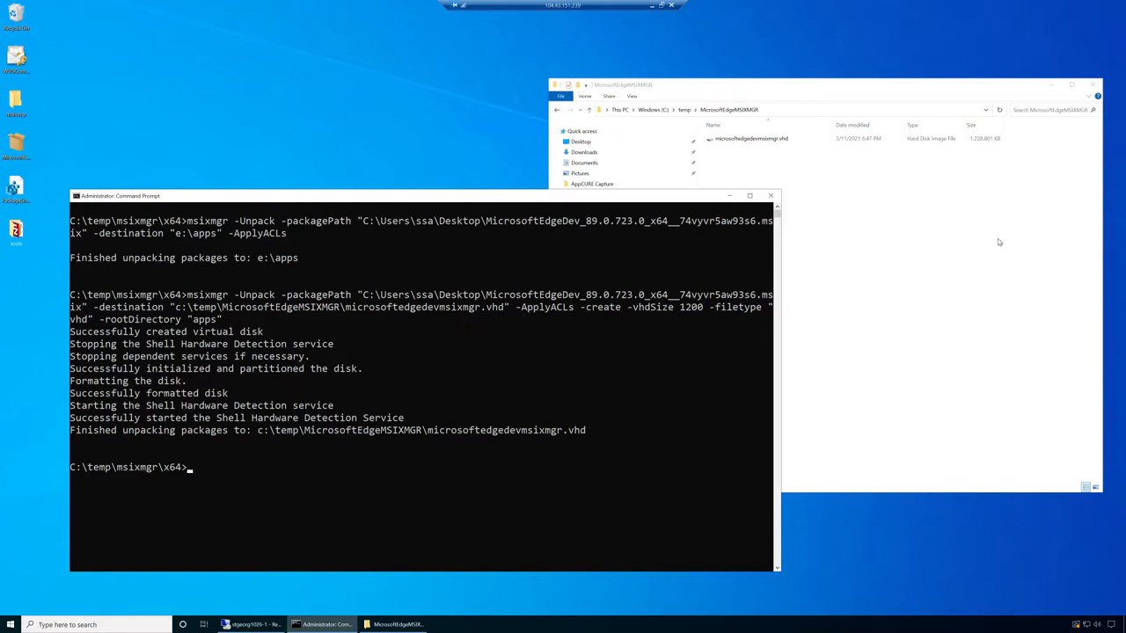
# Browse the newly mounted E: drive's apps folder into the Edge Dev package, then bring up the drive's actions.
pyautogui.click(586, 348)
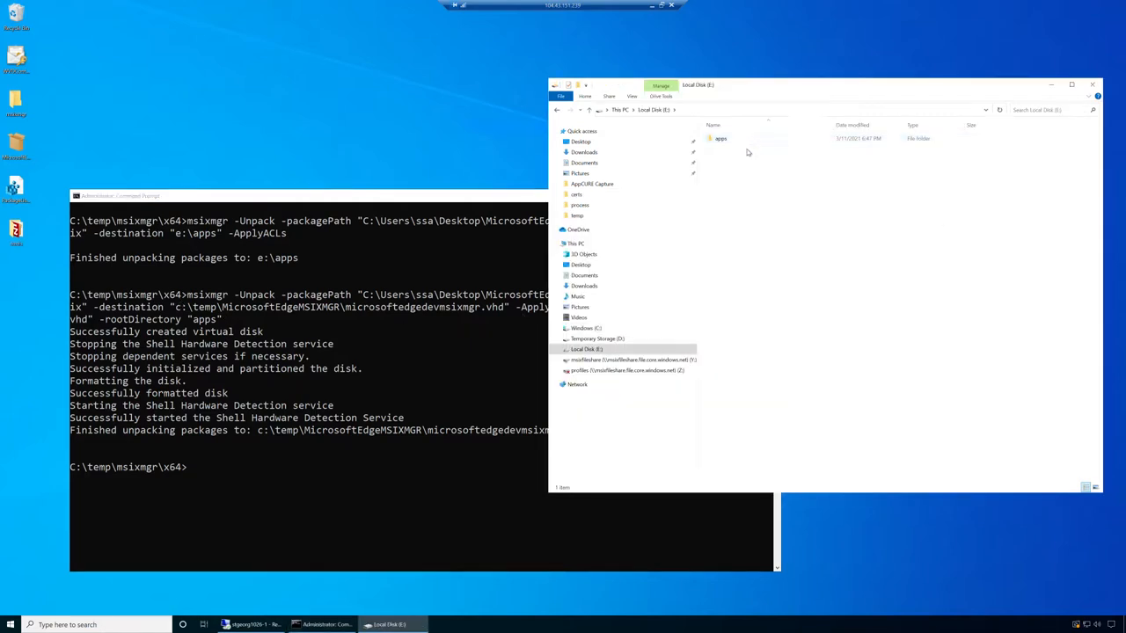
pyautogui.moveTo(721, 137)
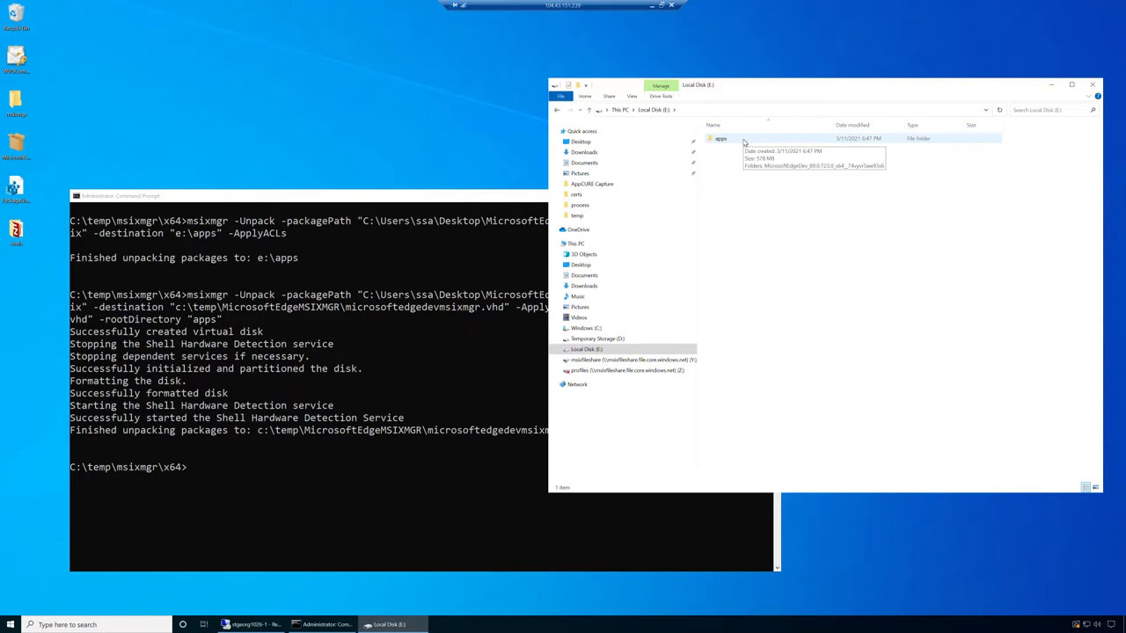
pyautogui.click(721, 137)
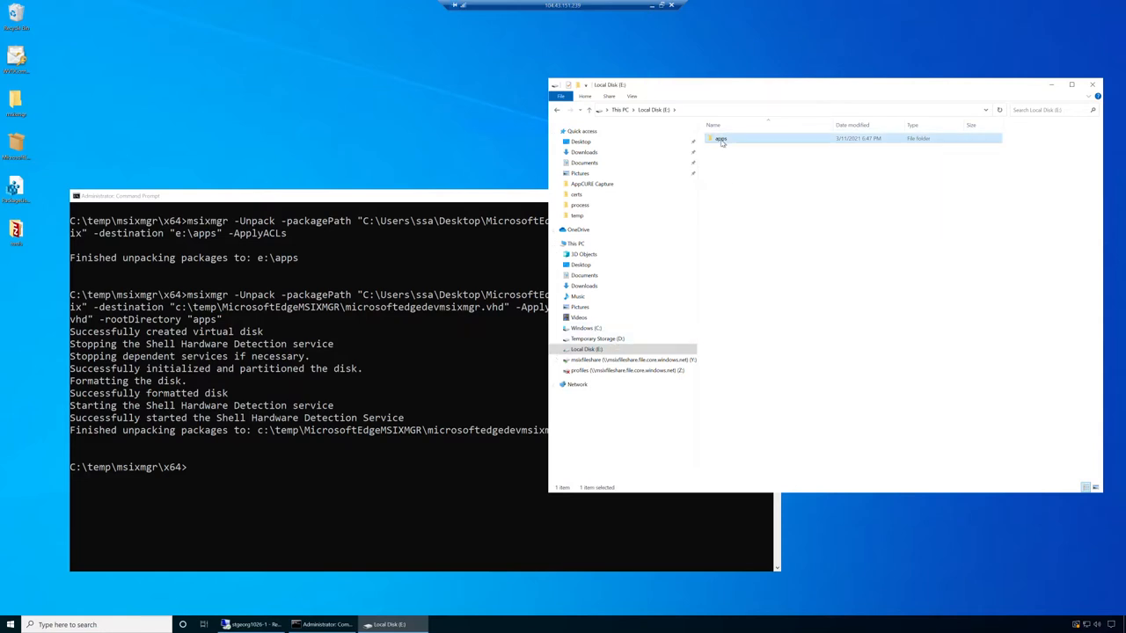
pyautogui.doubleClick(721, 137)
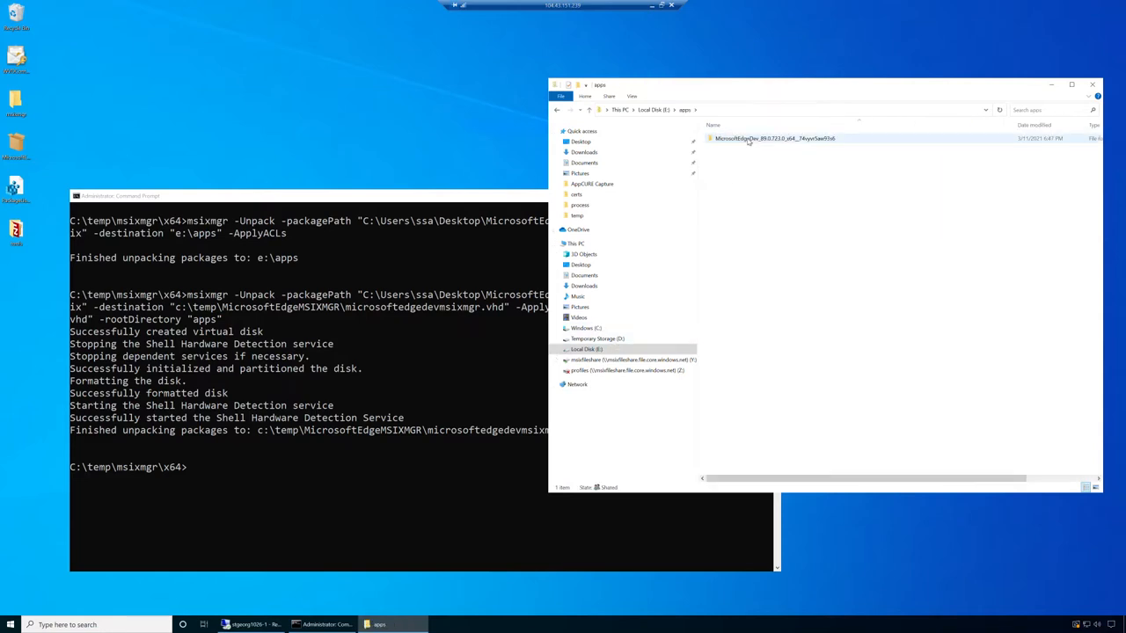
pyautogui.doubleClick(774, 137)
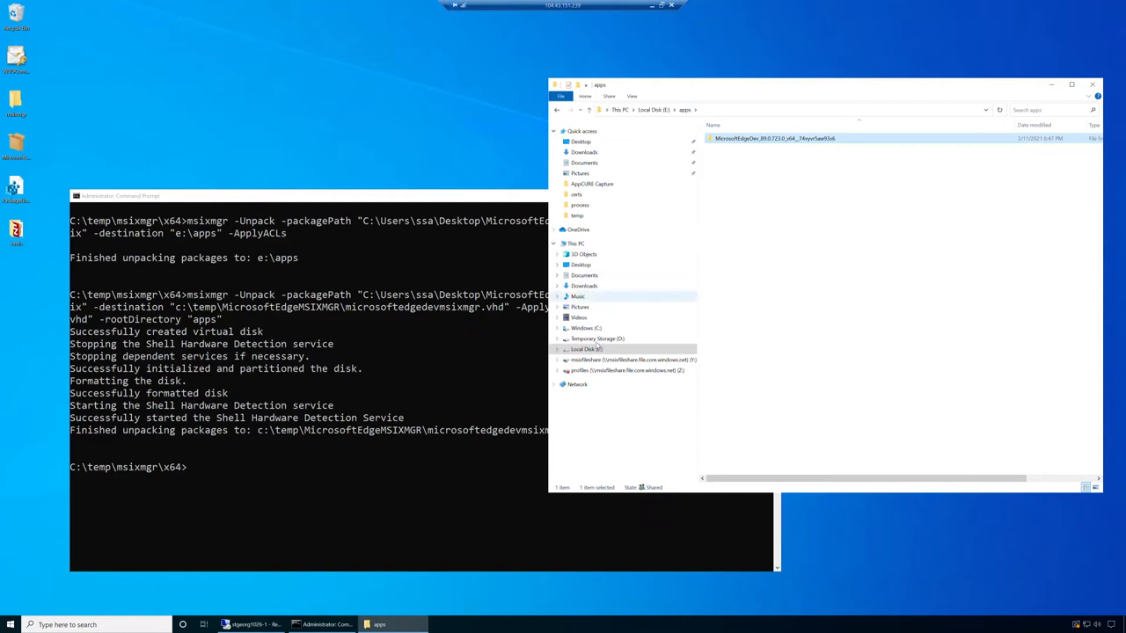
pyautogui.rightClick(586, 349)
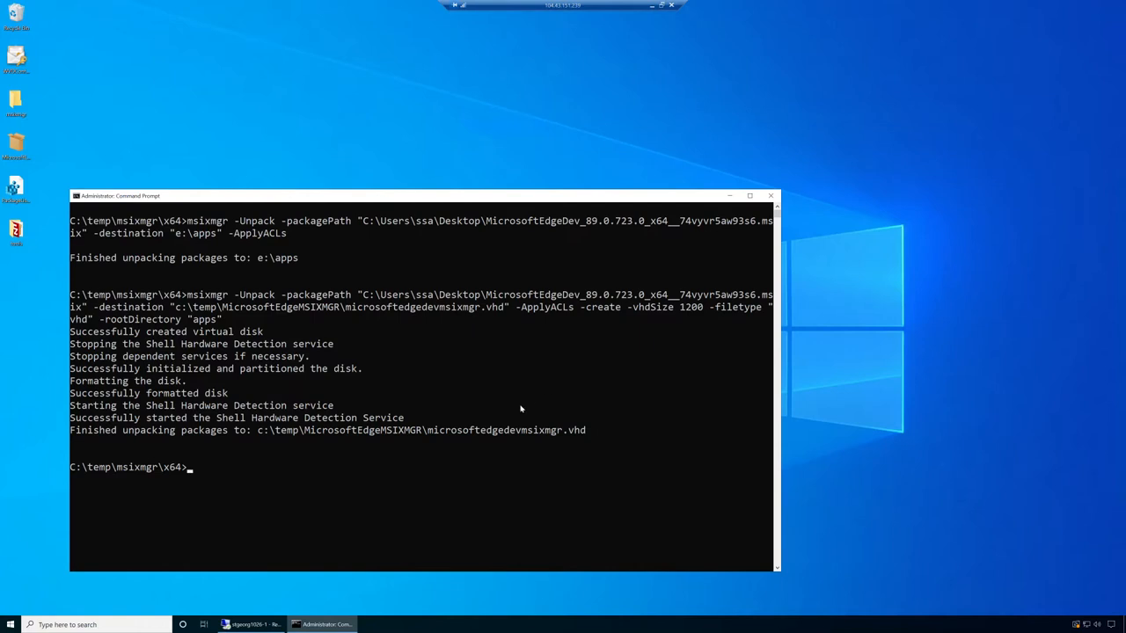
pyautogui.moveTo(471, 411)
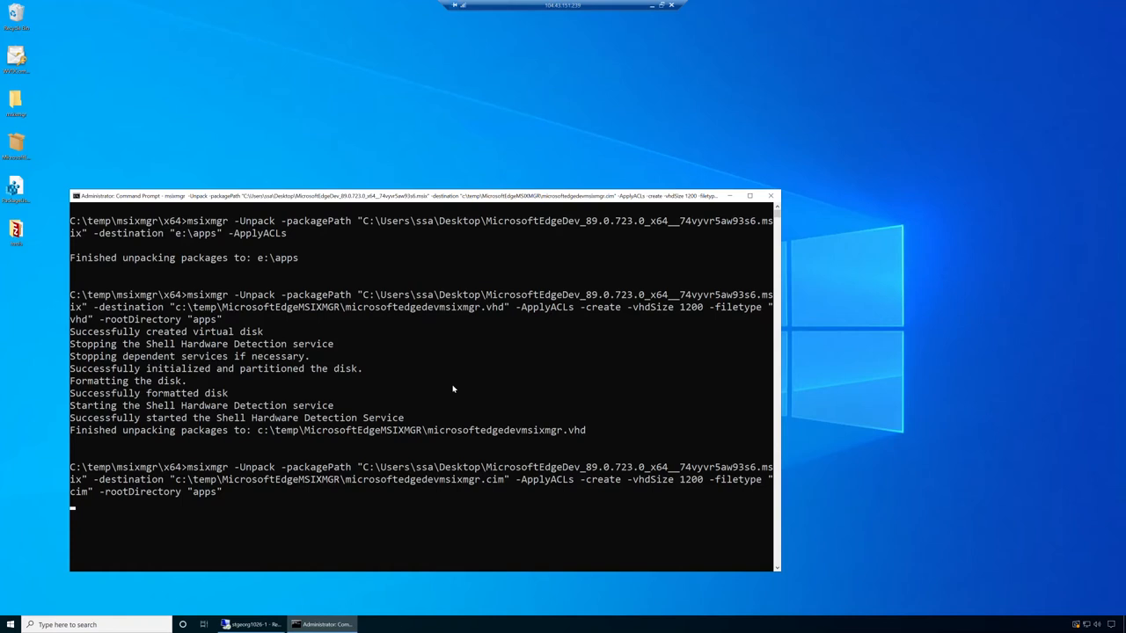
pyautogui.moveTo(337, 436)
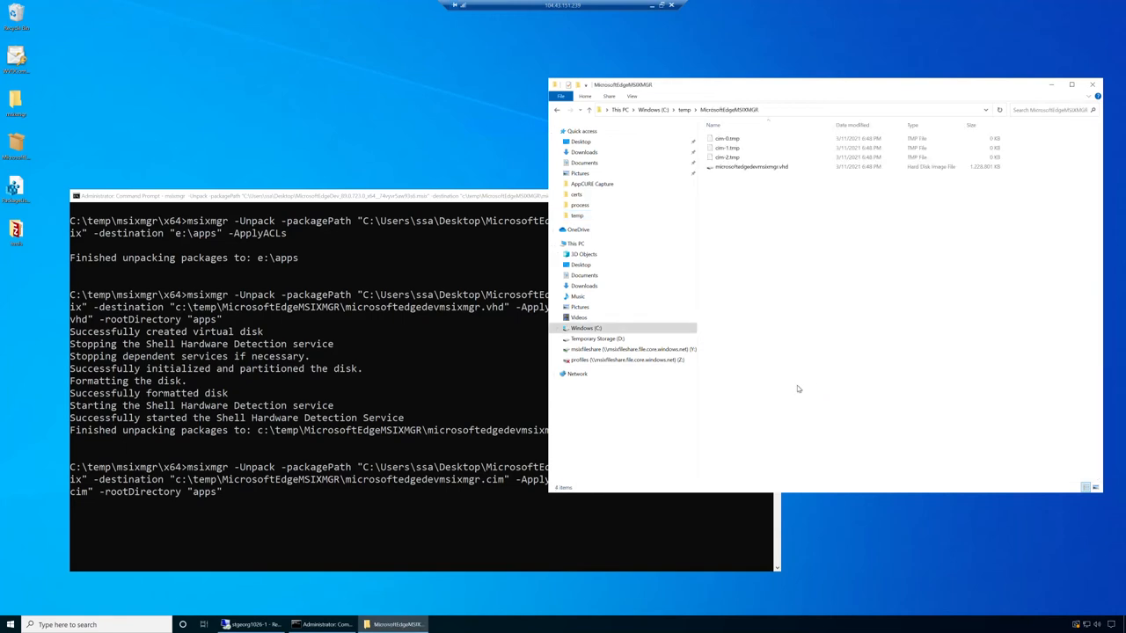
pyautogui.moveTo(690, 454)
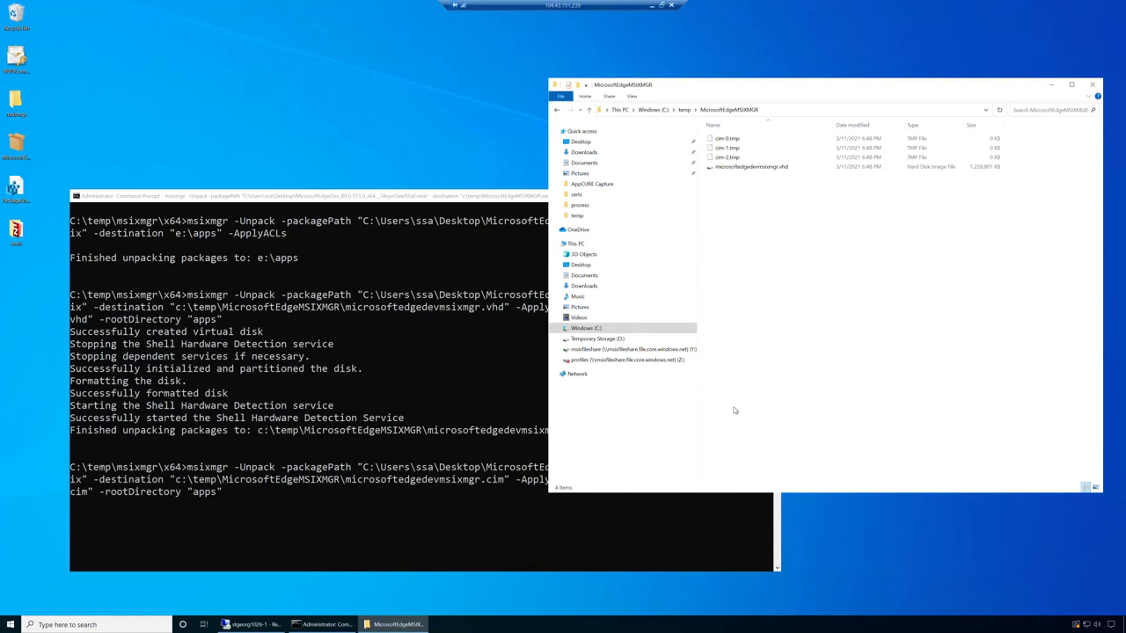
pyautogui.moveTo(749, 405)
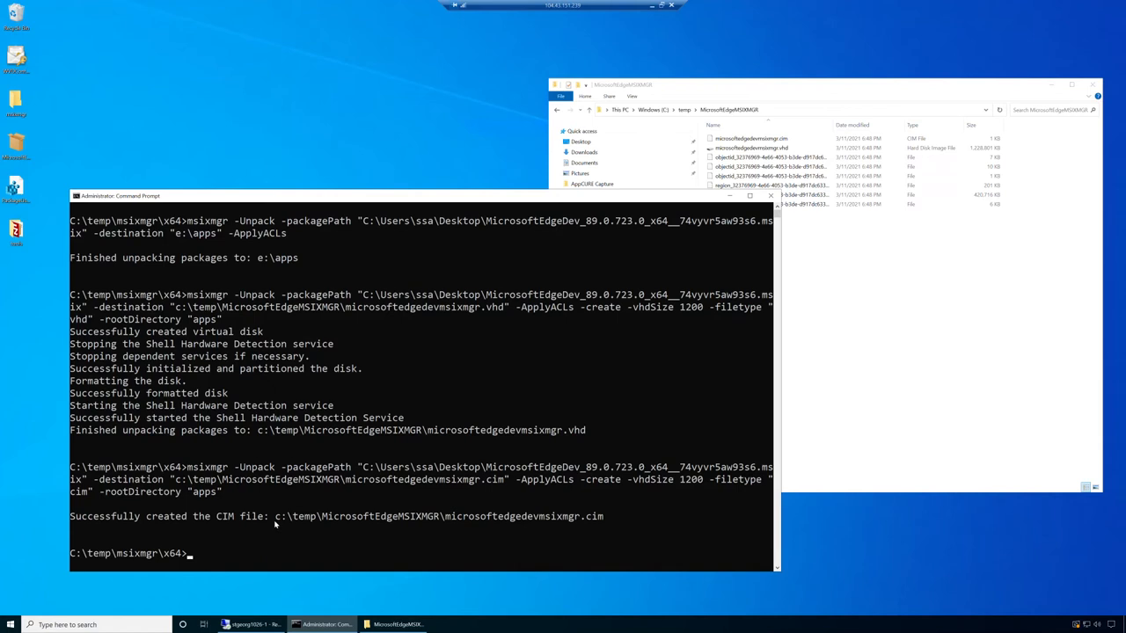
pyautogui.moveTo(896, 387)
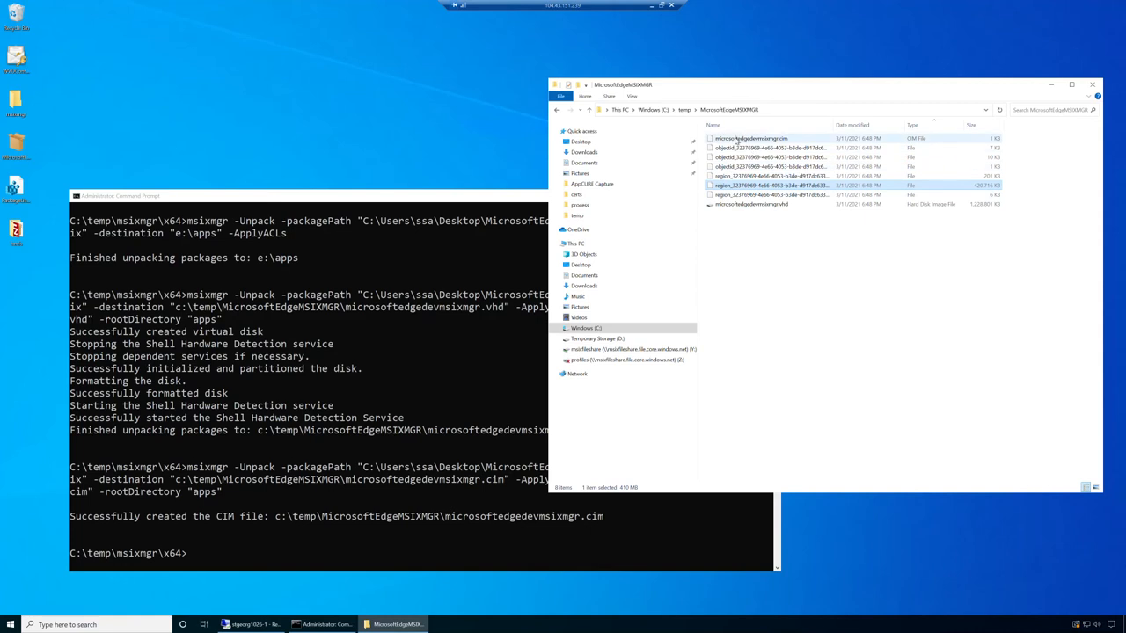
pyautogui.moveTo(739, 149)
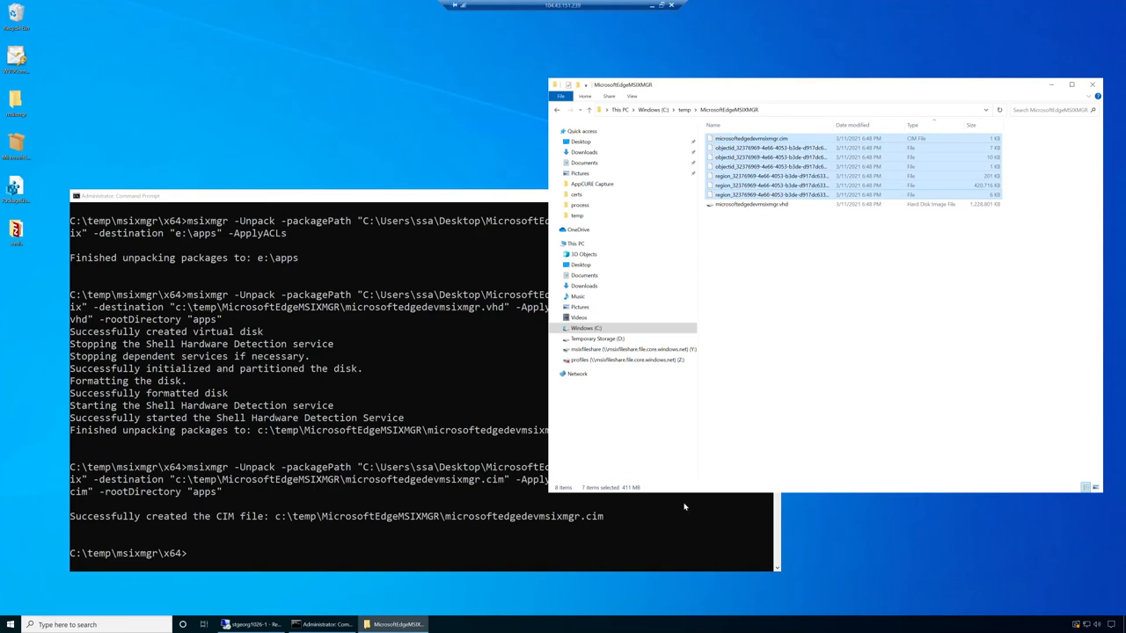
pyautogui.moveTo(704, 419)
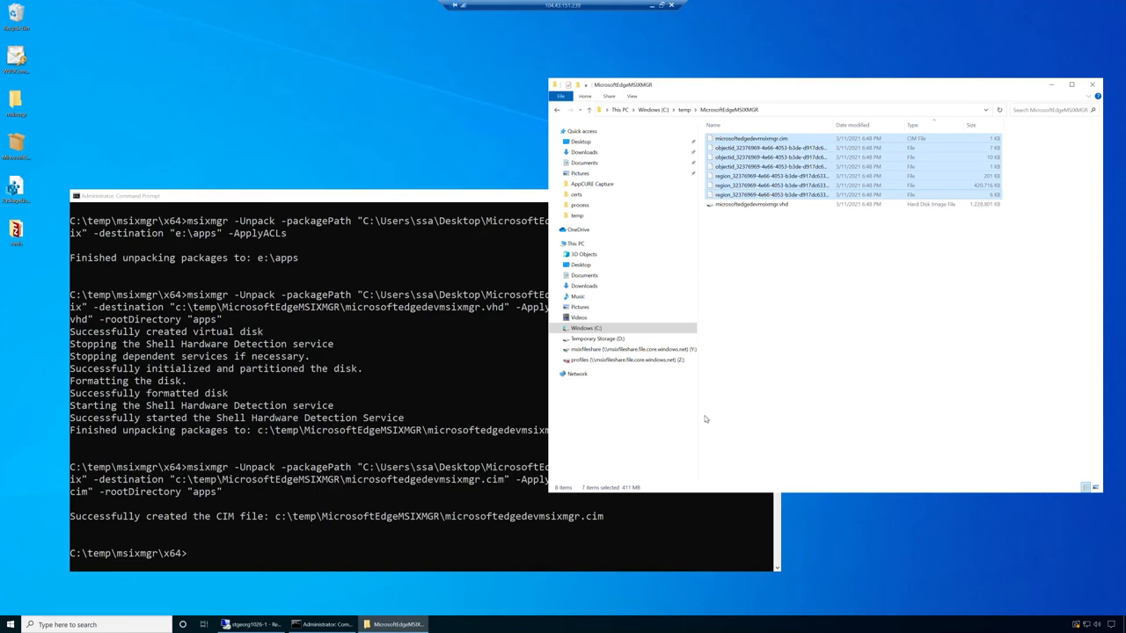
pyautogui.moveTo(717, 417)
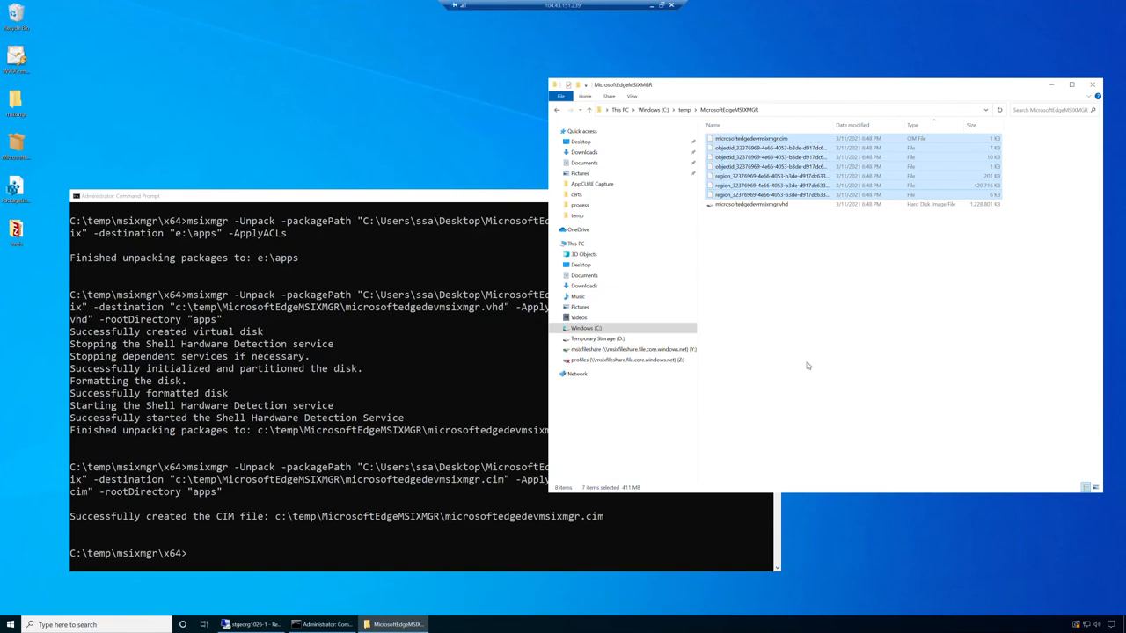
pyautogui.moveTo(803, 368)
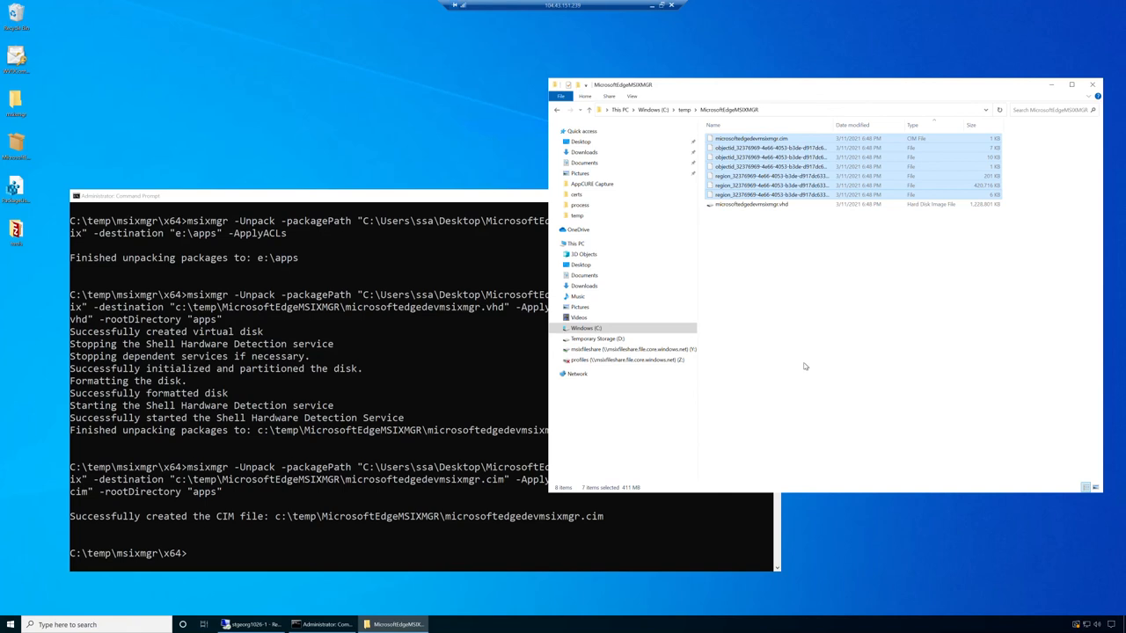
pyautogui.moveTo(800, 369)
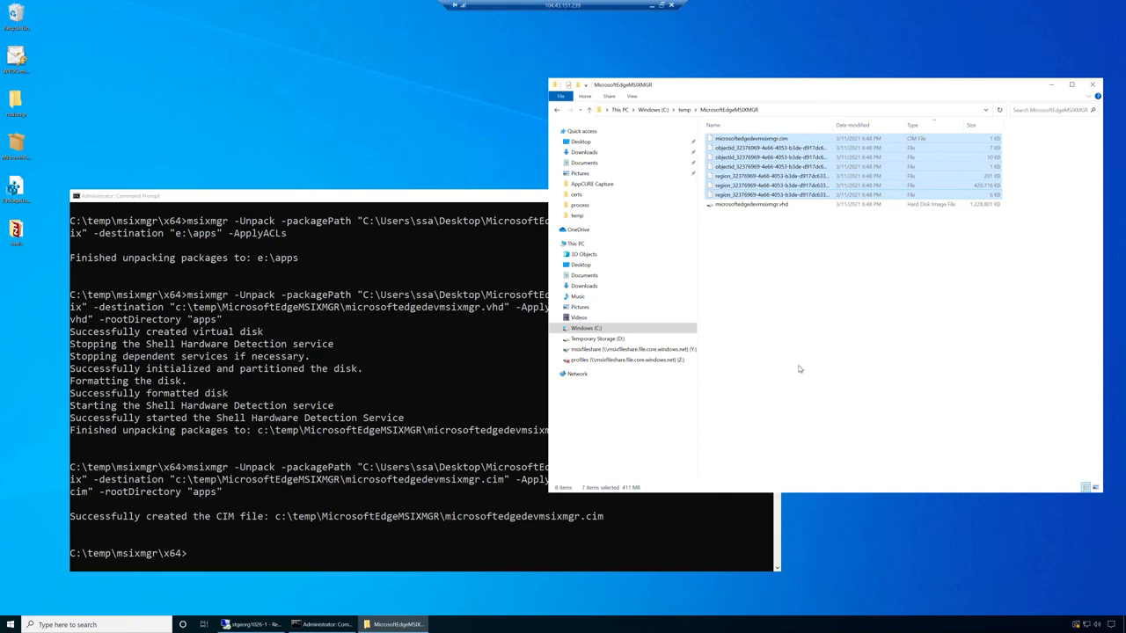